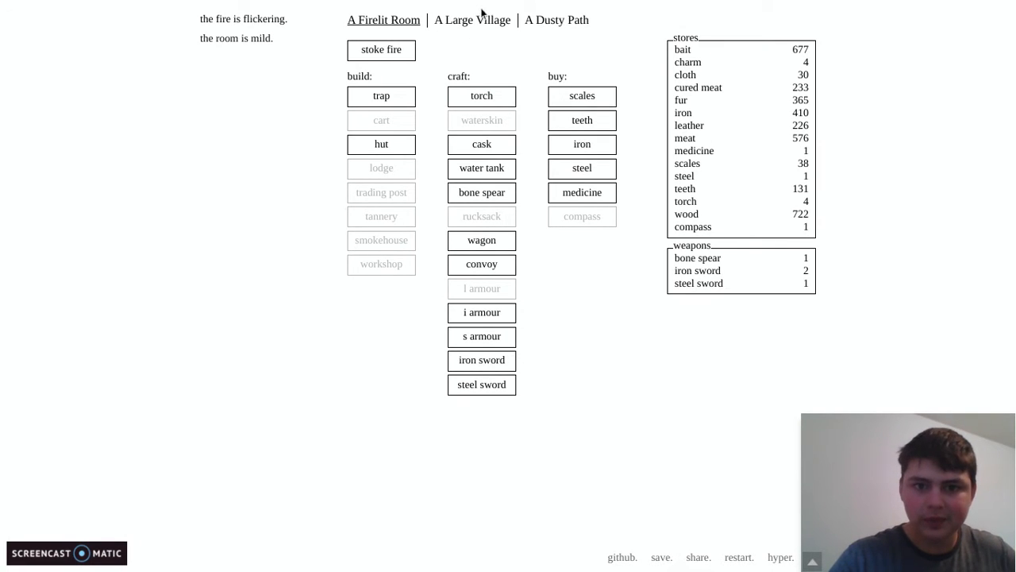
- Check the village traps to collect the fur and meat they caught
{"action": "left_click", "coordinate": [473, 19]}
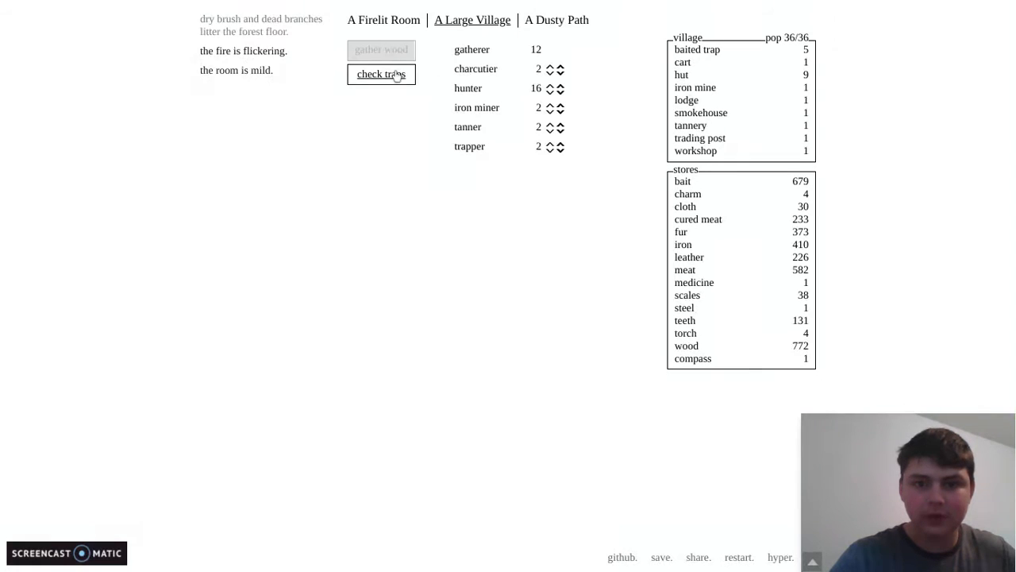
{"action": "left_click", "coordinate": [381, 74]}
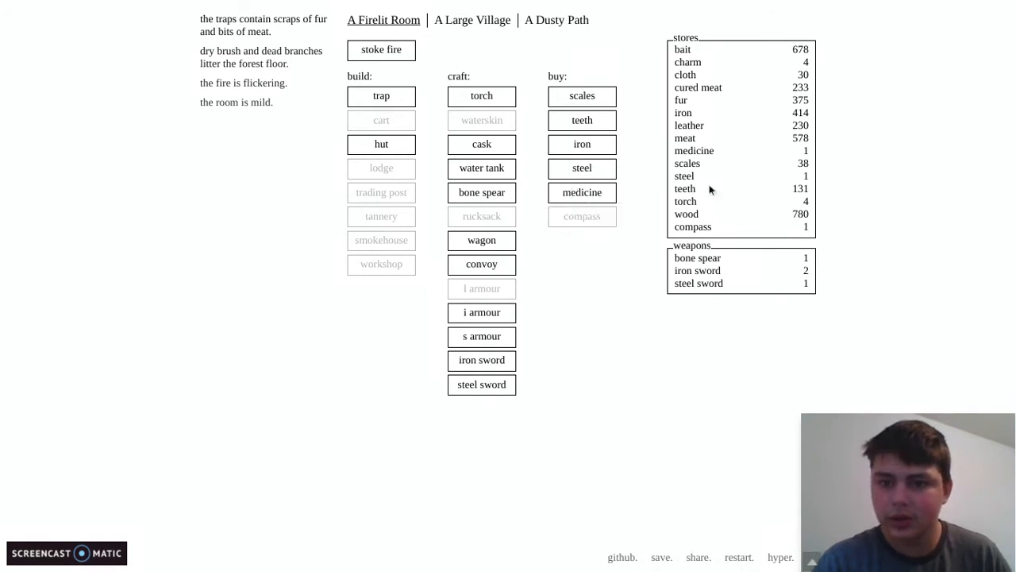
{"action": "mouse_move", "coordinate": [511, 117]}
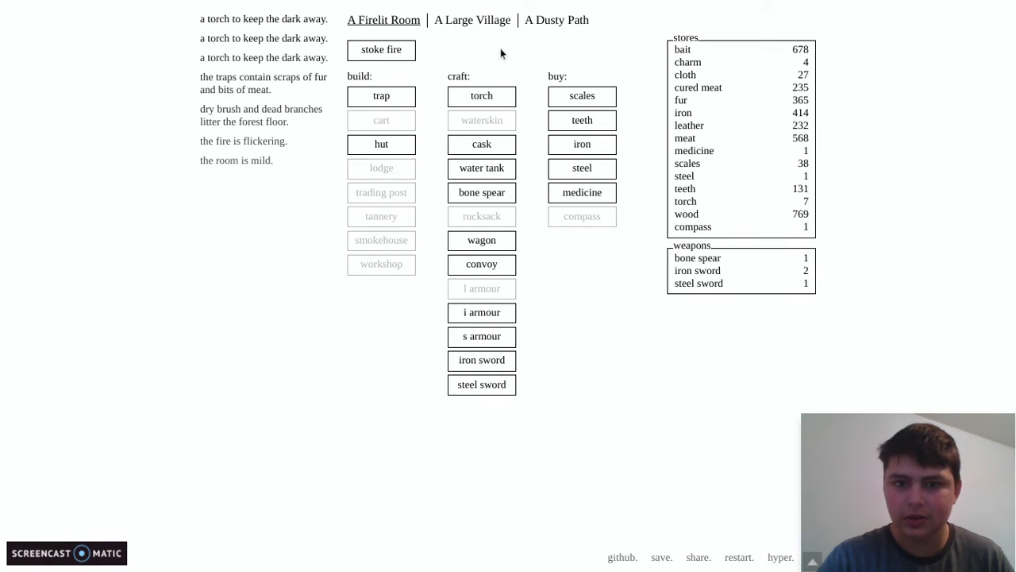
- Glance at the Dusty Path supplies and the village, then settle back in the firelit room
{"action": "left_click", "coordinate": [473, 19]}
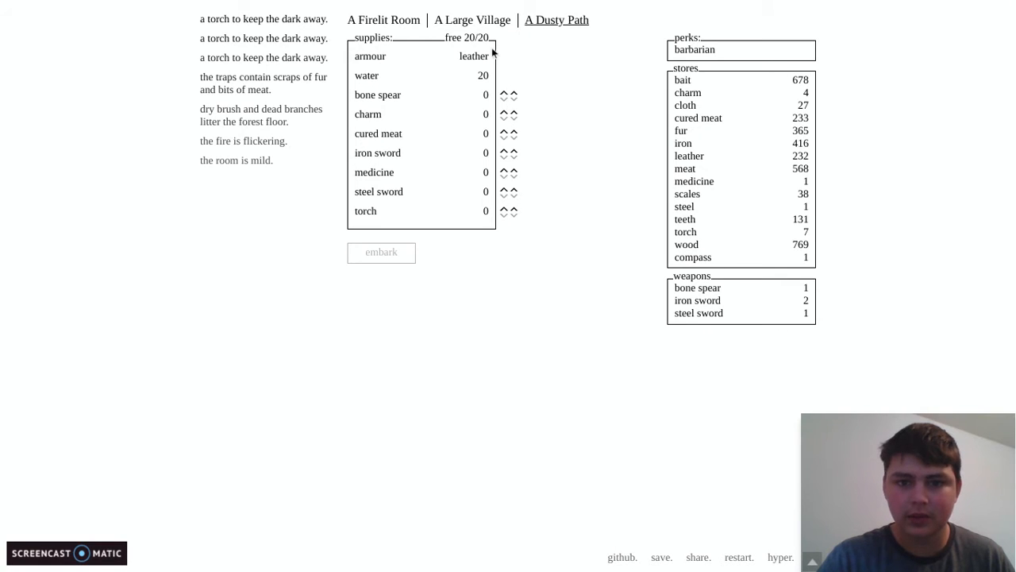
{"action": "left_click", "coordinate": [473, 19]}
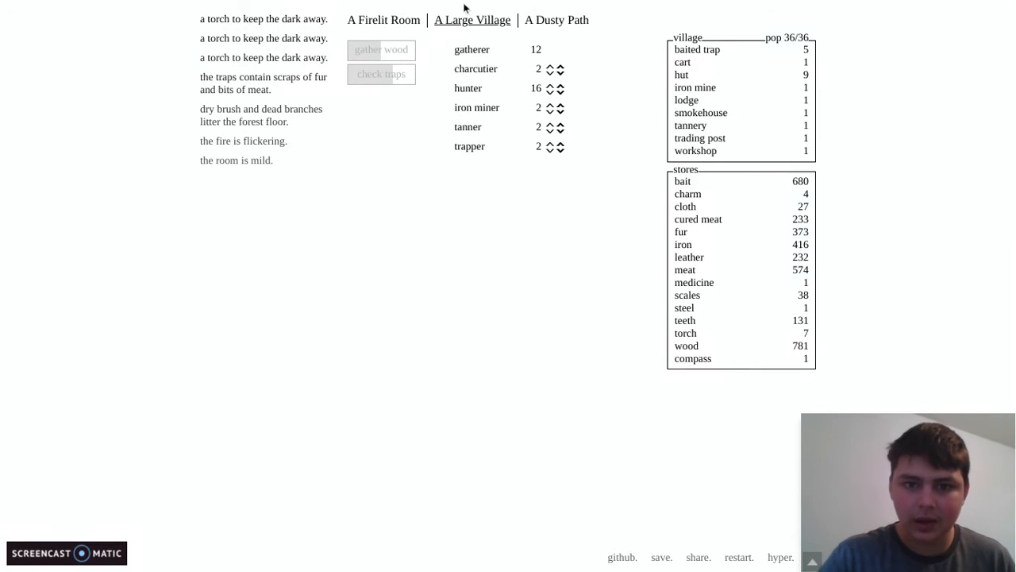
{"action": "left_click", "coordinate": [385, 19]}
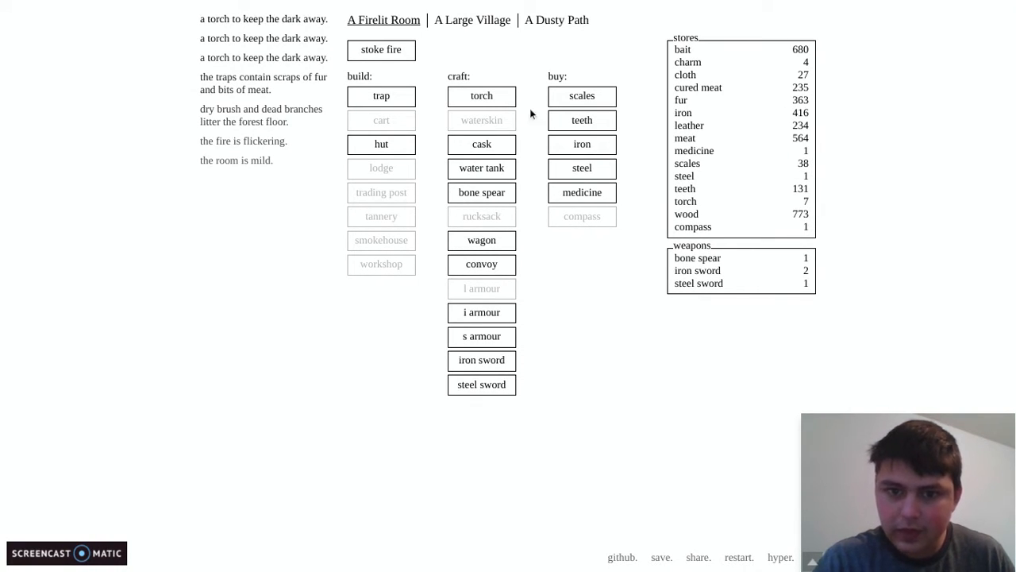
- Craft several torches, a second bone spear and a wagon
{"action": "left_click", "coordinate": [481, 96]}
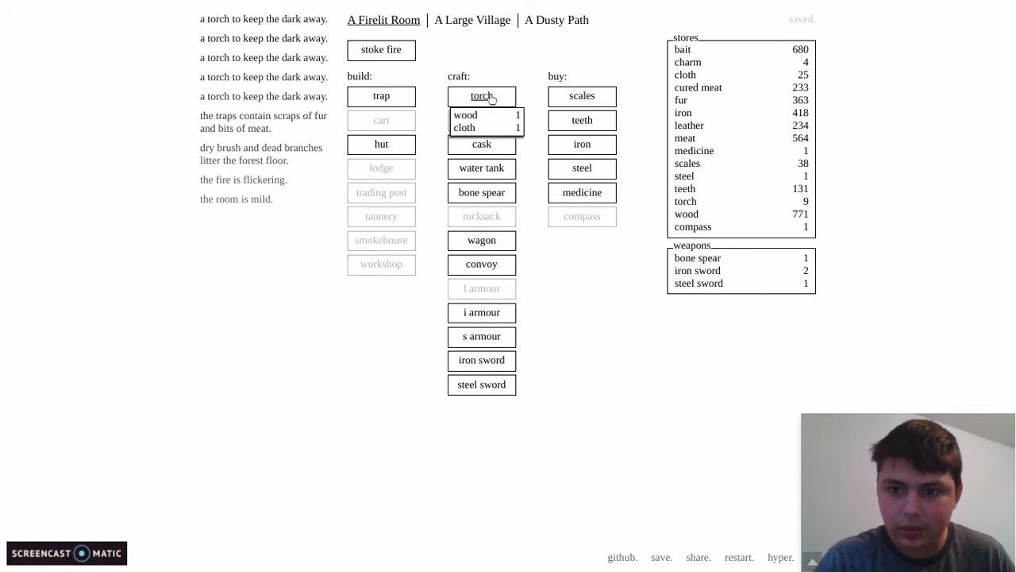
{"action": "left_click", "coordinate": [482, 96]}
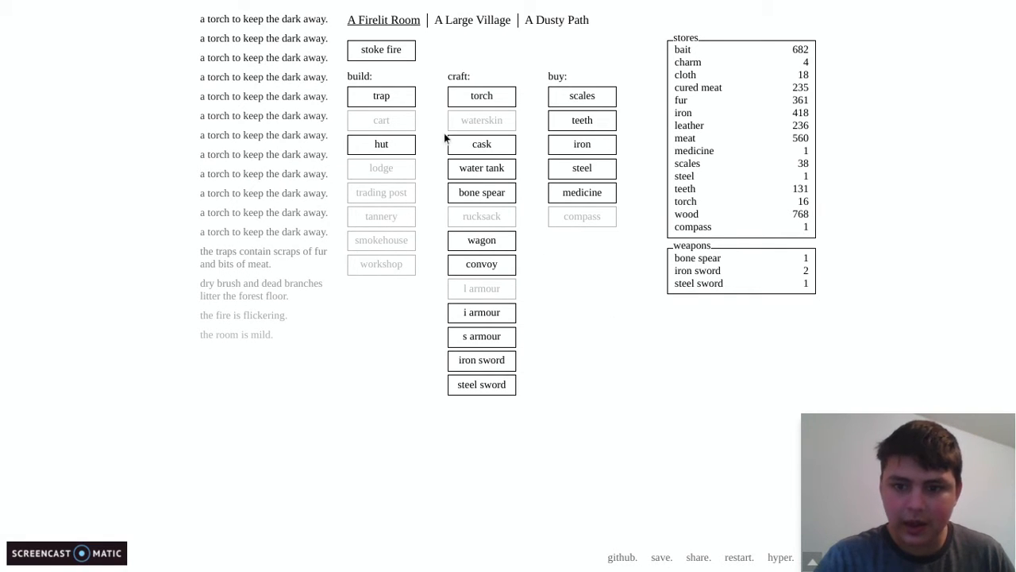
{"action": "mouse_move", "coordinate": [481, 264]}
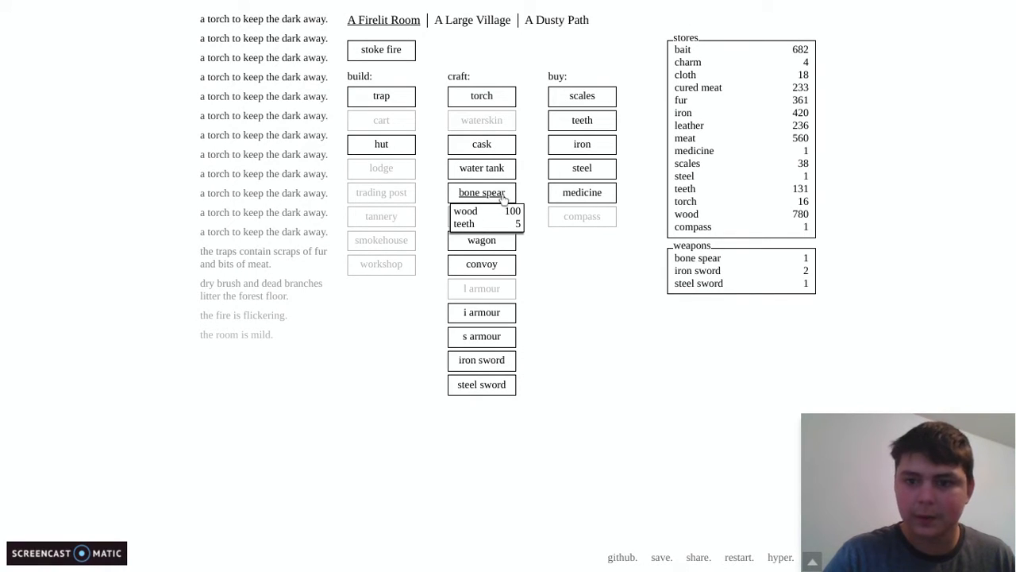
{"action": "left_click", "coordinate": [481, 192]}
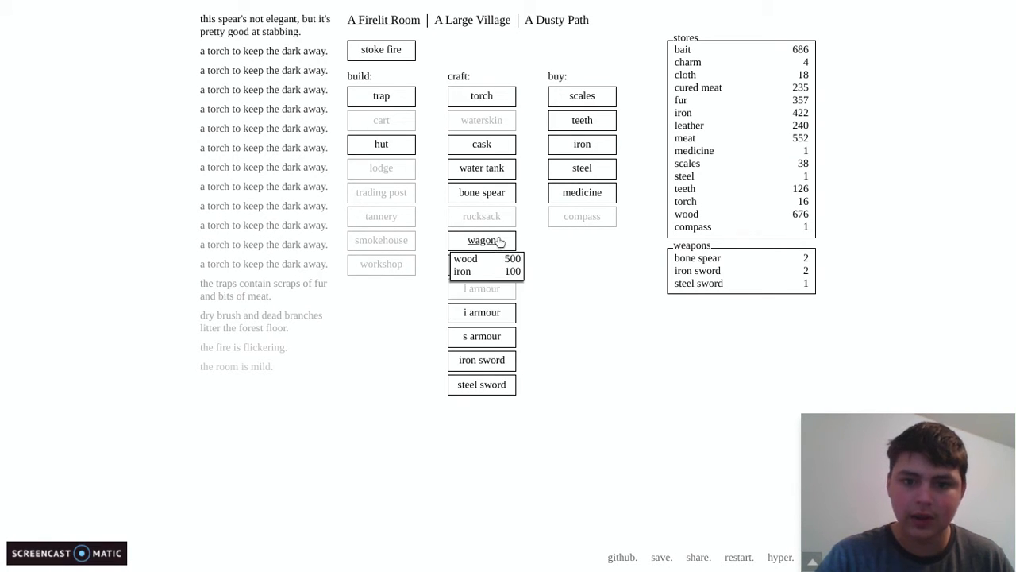
{"action": "left_click", "coordinate": [481, 240]}
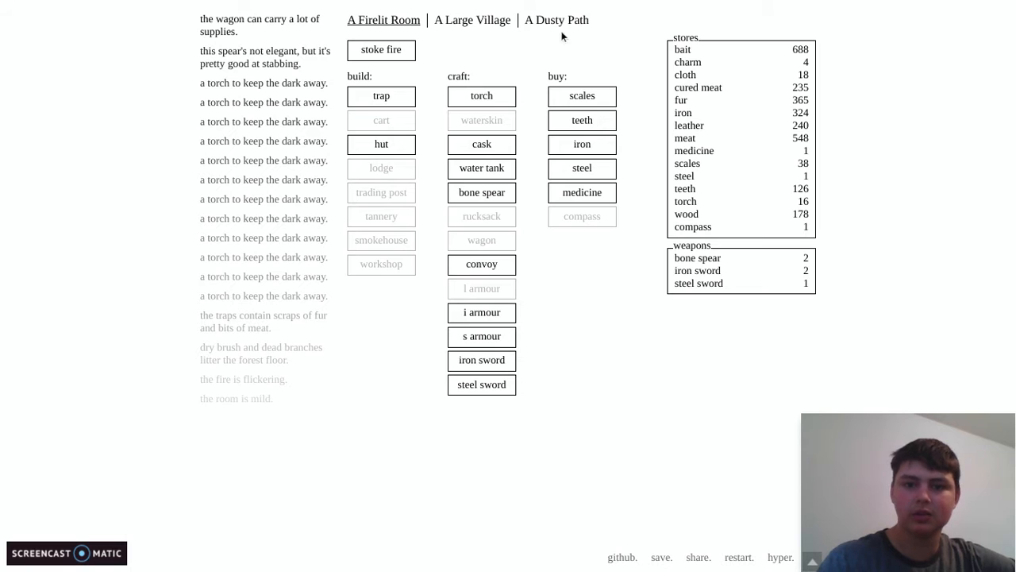
- Pack four torches, a bone spear, an iron sword and medicine for the Dusty Path
{"action": "left_click", "coordinate": [473, 19]}
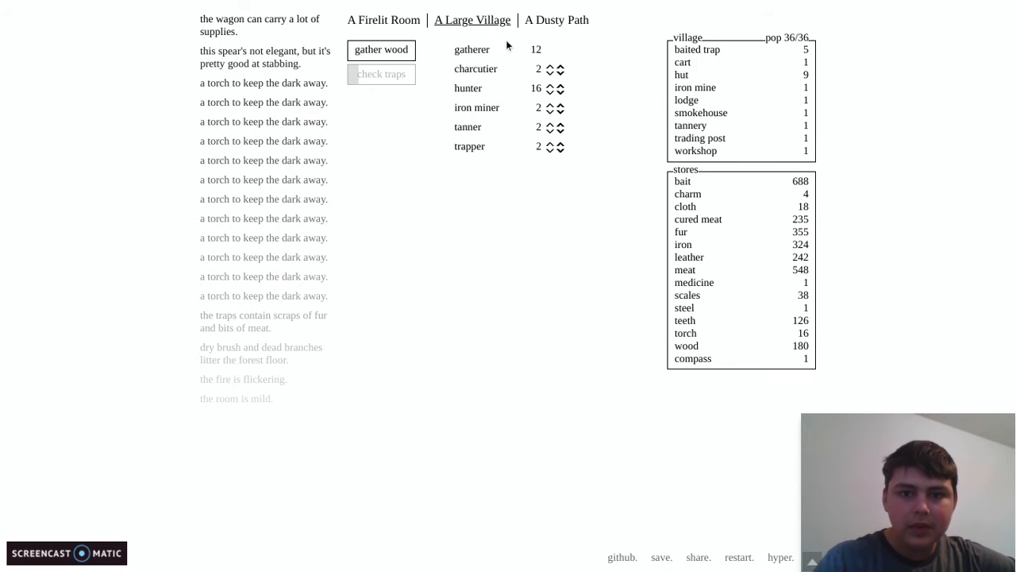
{"action": "left_click", "coordinate": [556, 19]}
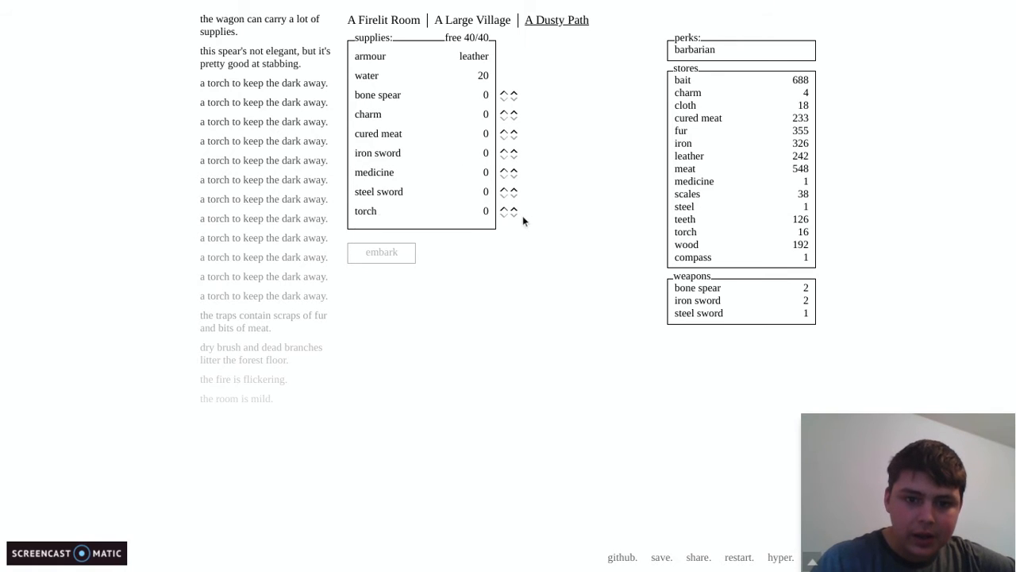
{"action": "left_click", "coordinate": [504, 212]}
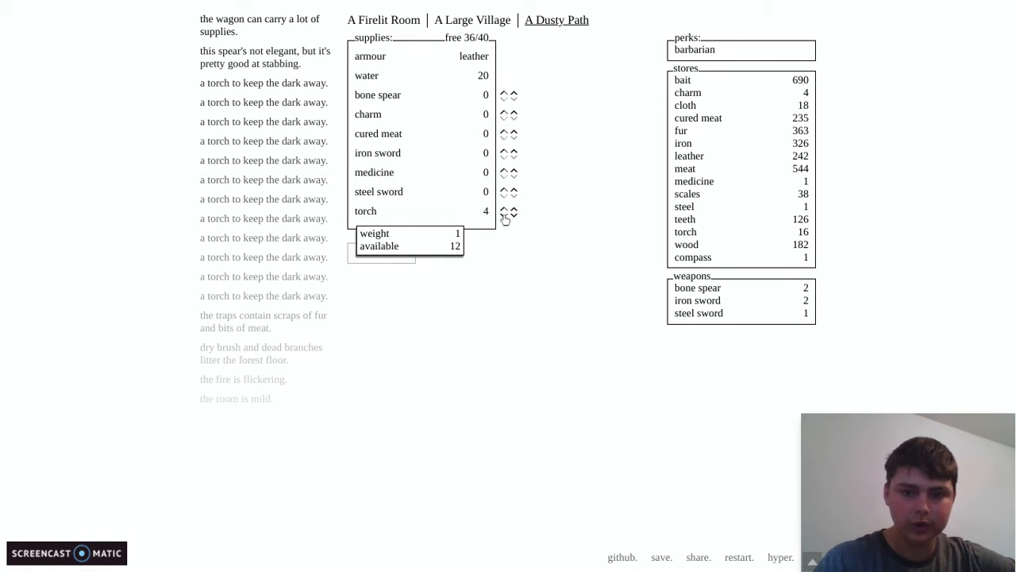
{"action": "left_click", "coordinate": [504, 88]}
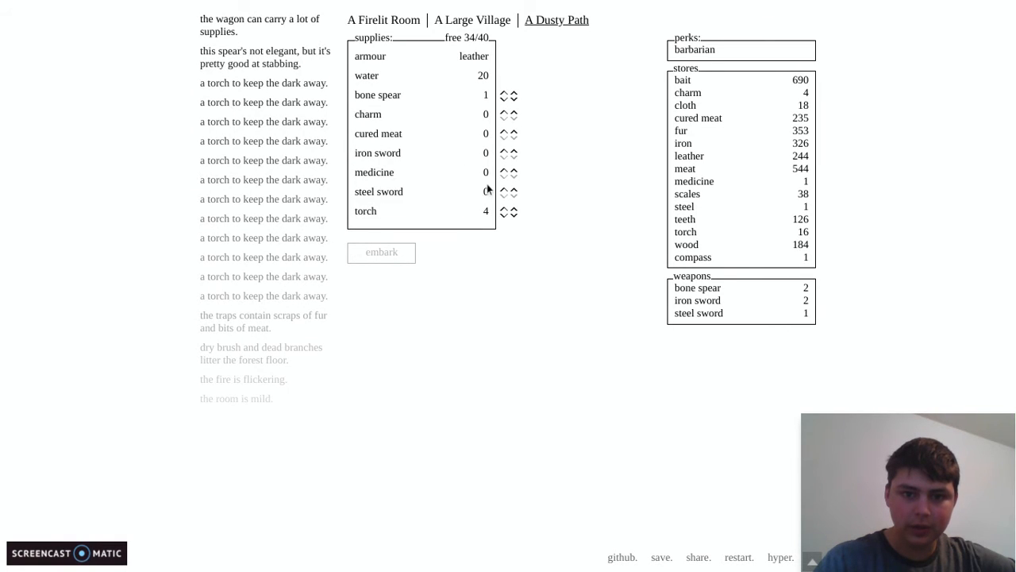
{"action": "left_click", "coordinate": [505, 152]}
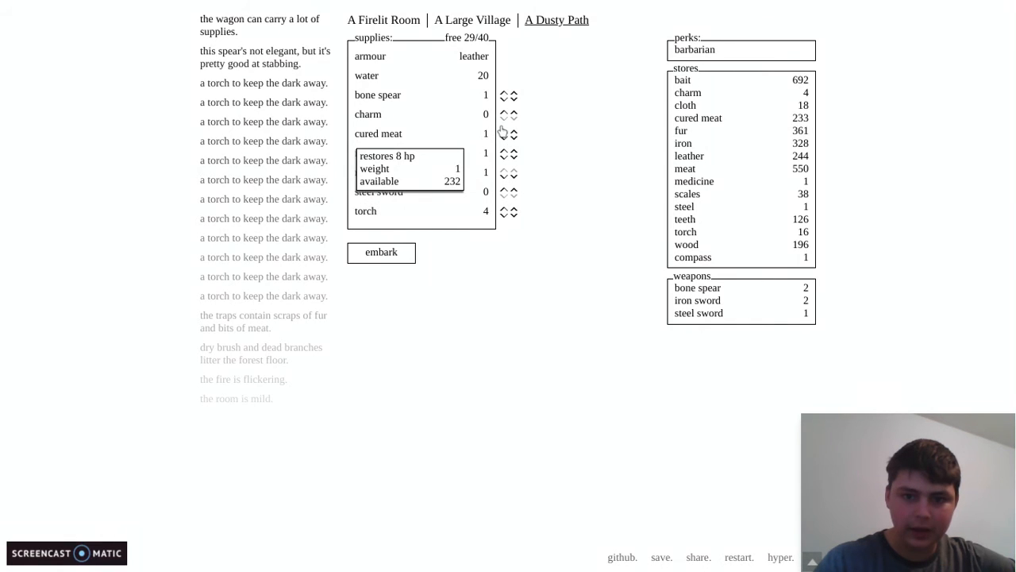
- Bring cured meat up to 20 and embark on the expedition
{"action": "left_click", "coordinate": [505, 130]}
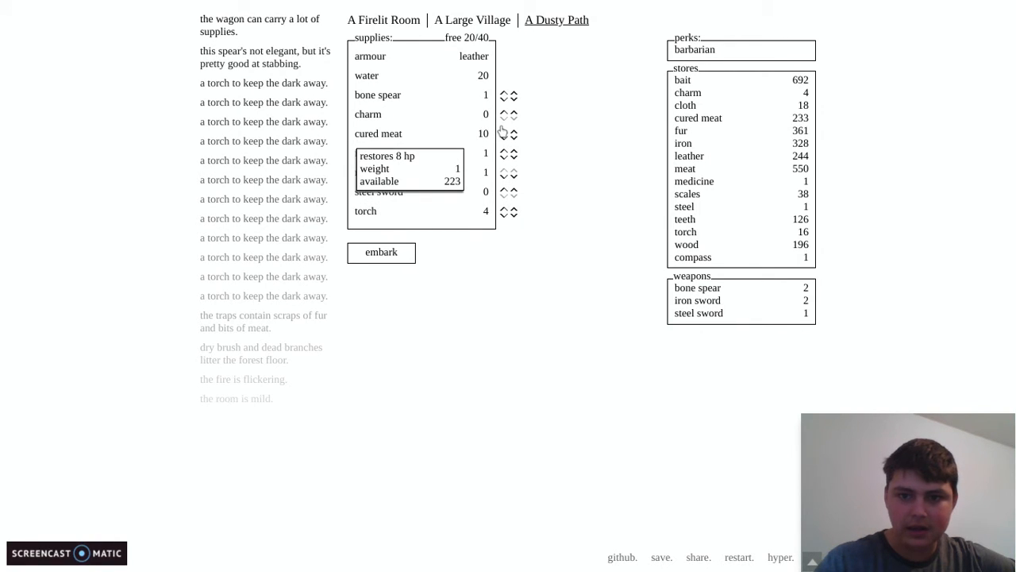
{"action": "left_click", "coordinate": [503, 133]}
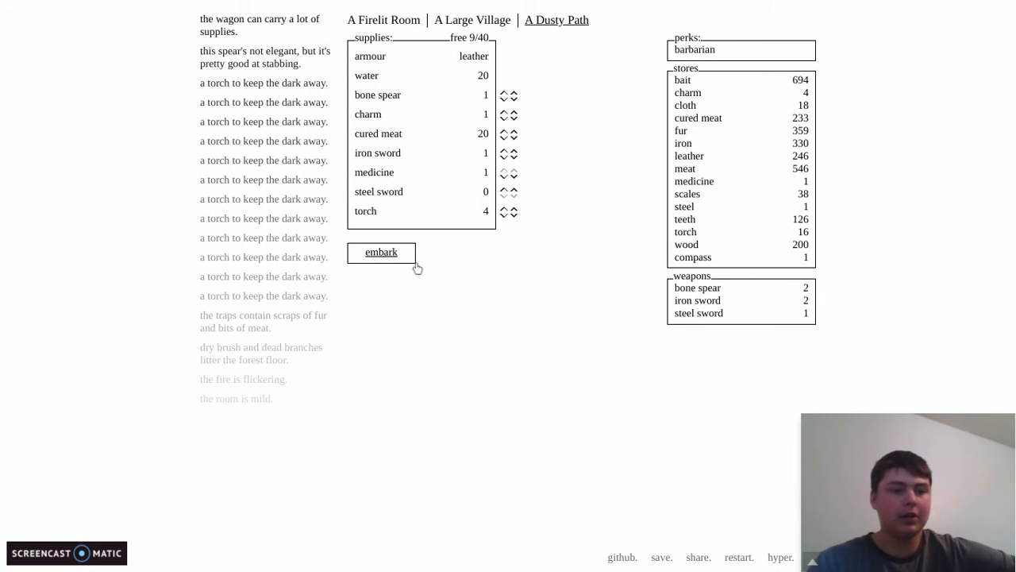
{"action": "left_click", "coordinate": [381, 251]}
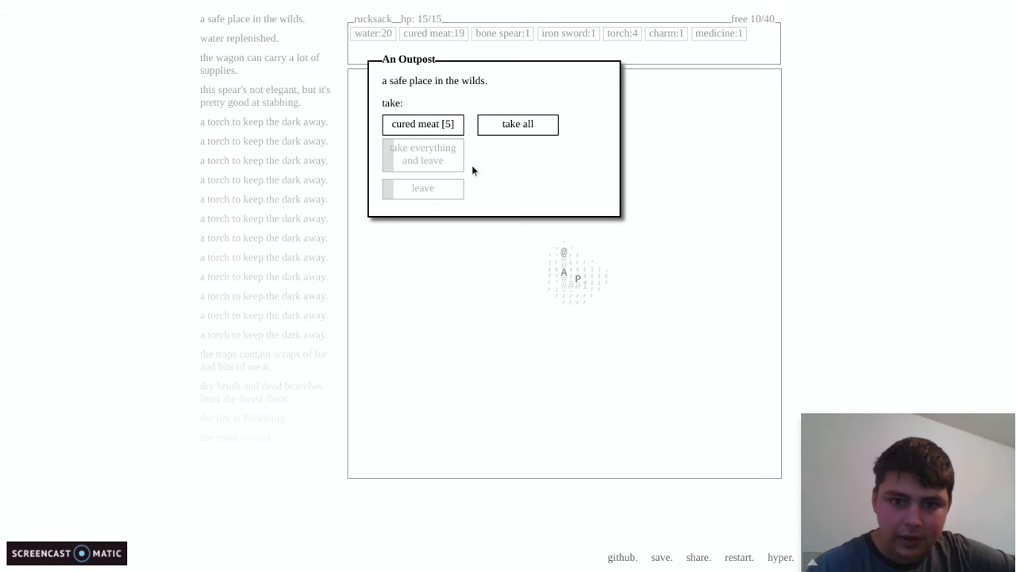
- Take the outpost's cured meat, stab the snarling beast and grab all its loot
{"action": "left_click", "coordinate": [518, 124]}
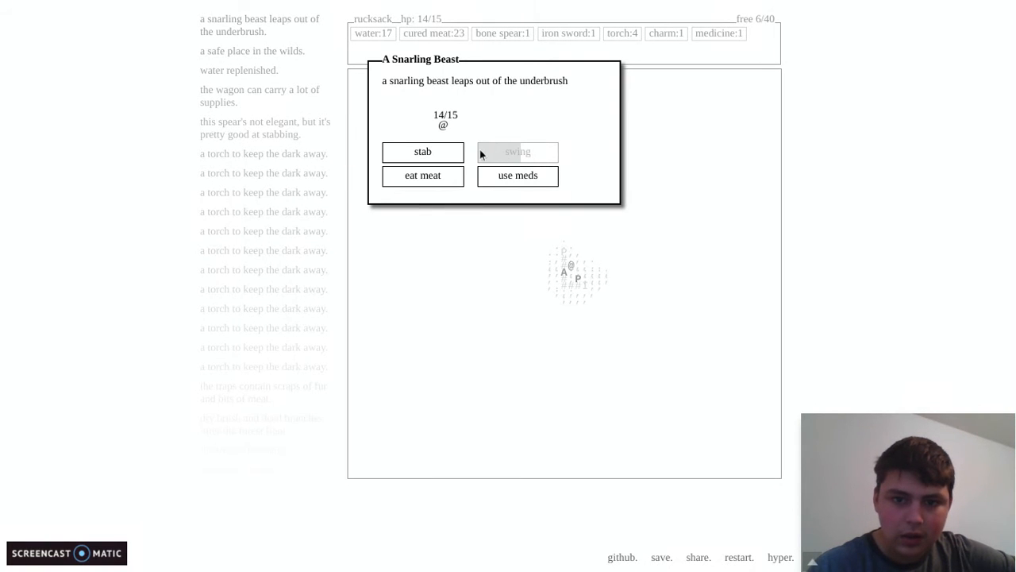
{"action": "left_click", "coordinate": [518, 152]}
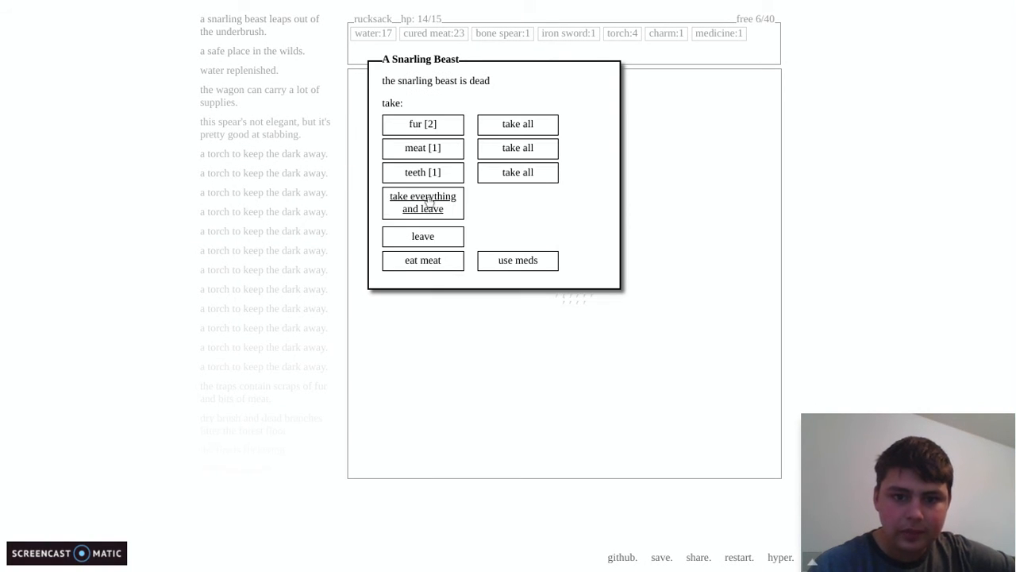
{"action": "left_click", "coordinate": [423, 202]}
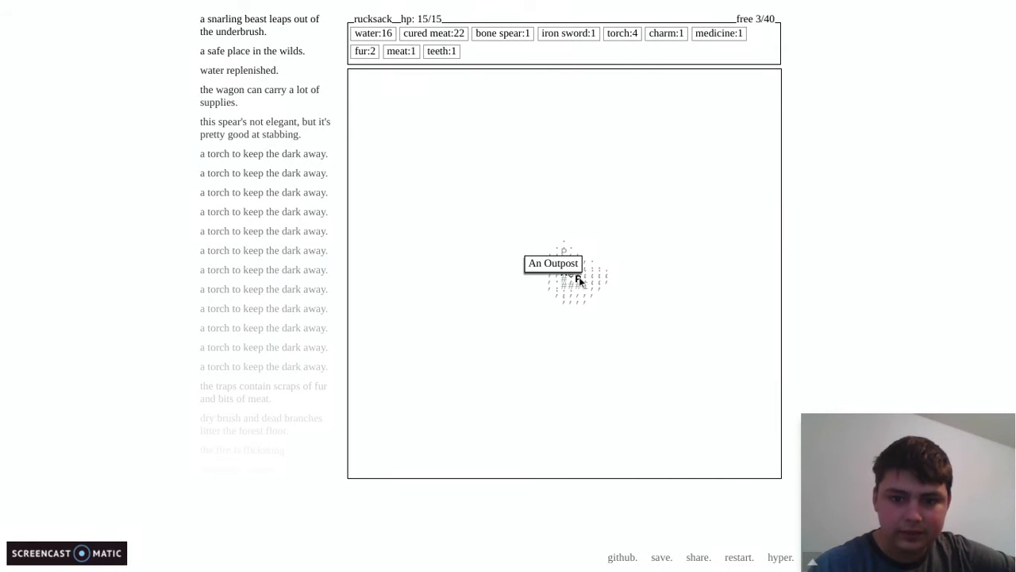
- Revisit the outpost for more cured meat and attack the gaunt man
{"action": "left_click", "coordinate": [563, 273]}
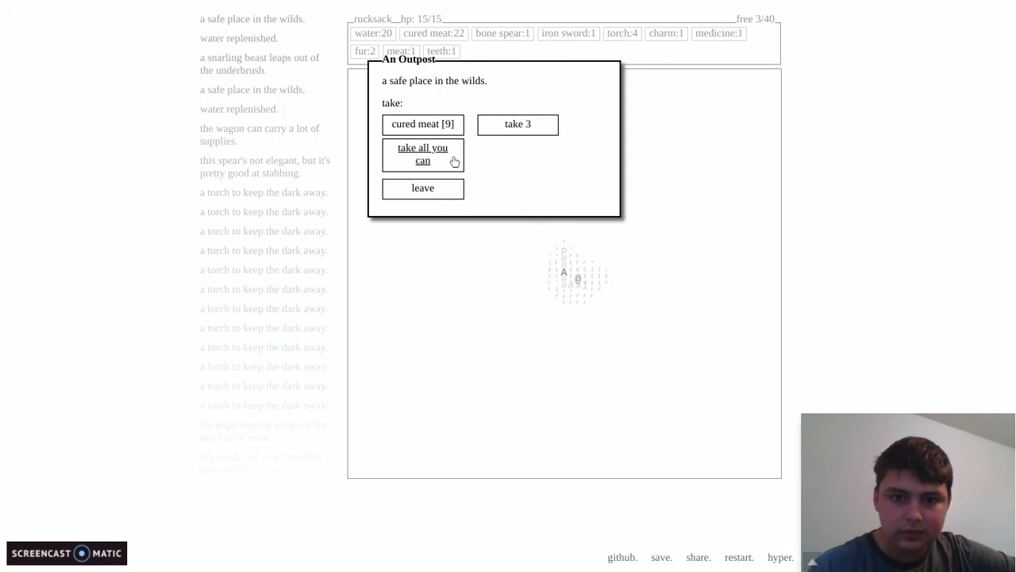
{"action": "left_click", "coordinate": [422, 154]}
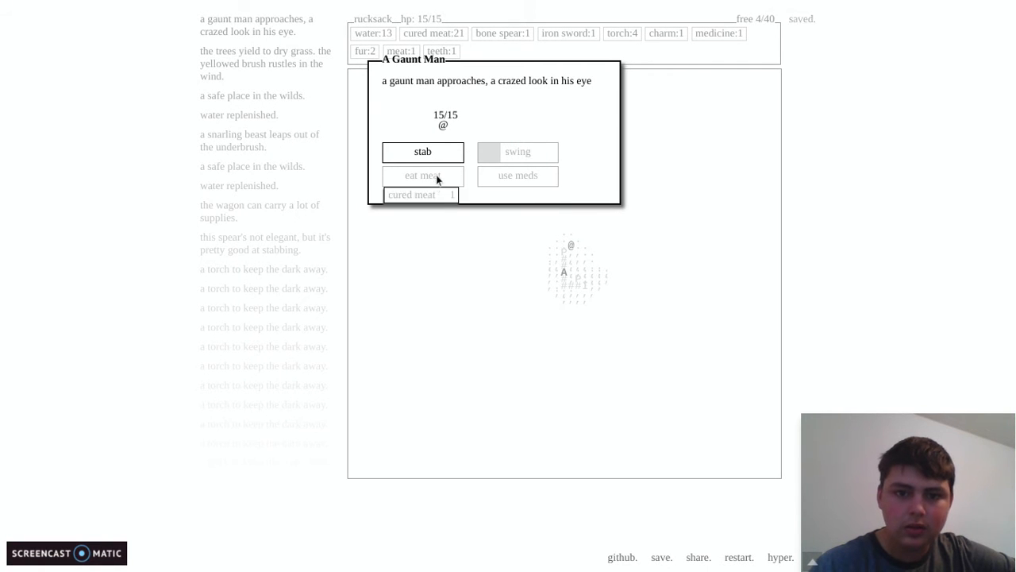
{"action": "left_click", "coordinate": [422, 153]}
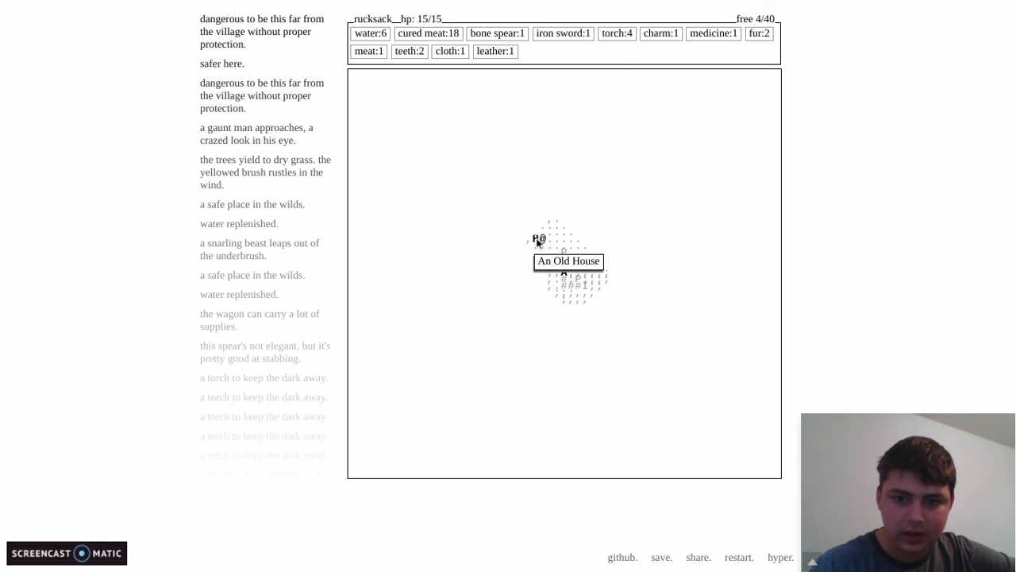
- Enter the old house and kill the man charging down the hall
{"action": "left_click", "coordinate": [564, 273]}
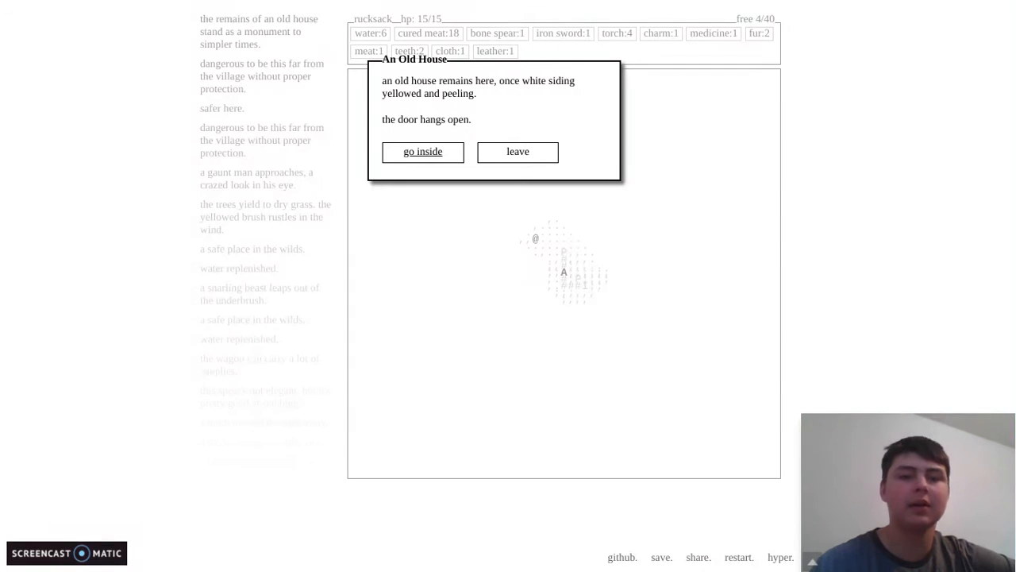
{"action": "left_click", "coordinate": [423, 152]}
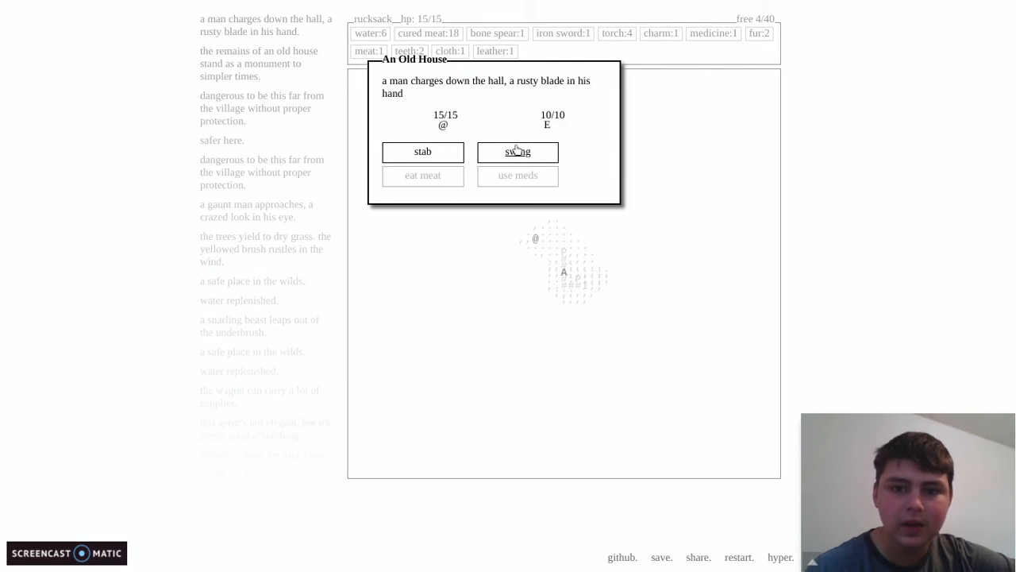
{"action": "left_click", "coordinate": [517, 152]}
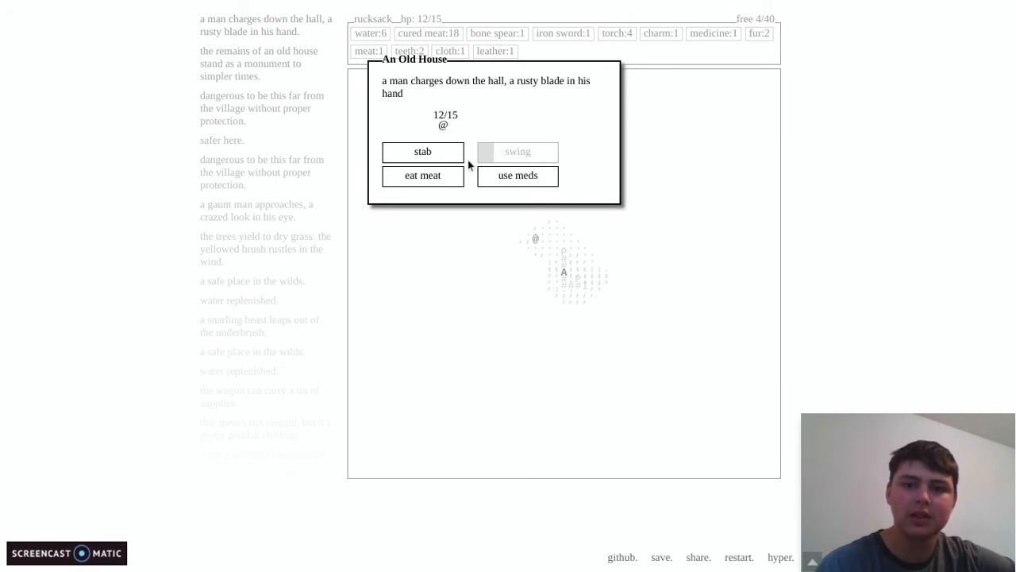
- Take all his loot that fits, grab extra cloth and walk back toward the village
{"action": "left_click", "coordinate": [422, 153]}
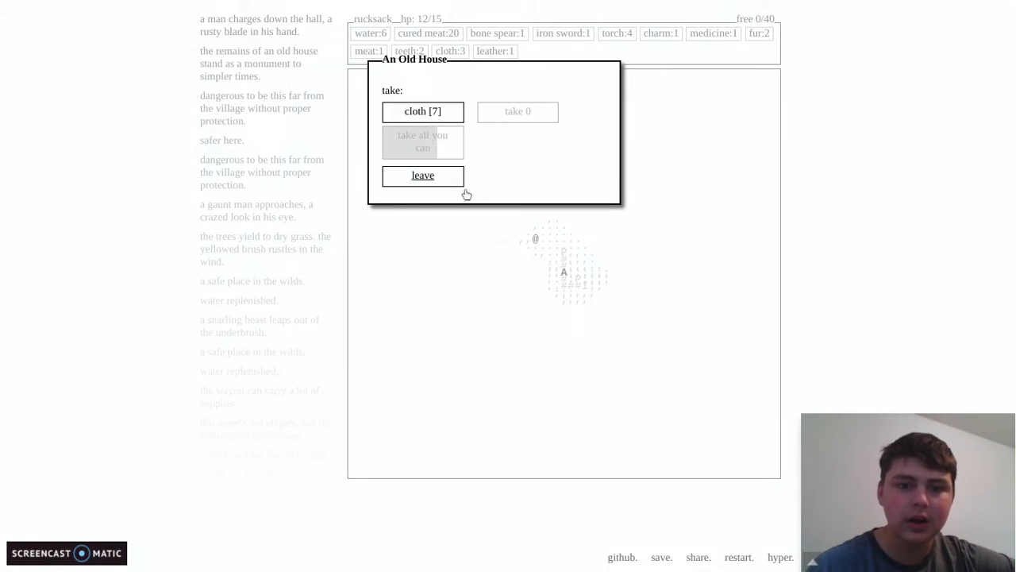
{"action": "left_click", "coordinate": [422, 111]}
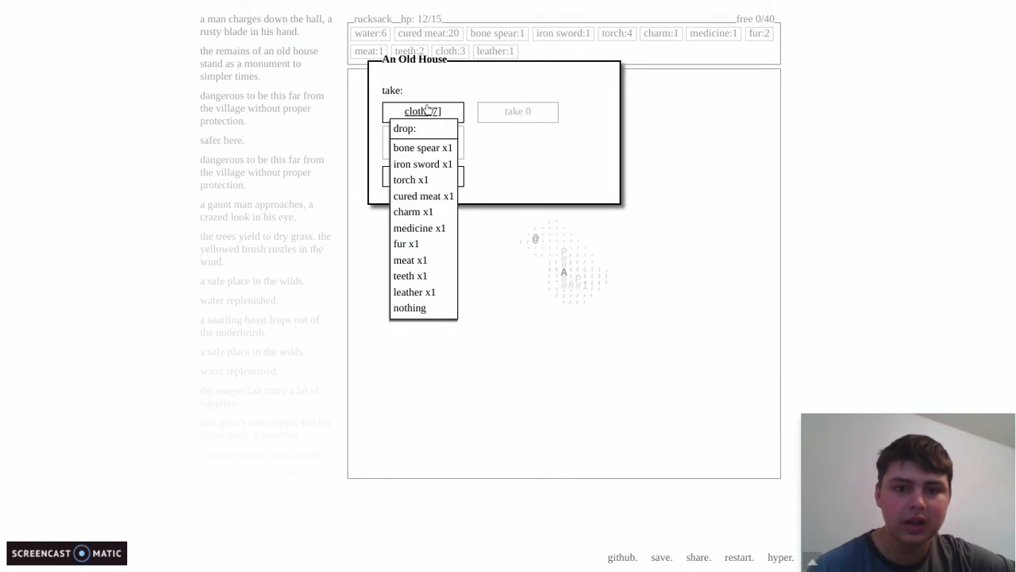
{"action": "mouse_move", "coordinate": [438, 119]}
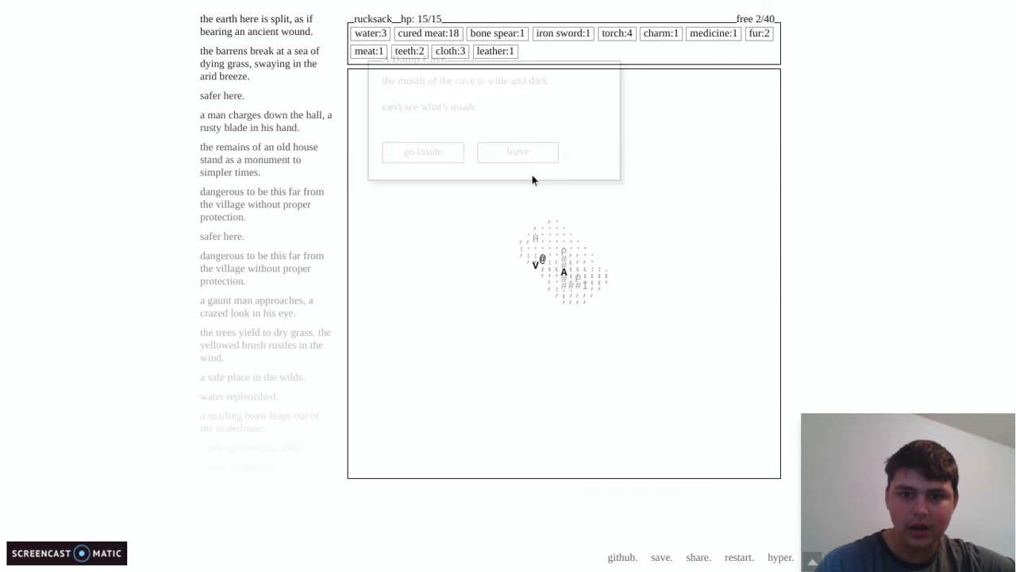
{"action": "left_click", "coordinate": [518, 153]}
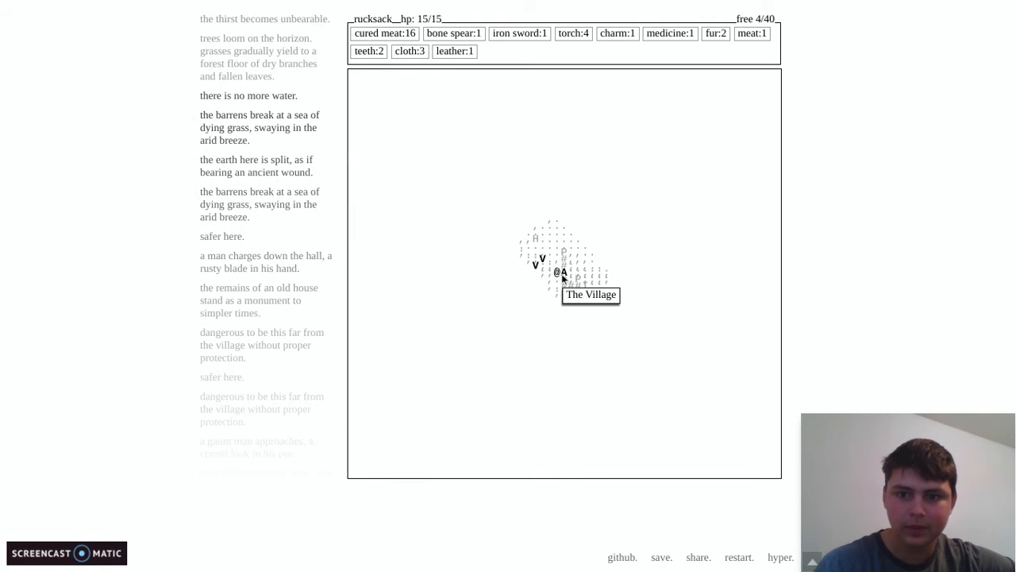
- End the trip at the village and return to the firelit room
{"action": "left_click", "coordinate": [563, 273]}
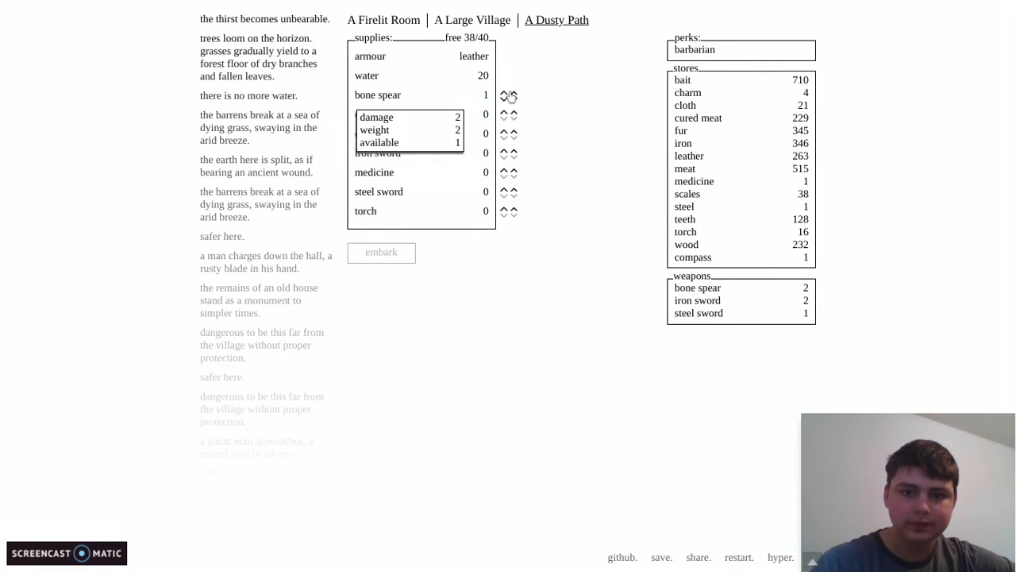
{"action": "left_click", "coordinate": [471, 19]}
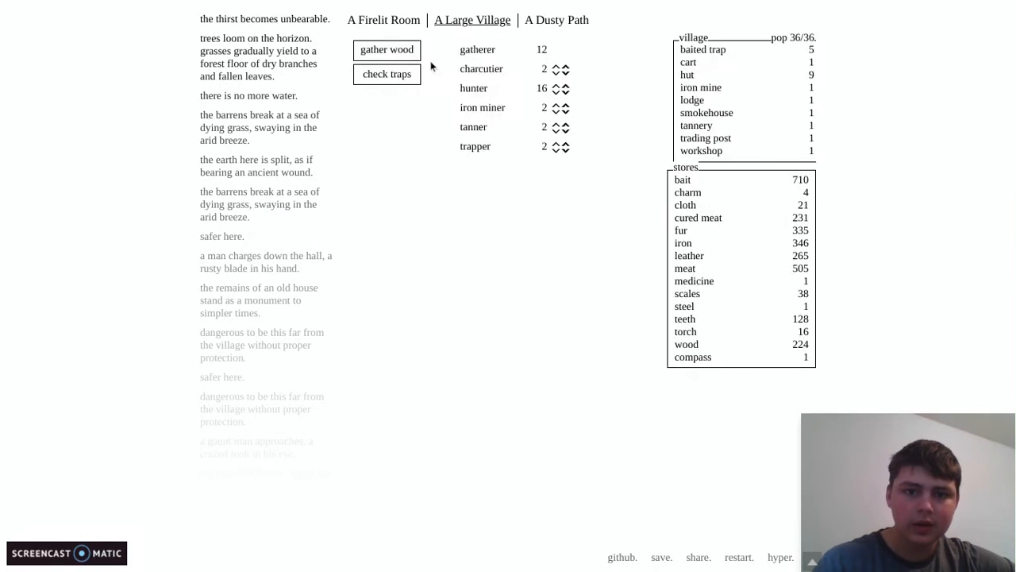
{"action": "left_click", "coordinate": [384, 19]}
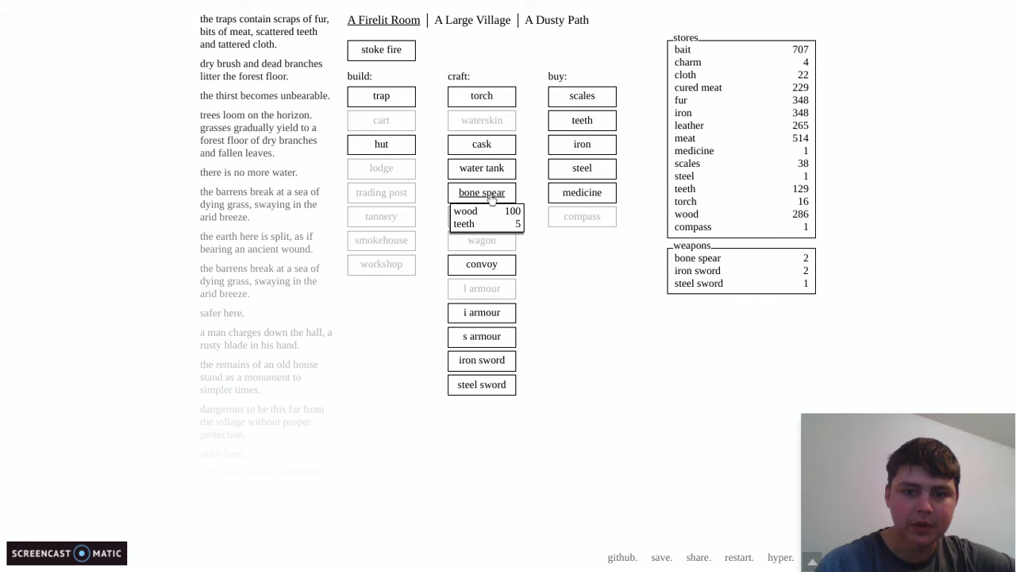
- Craft a third bone spear and a suit of iron armour
{"action": "left_click", "coordinate": [481, 192]}
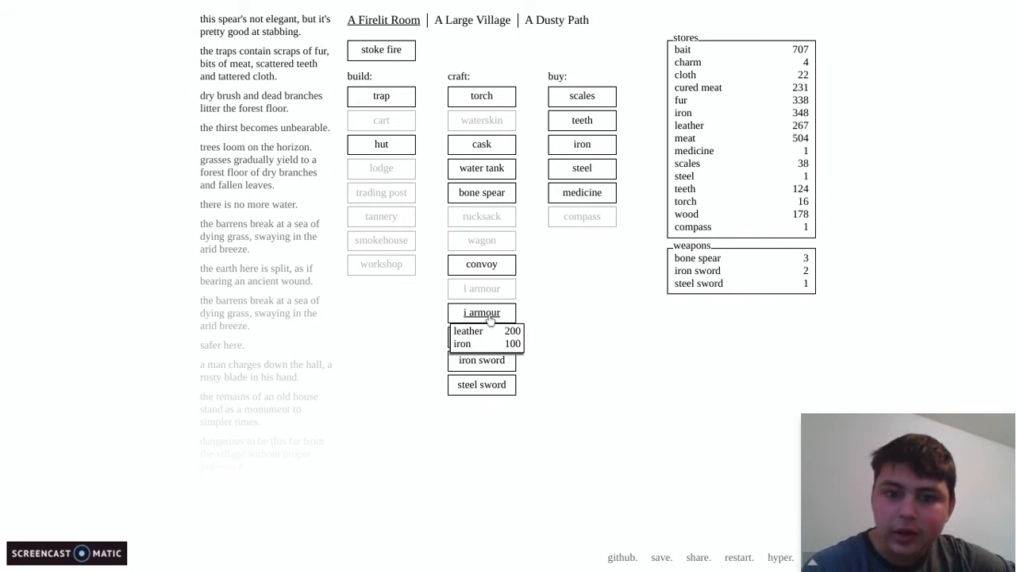
{"action": "left_click", "coordinate": [481, 311]}
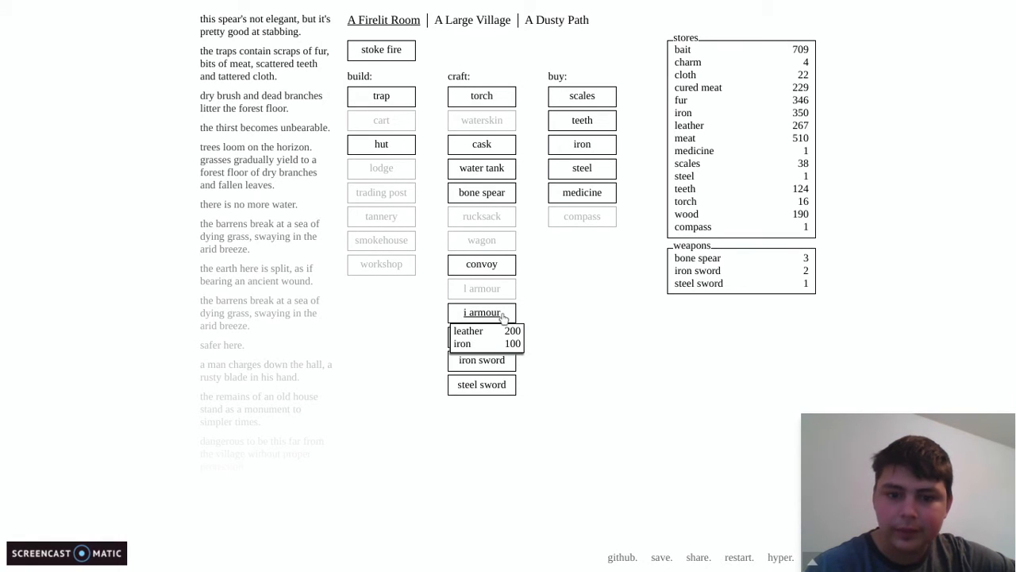
{"action": "left_click", "coordinate": [481, 311]}
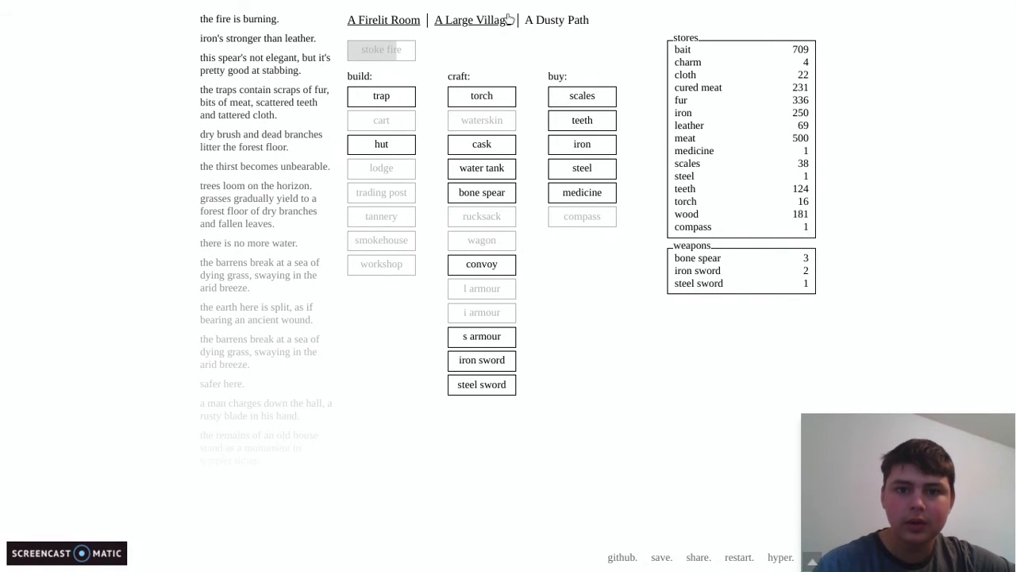
{"action": "left_click", "coordinate": [555, 19]}
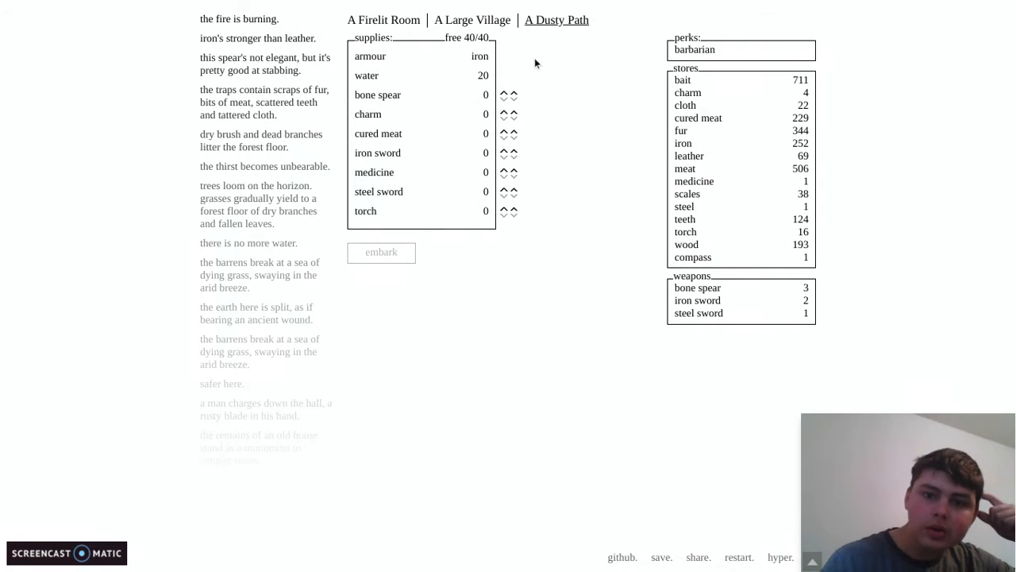
- Pack two bone spears, cured meat and torches, then embark
{"action": "left_click", "coordinate": [504, 90]}
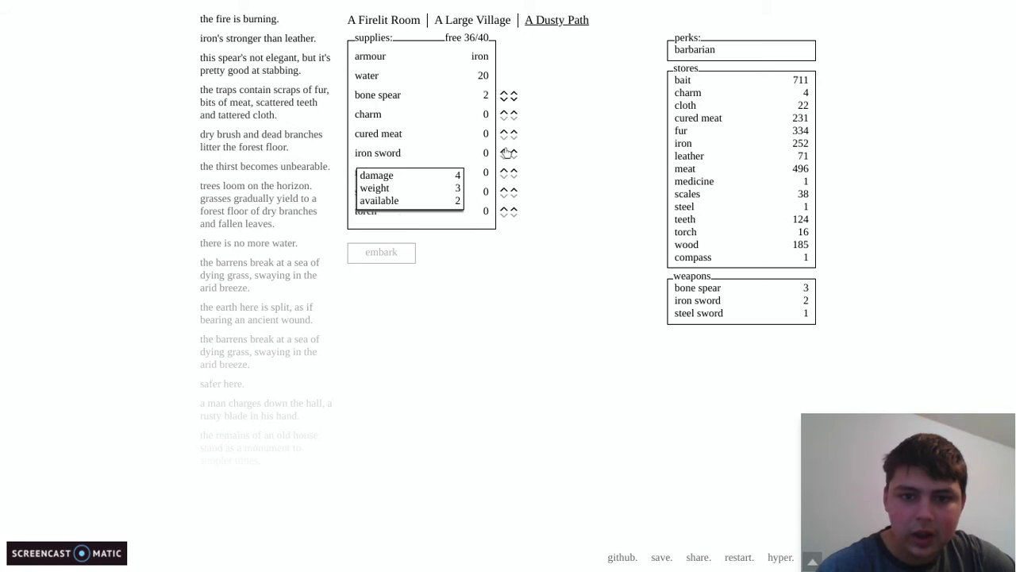
{"action": "left_click", "coordinate": [503, 130]}
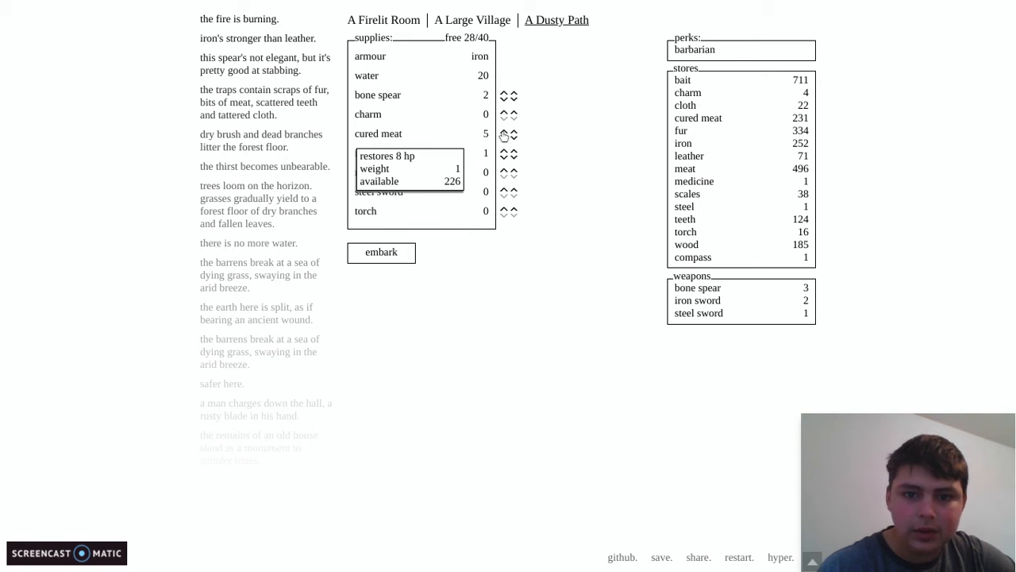
{"action": "left_click", "coordinate": [504, 134]}
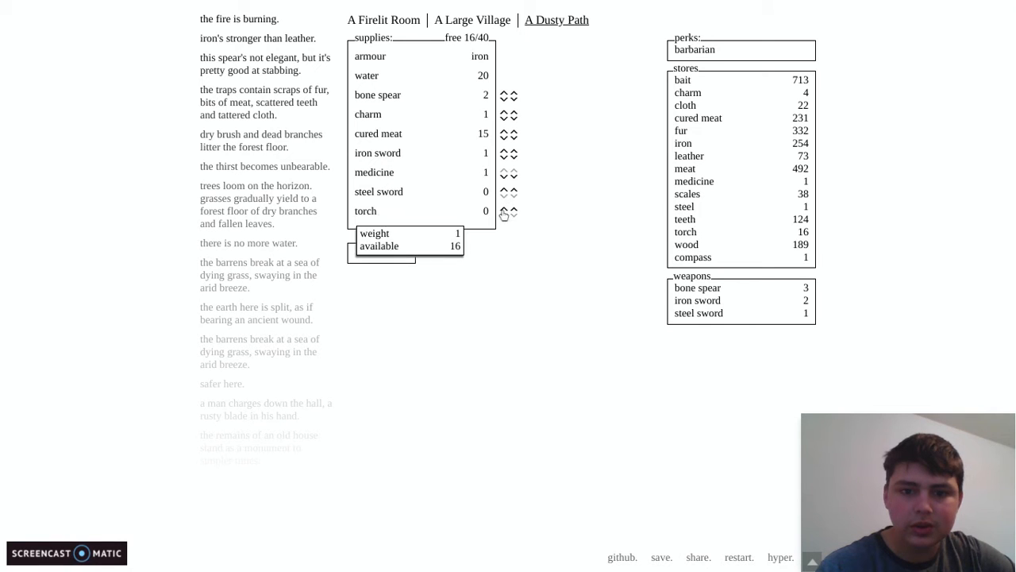
{"action": "left_click", "coordinate": [504, 213]}
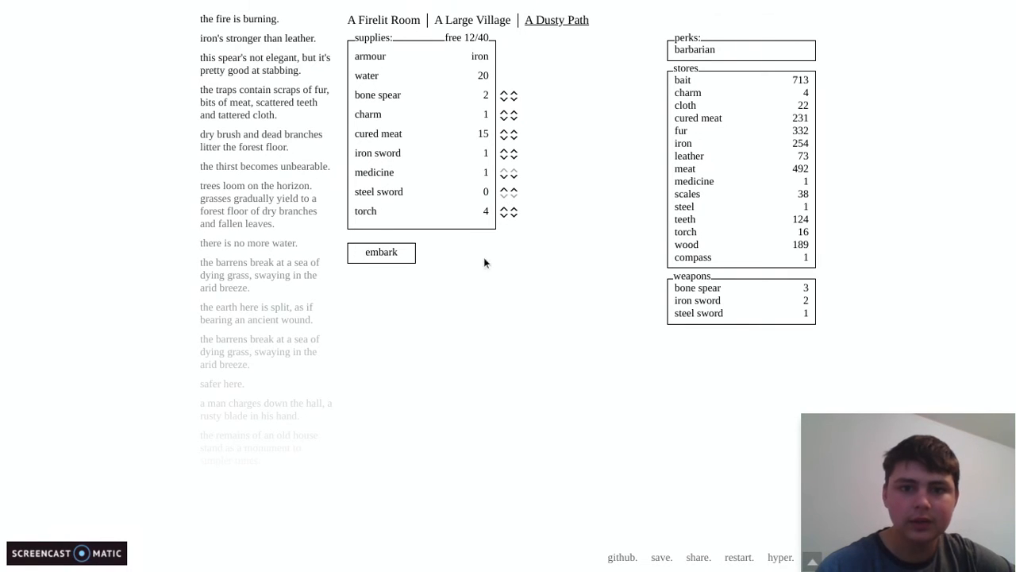
{"action": "left_click", "coordinate": [500, 209]}
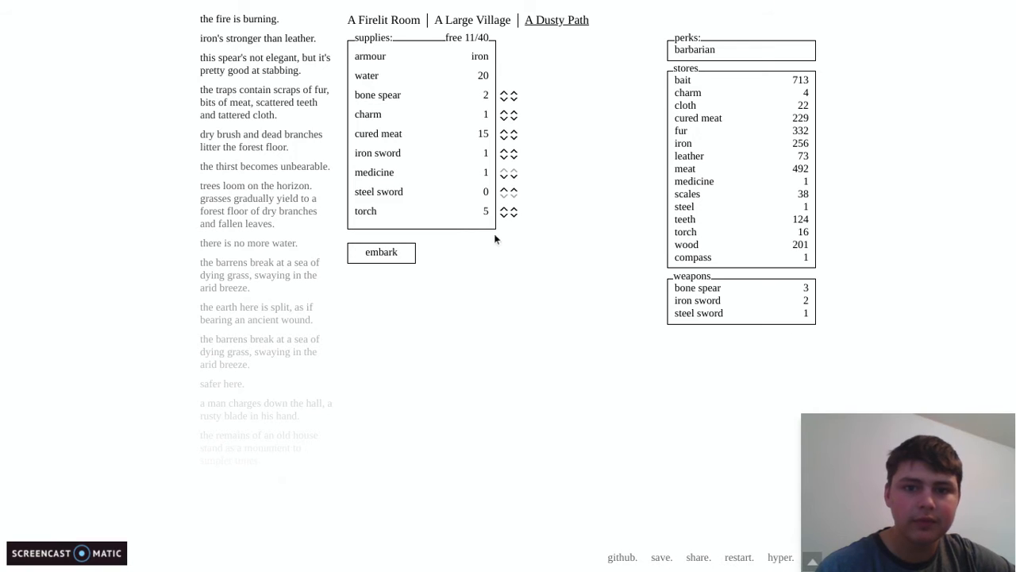
{"action": "left_click", "coordinate": [381, 251]}
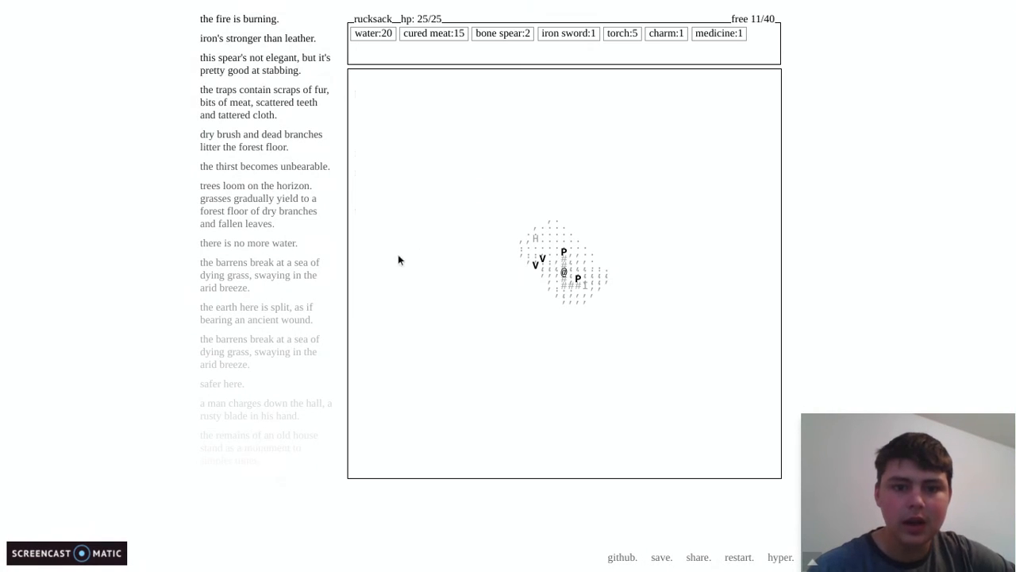
- Walk to the damp cave, kill the gaunt man and two beasts, and take their fur and teeth
{"action": "key", "text": "ArrowDown"}
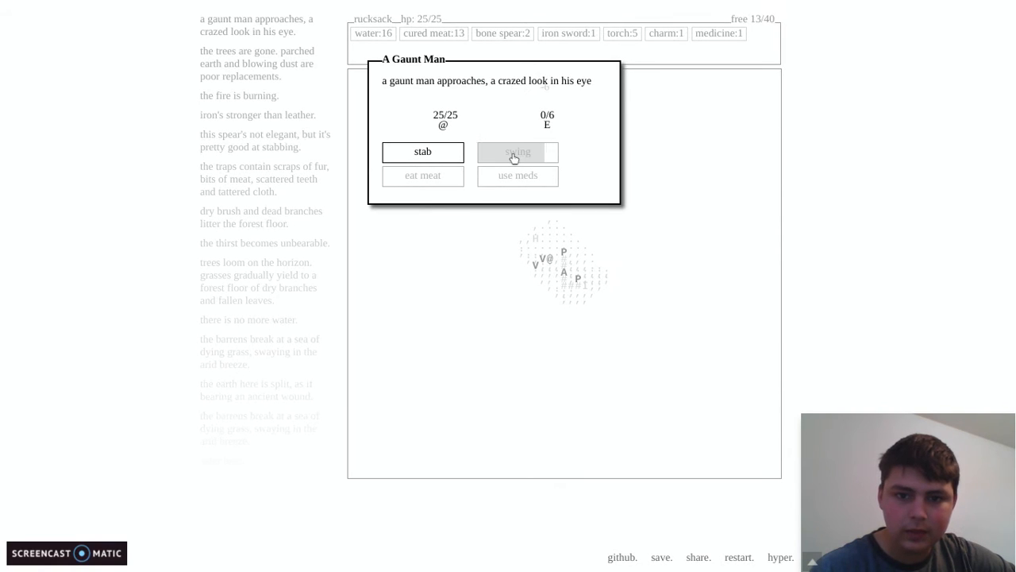
{"action": "left_click", "coordinate": [422, 153]}
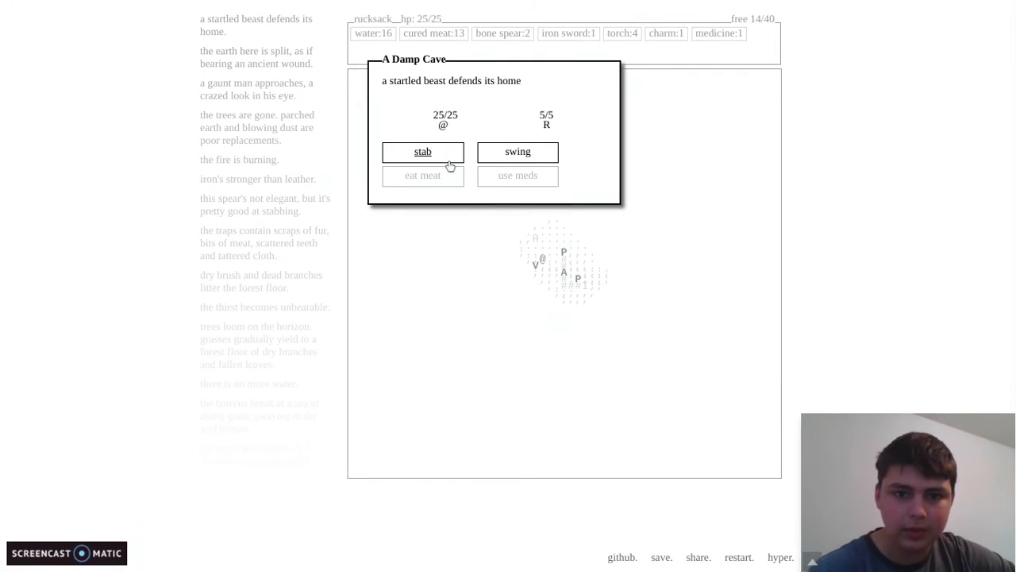
{"action": "left_click", "coordinate": [422, 152]}
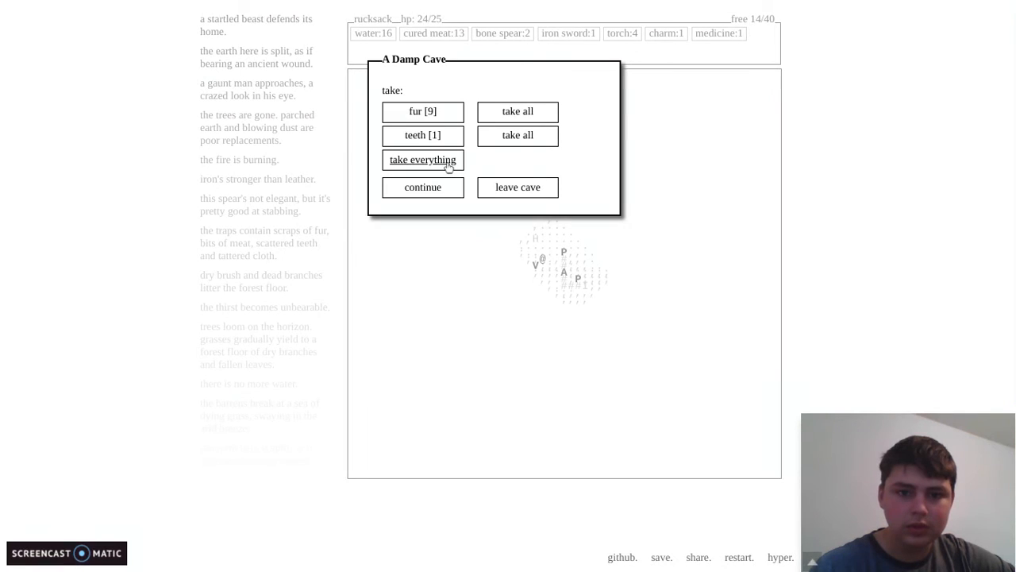
{"action": "left_click", "coordinate": [423, 159]}
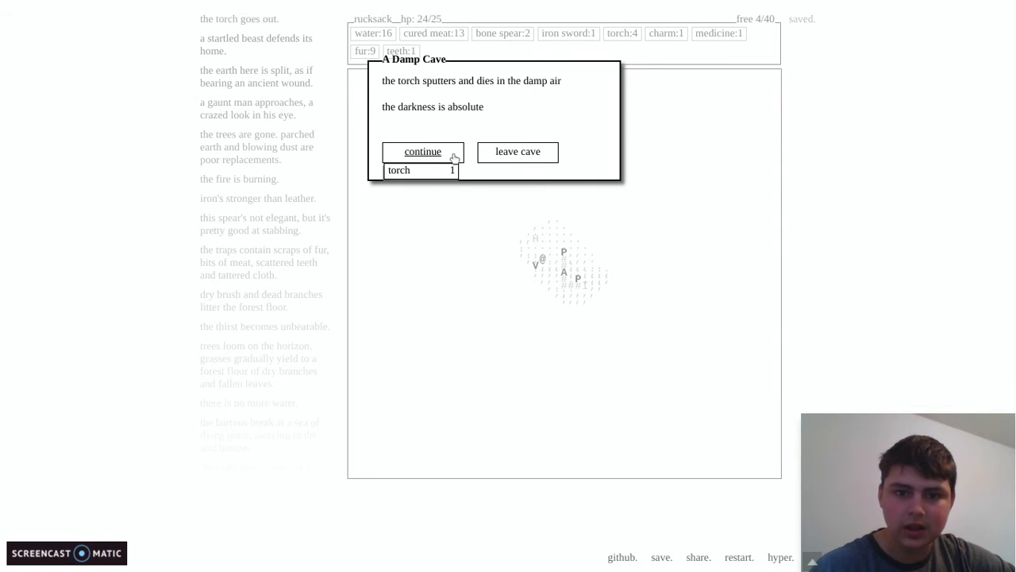
{"action": "left_click", "coordinate": [422, 153]}
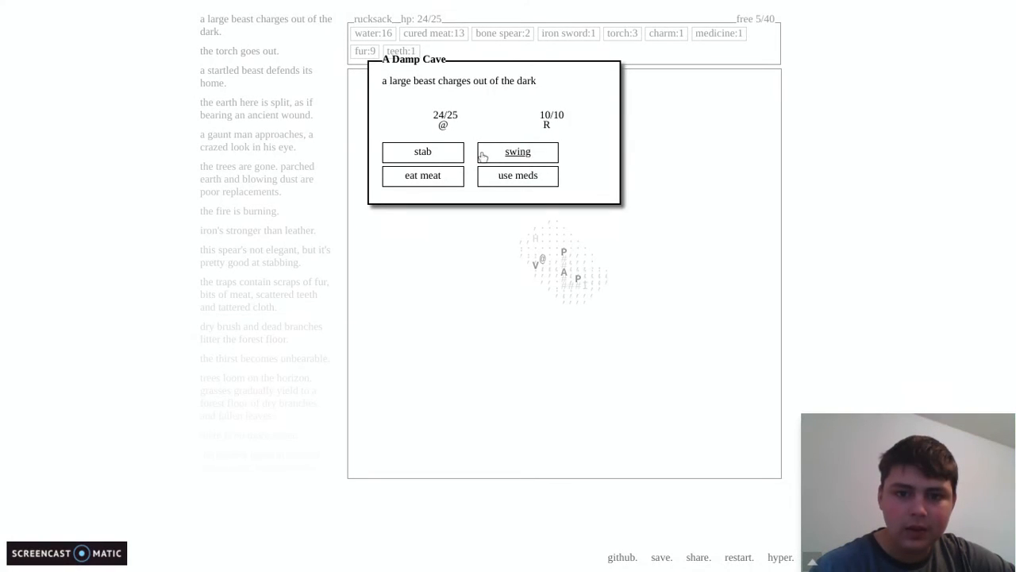
{"action": "left_click", "coordinate": [518, 153]}
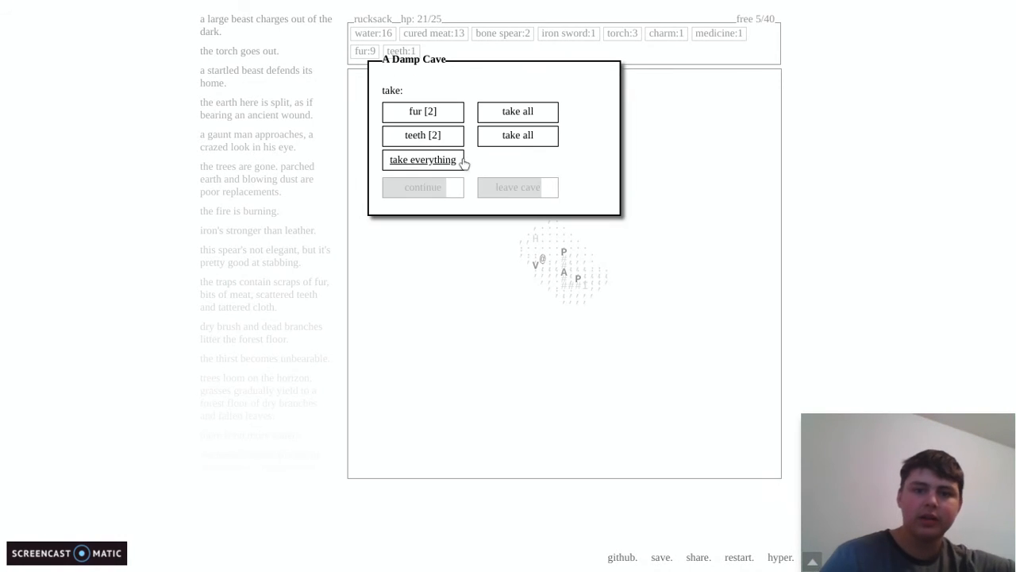
{"action": "left_click", "coordinate": [422, 159]}
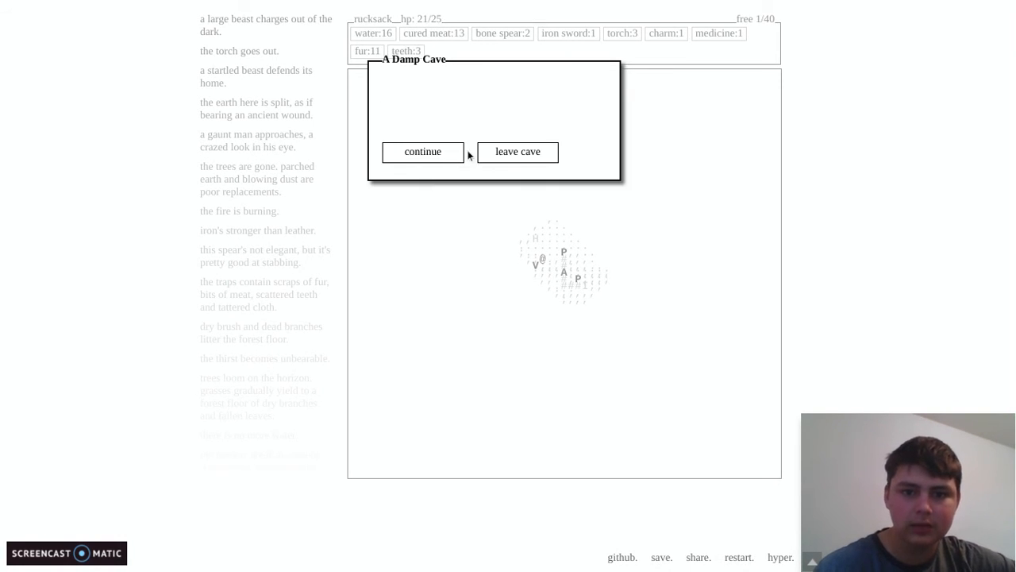
- Reach the back of the cave, drop teeth for room and loot scales, fur and meat from the nest
{"action": "left_click", "coordinate": [422, 153]}
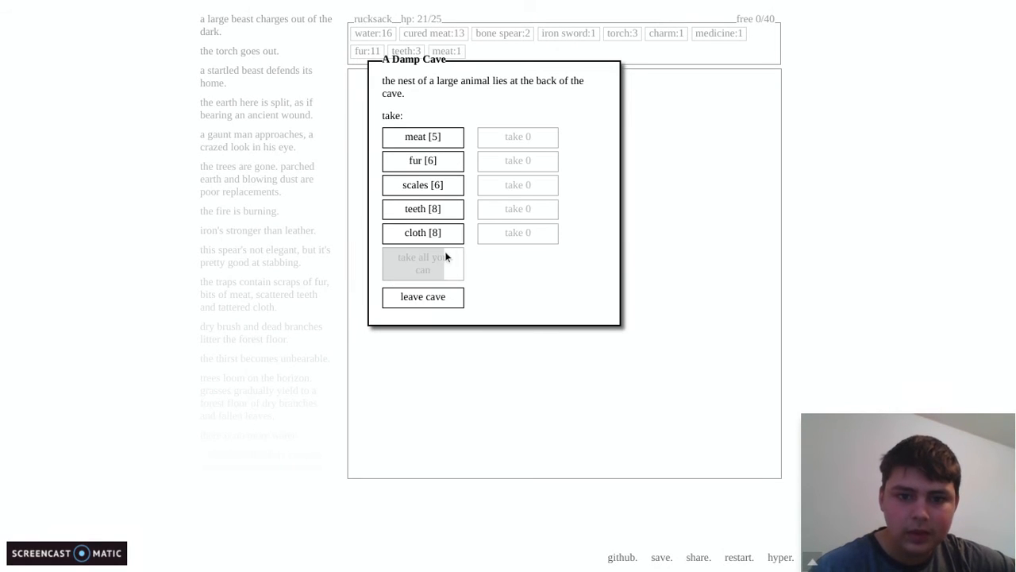
{"action": "left_click", "coordinate": [423, 210]}
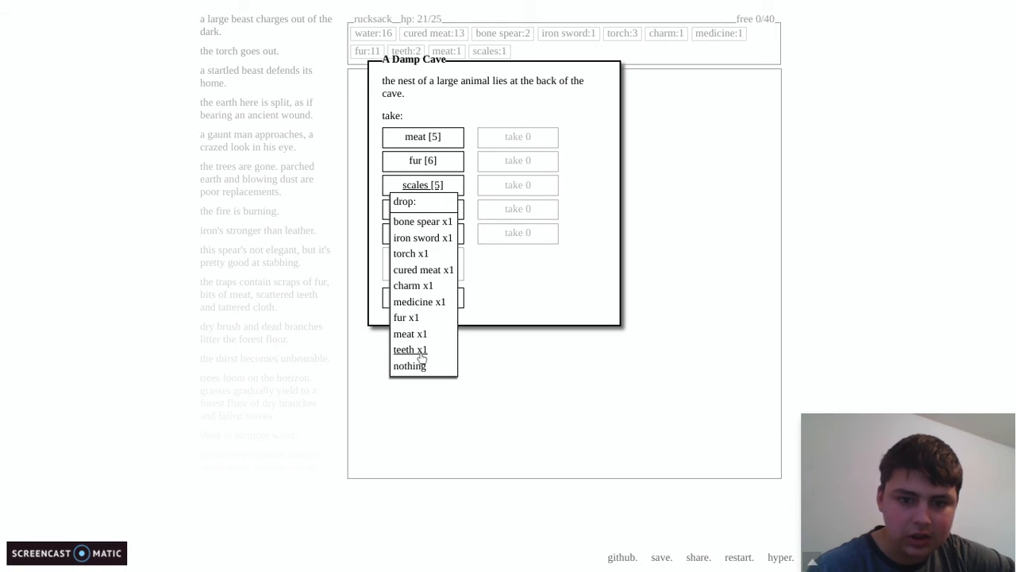
{"action": "left_click", "coordinate": [410, 350]}
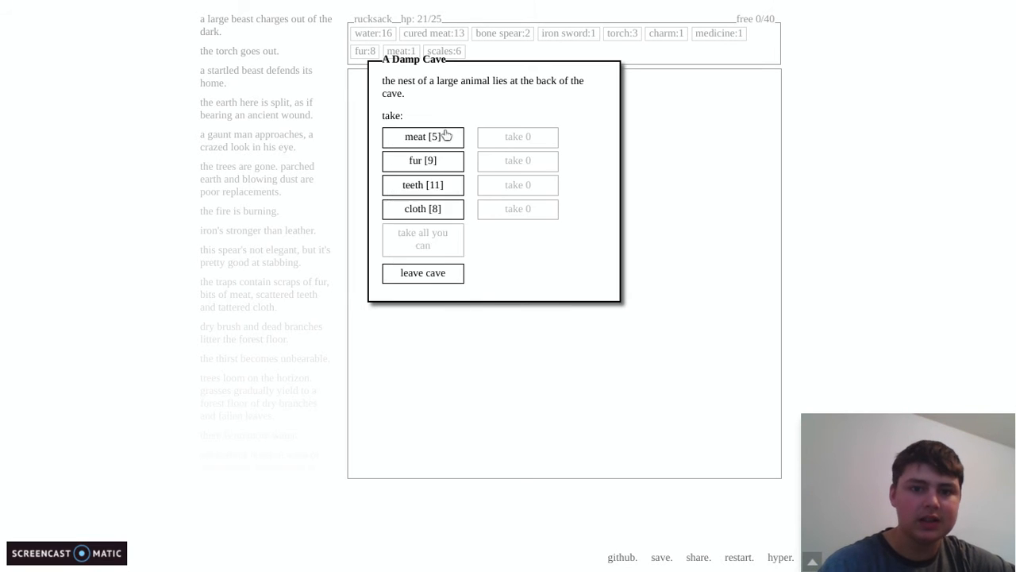
{"action": "left_click", "coordinate": [423, 273]}
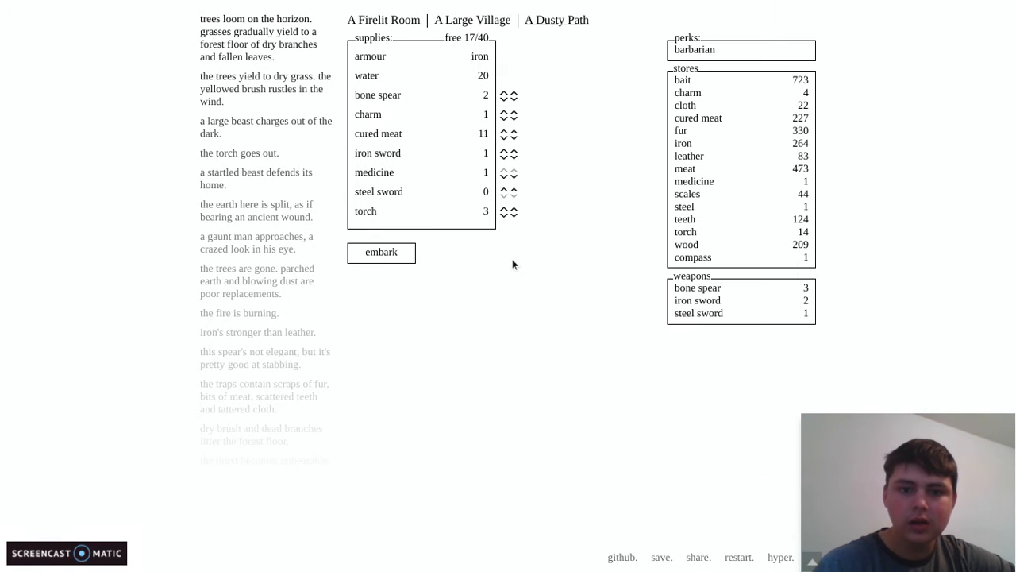
- Unpack the supplies including the iron sword back into stores and go to the village
{"action": "left_click", "coordinate": [512, 210]}
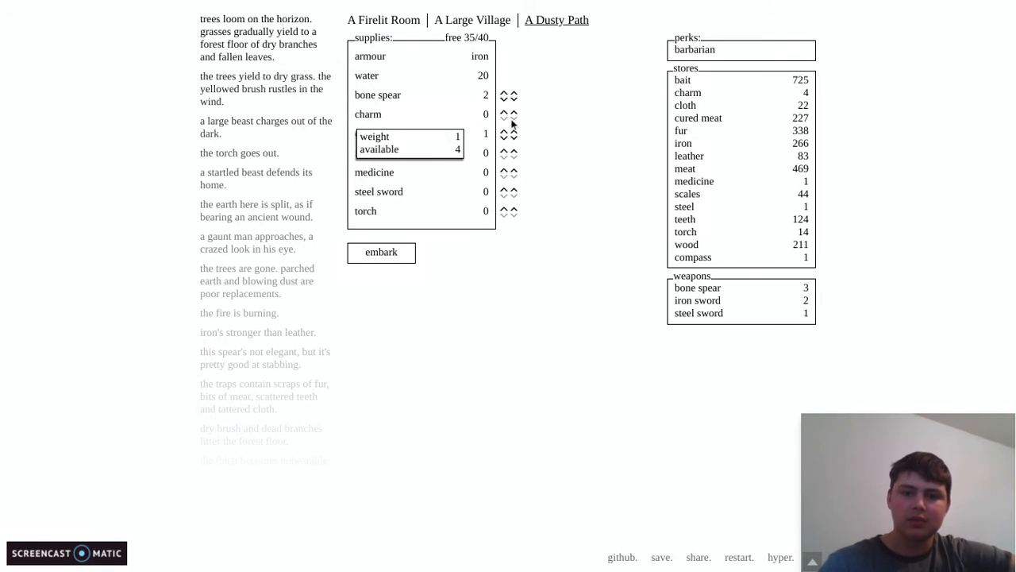
{"action": "left_click", "coordinate": [513, 118]}
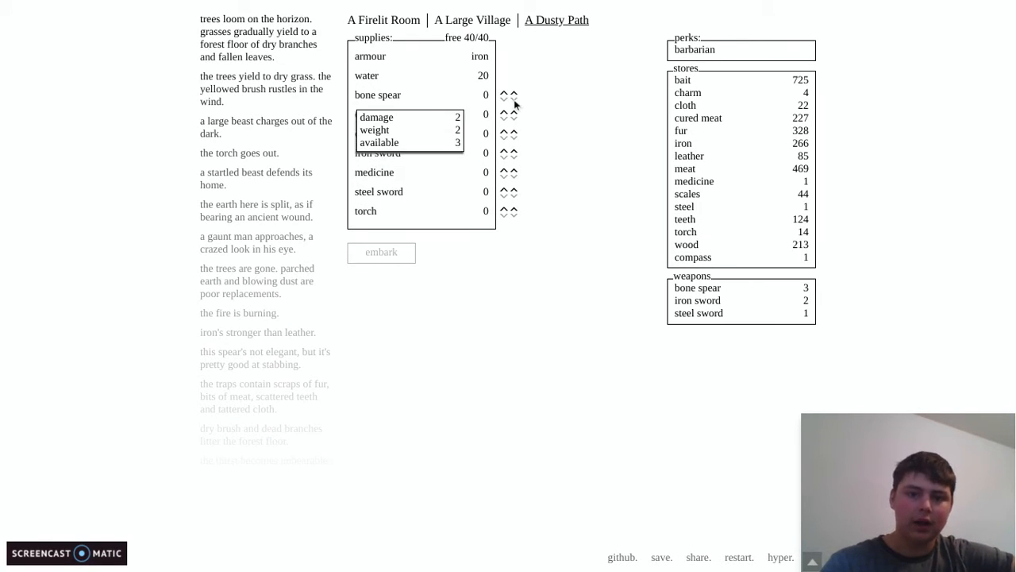
{"action": "left_click", "coordinate": [473, 20]}
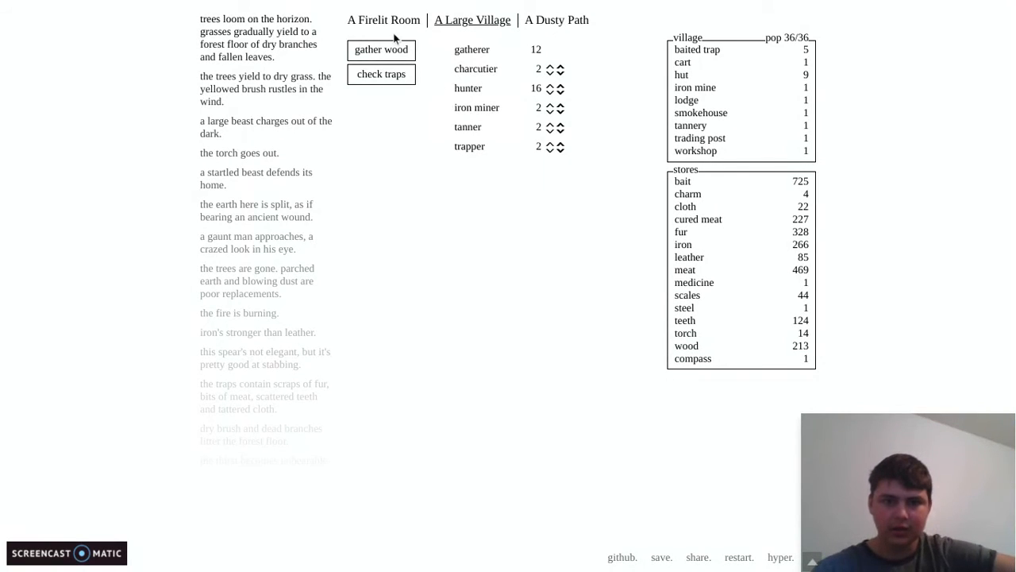
- Craft a cask in the firelit room and return to the village
{"action": "left_click", "coordinate": [384, 19]}
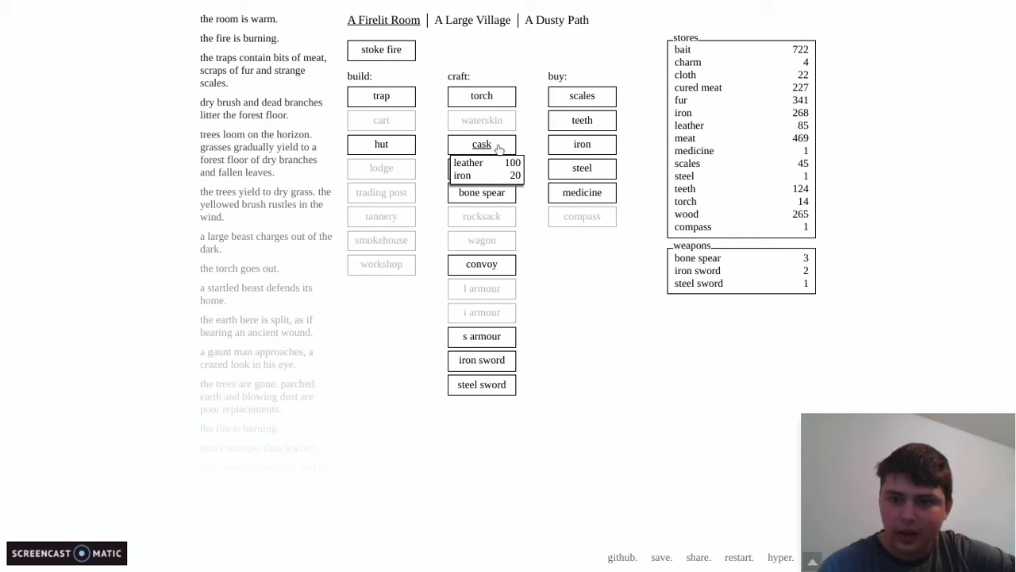
{"action": "left_click", "coordinate": [481, 143]}
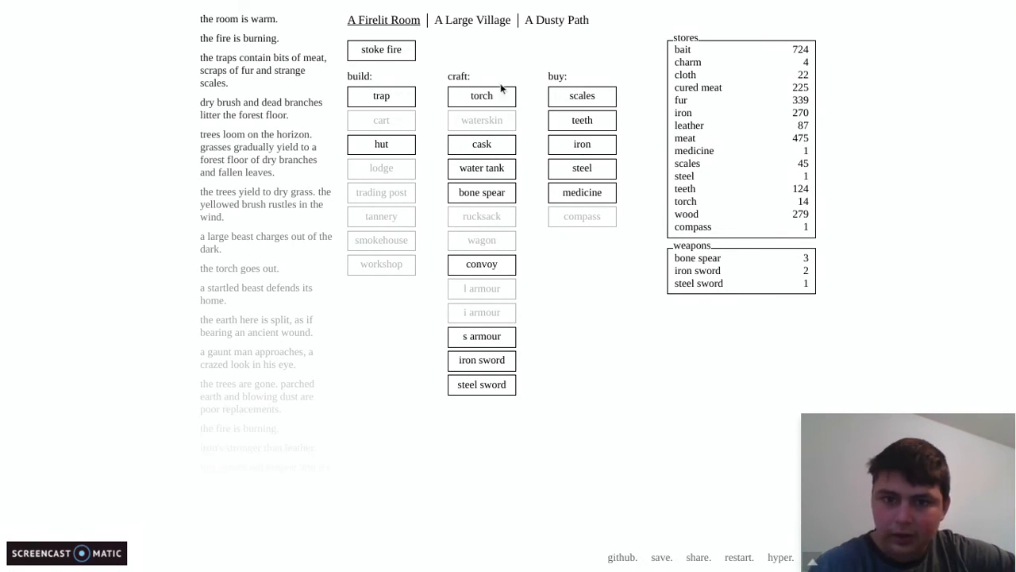
{"action": "left_click", "coordinate": [472, 19]}
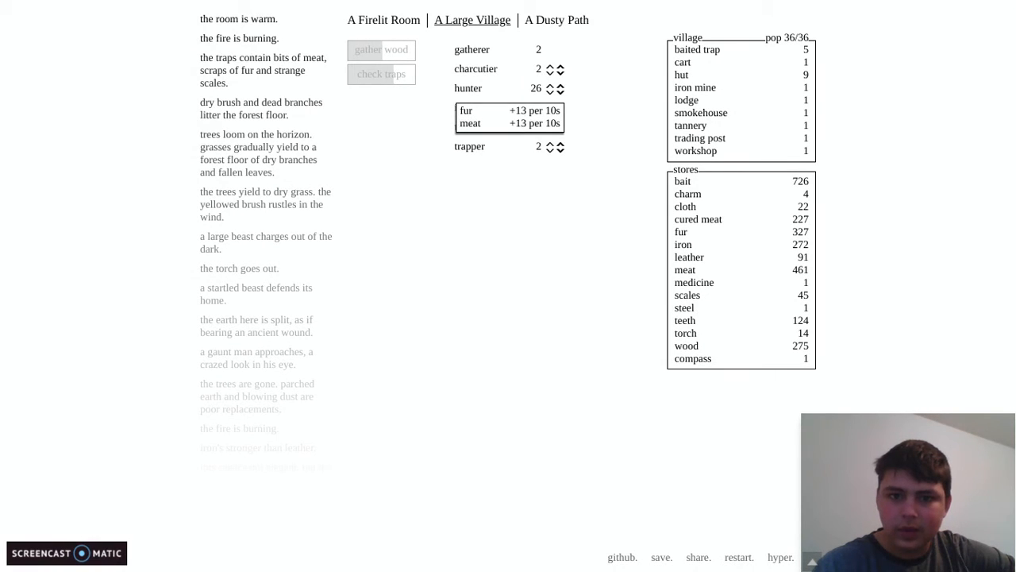
- Reassign four gatherers as hunters, leaving 8 gatherers and 20 hunters
{"action": "left_click", "coordinate": [550, 89]}
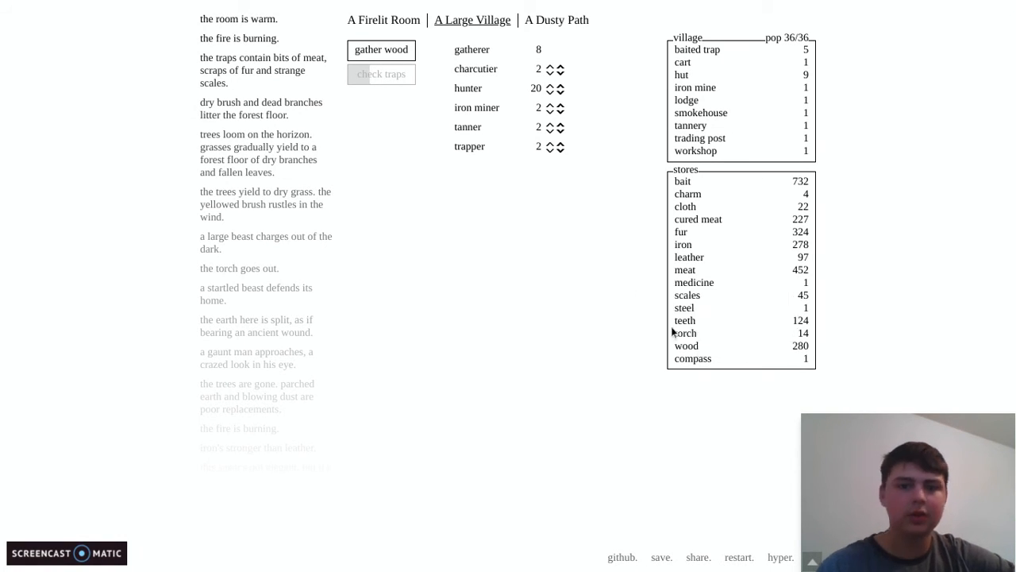
{"action": "left_click", "coordinate": [381, 49]}
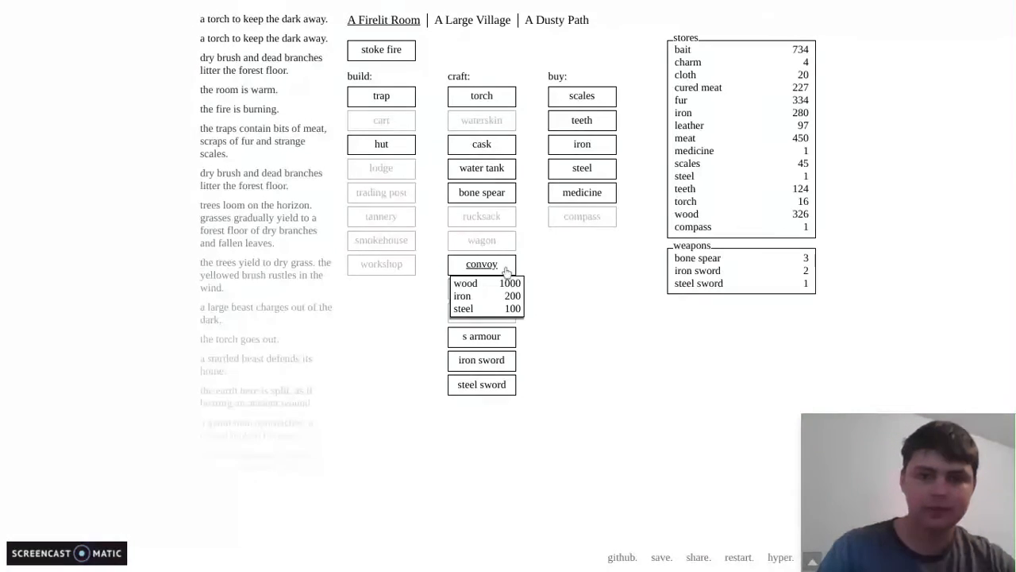
- Add a bone spear and iron sword to the Dusty Path pack and embark into a beast attack
{"action": "left_click", "coordinate": [555, 19]}
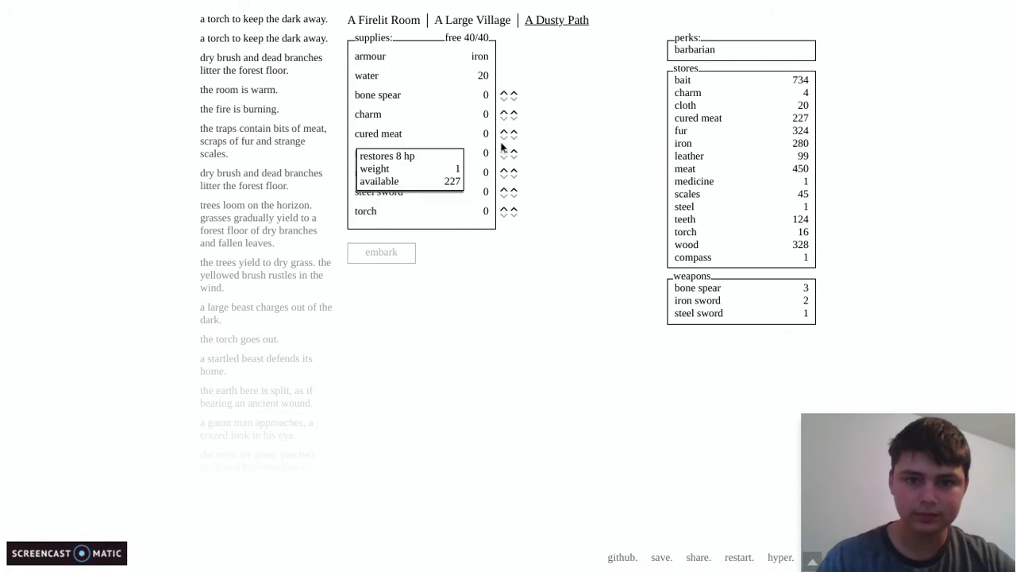
{"action": "left_click", "coordinate": [503, 95]}
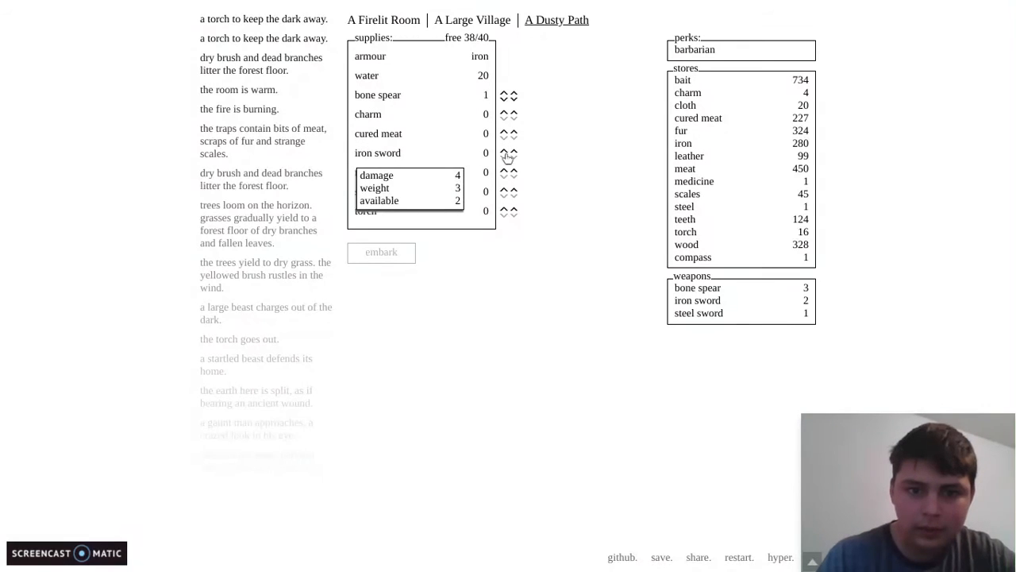
{"action": "left_click", "coordinate": [505, 152]}
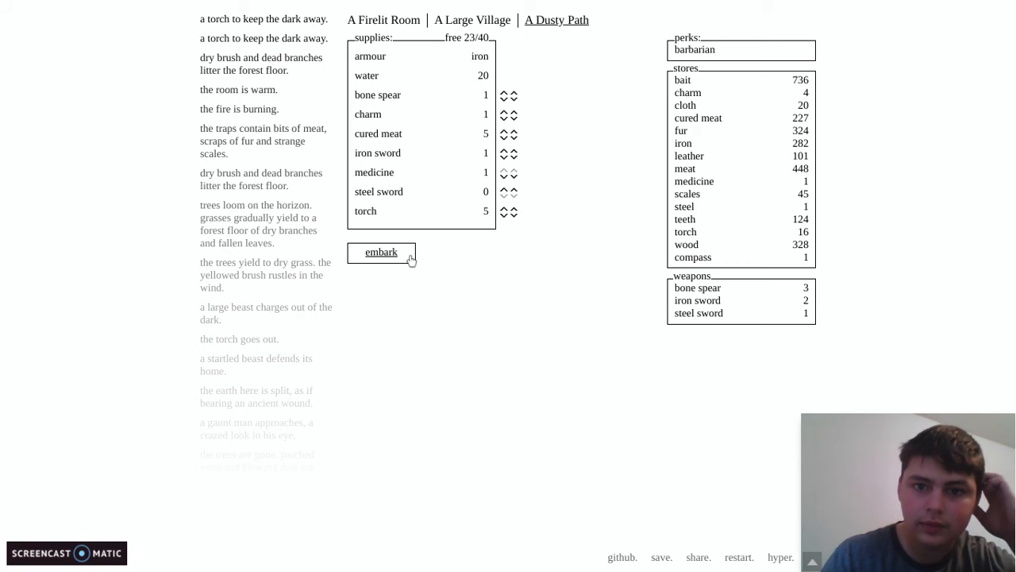
{"action": "left_click", "coordinate": [381, 251]}
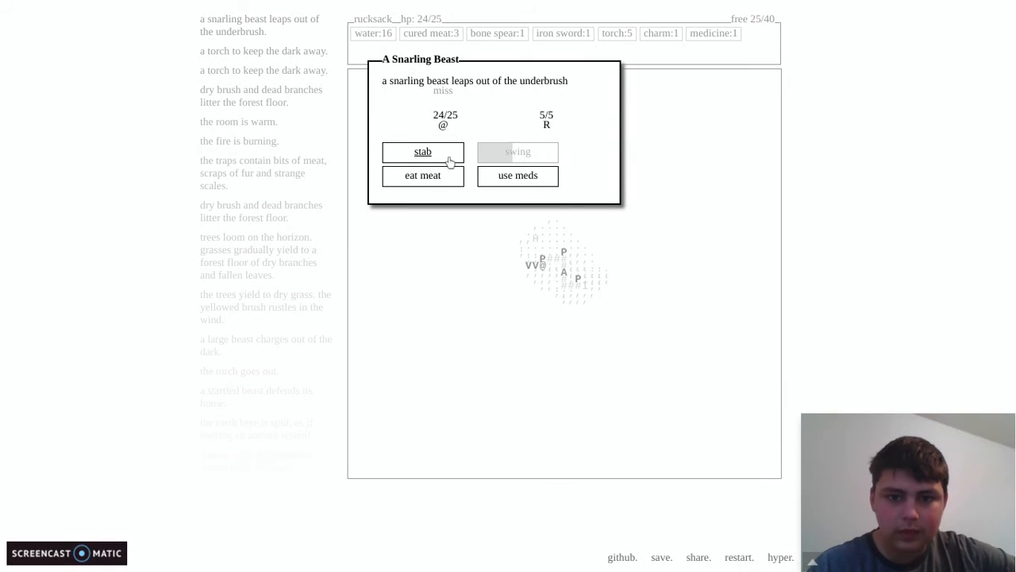
- Stab the snarling beast to death, take its loot and enter the damp cave
{"action": "left_click", "coordinate": [422, 153]}
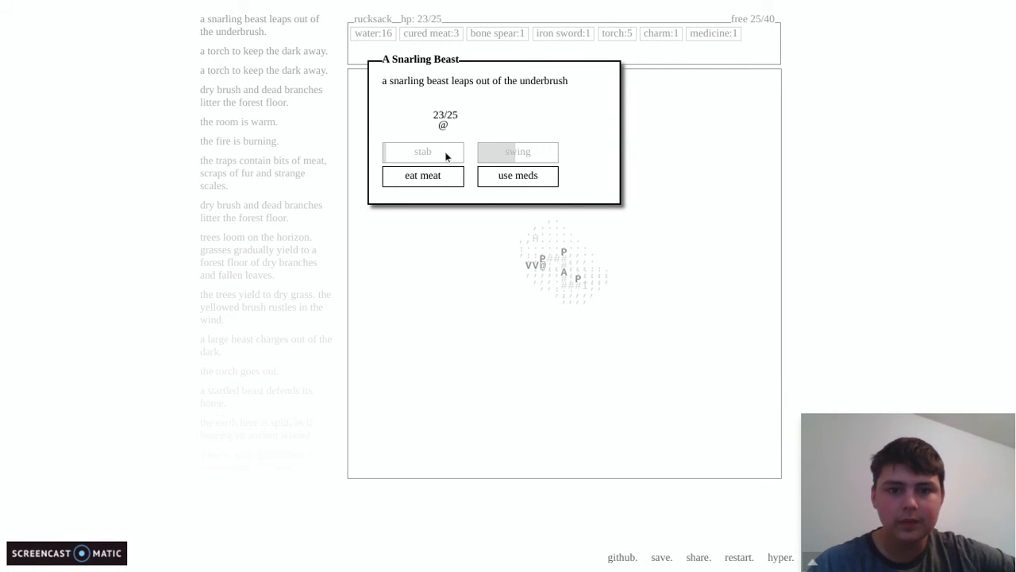
{"action": "left_click", "coordinate": [423, 152]}
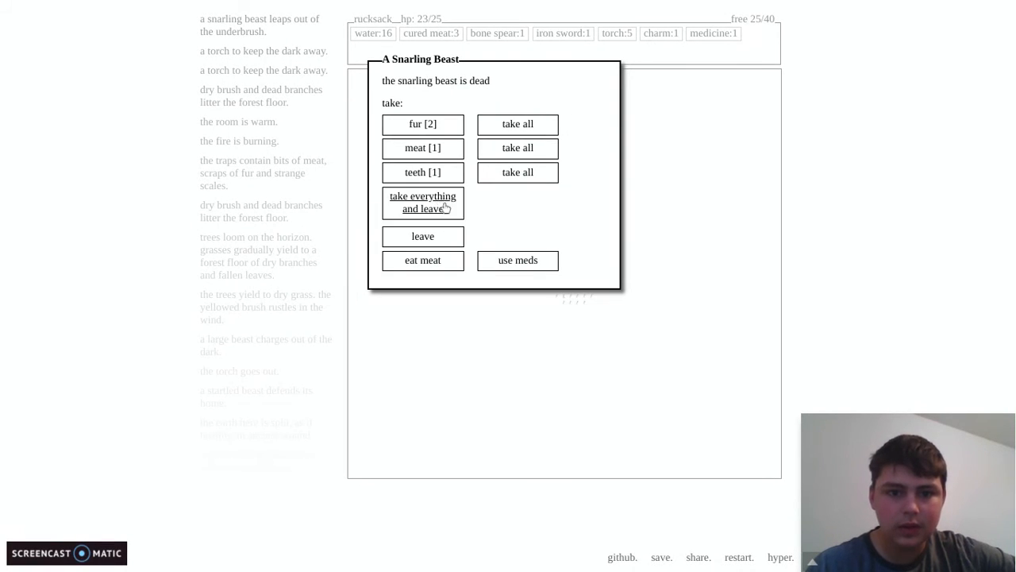
{"action": "left_click", "coordinate": [422, 201]}
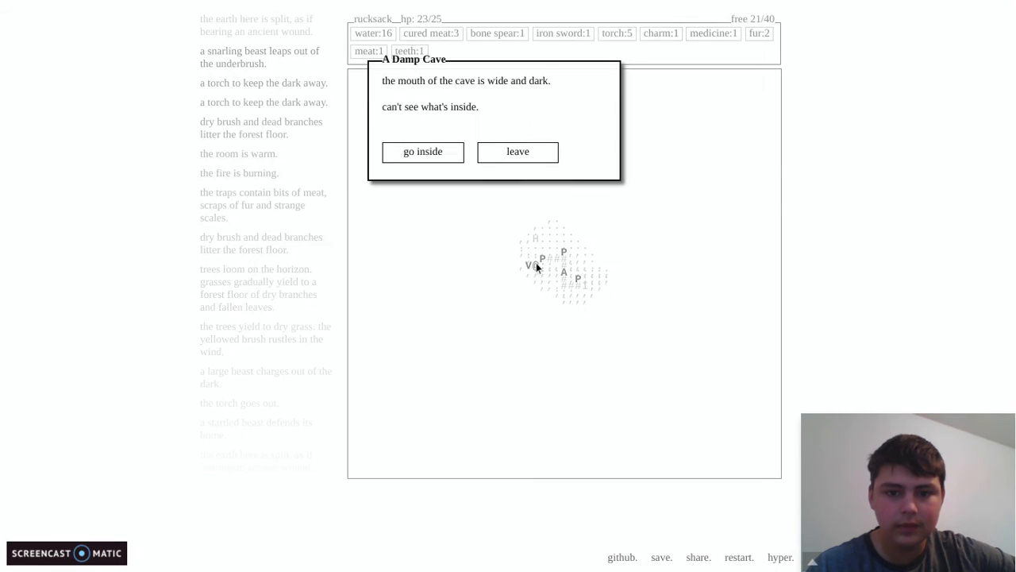
{"action": "left_click", "coordinate": [423, 153]}
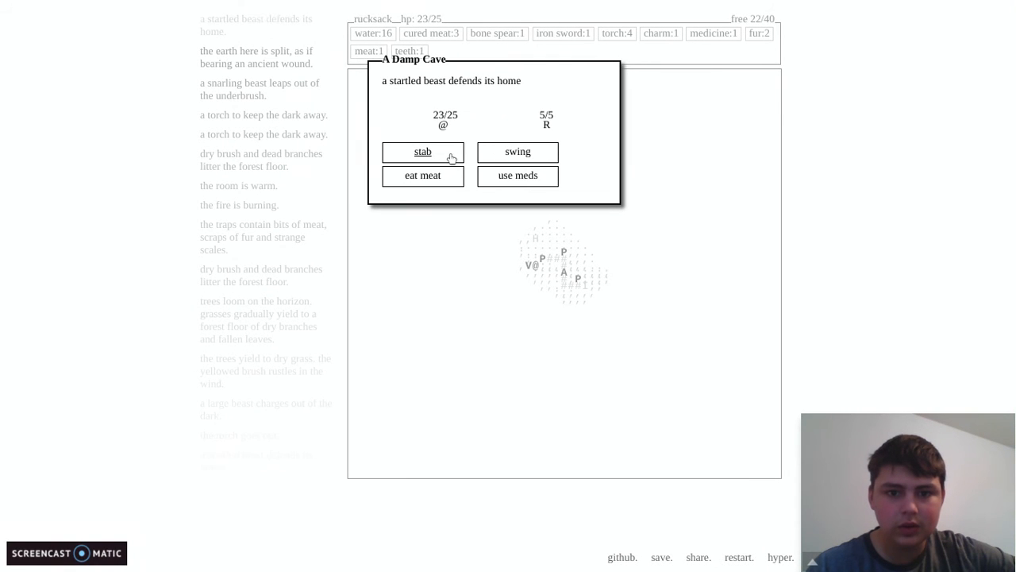
- Kill the startled beast, loot scales and teeth, then leave with the steel sword and bolas
{"action": "left_click", "coordinate": [422, 152]}
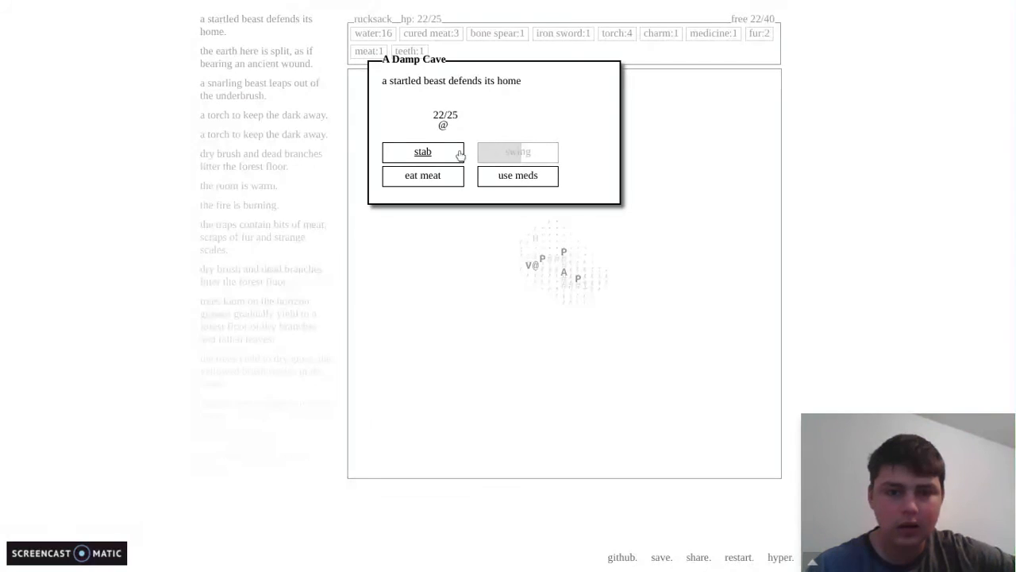
{"action": "left_click", "coordinate": [422, 153]}
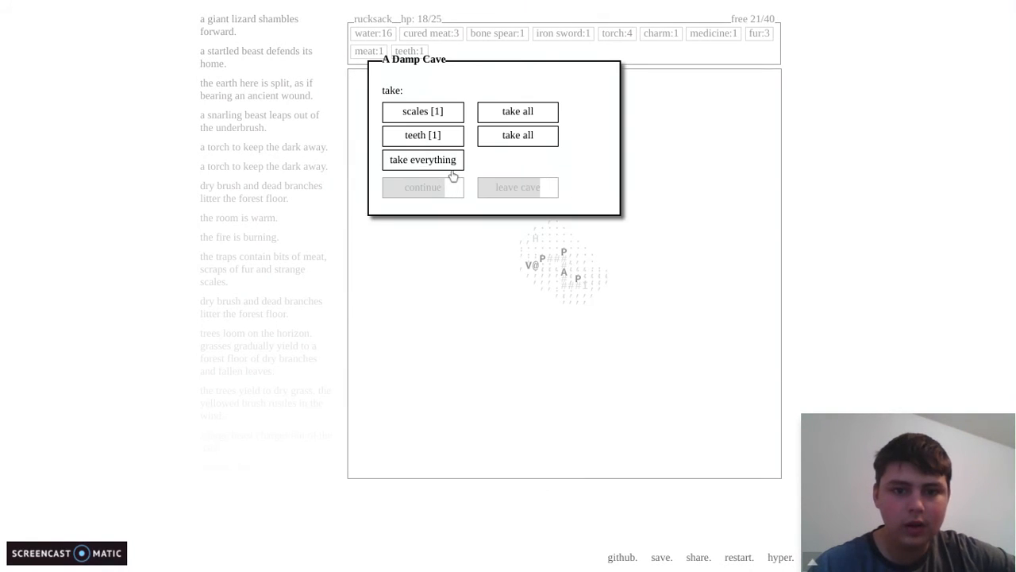
{"action": "left_click", "coordinate": [422, 159]}
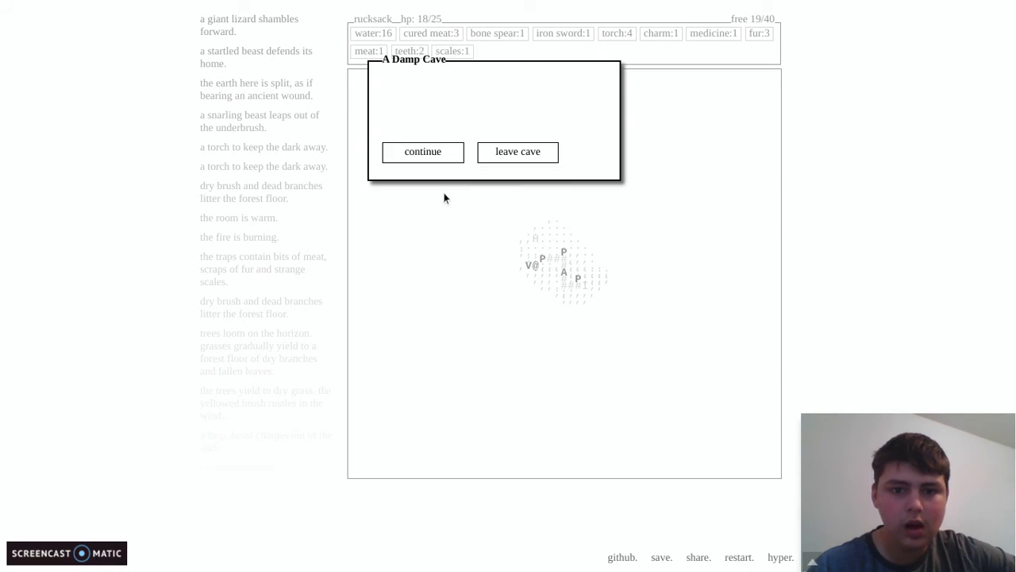
{"action": "left_click", "coordinate": [422, 152]}
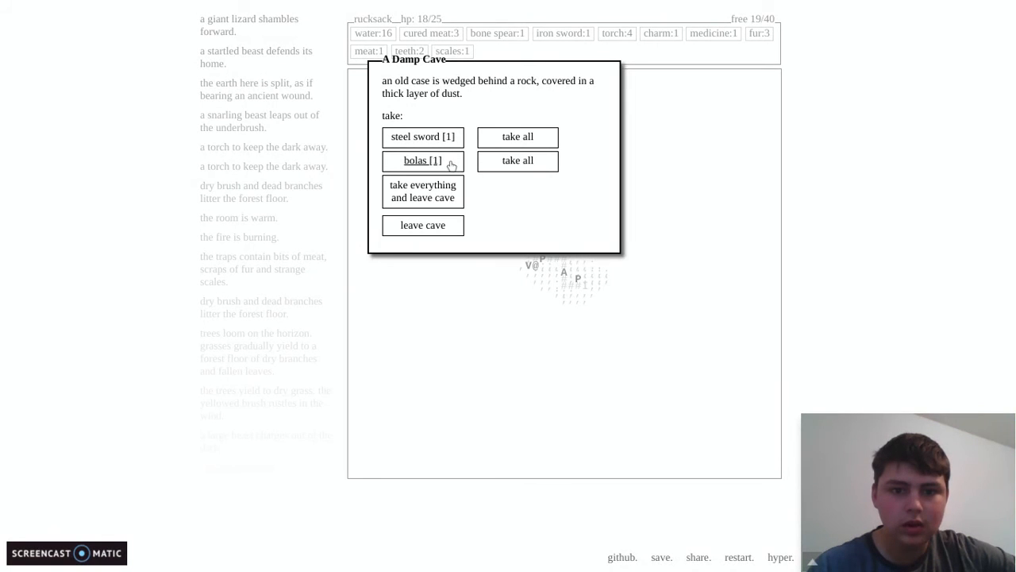
{"action": "mouse_move", "coordinate": [422, 190]}
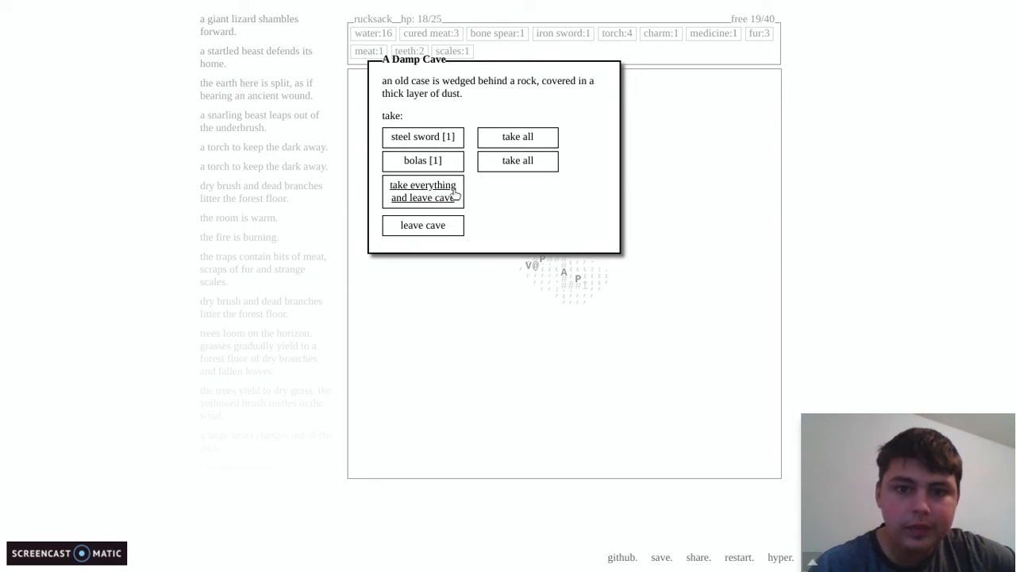
{"action": "left_click", "coordinate": [422, 191]}
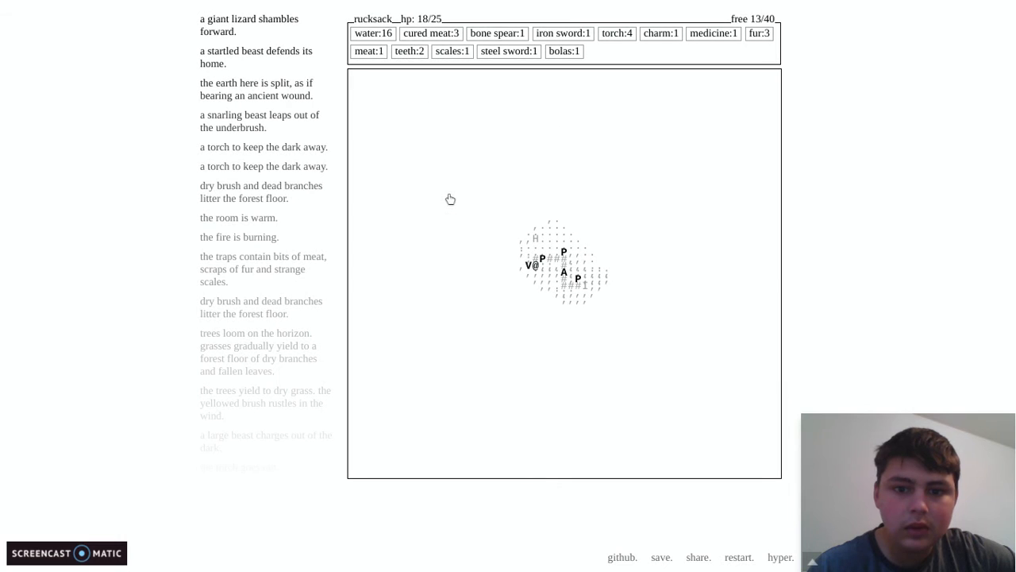
{"action": "mouse_move", "coordinate": [562, 255]}
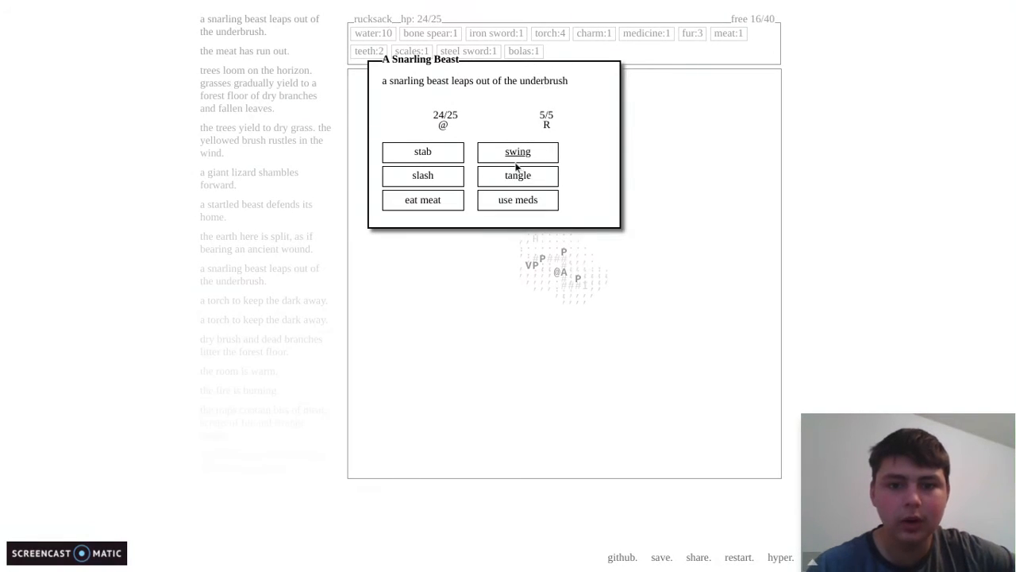
- Swing at the snarling beast and carry the bolas and second steel sword home
{"action": "left_click", "coordinate": [518, 153]}
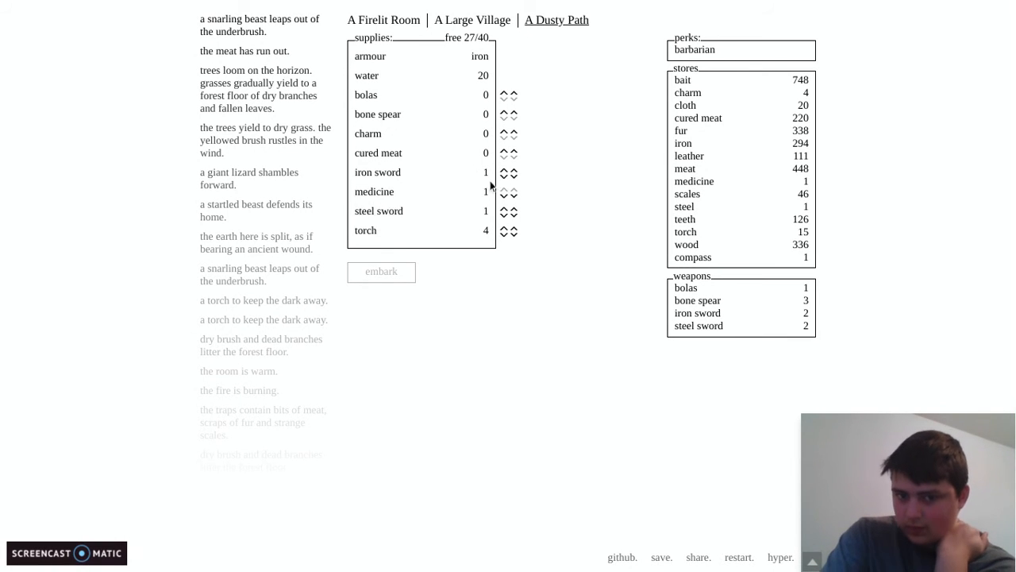
- Unpack the expedition supplies and switch to the A Large Village overview
{"action": "left_click", "coordinate": [511, 176]}
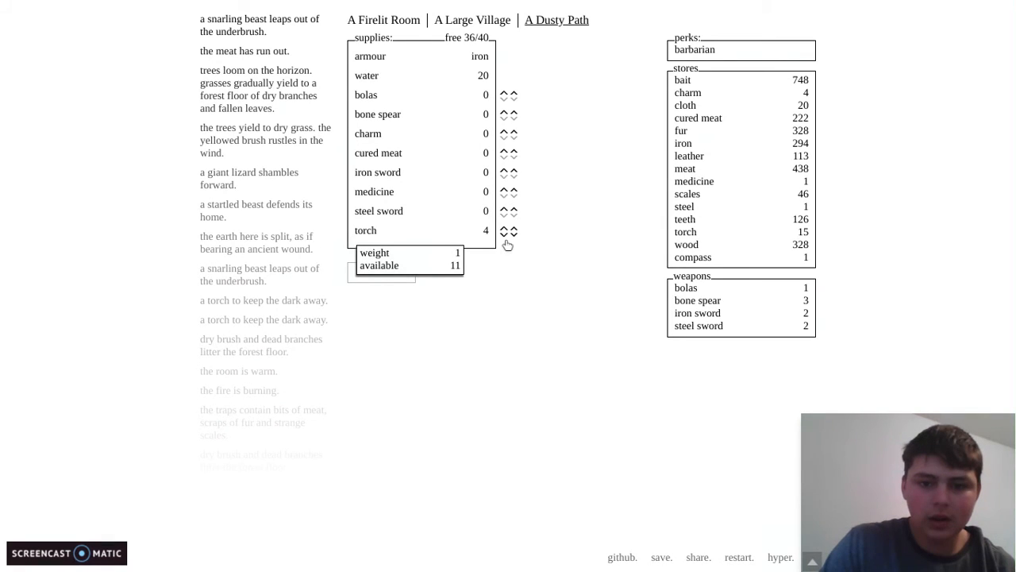
{"action": "left_click", "coordinate": [513, 235]}
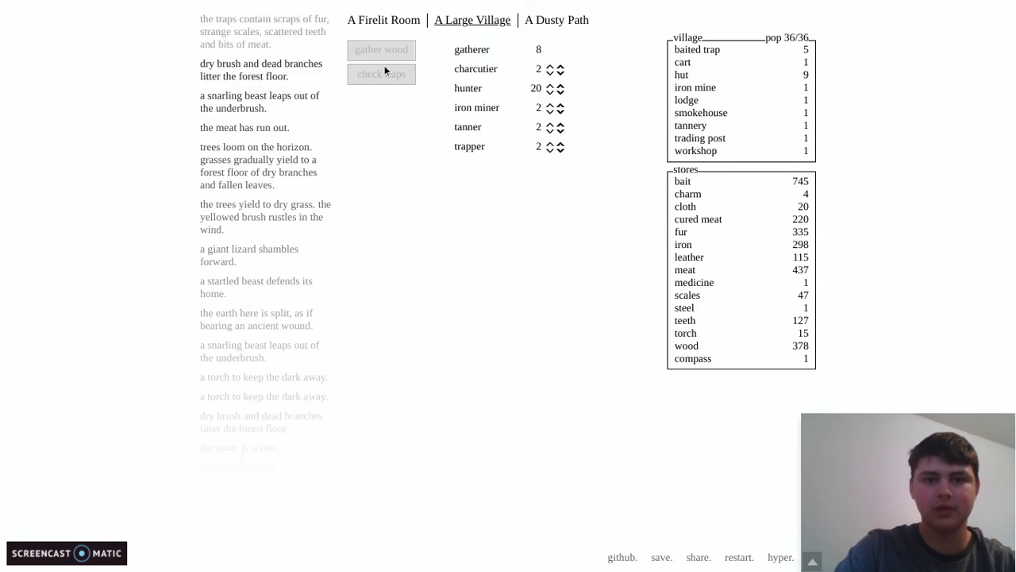
- In the firelit room craft a cask for 30 water and build four more traps
{"action": "left_click", "coordinate": [384, 19]}
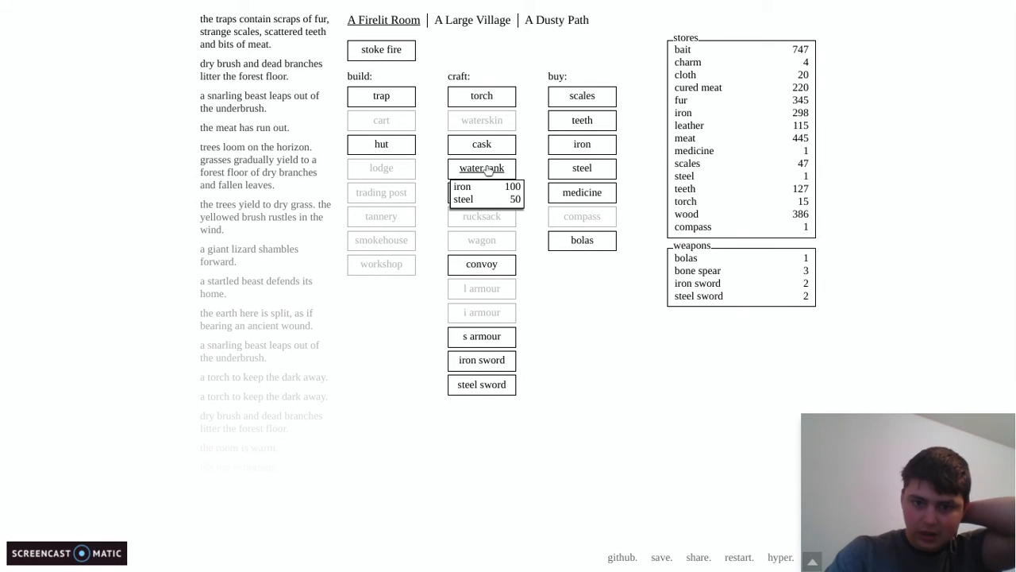
{"action": "left_click", "coordinate": [481, 169]}
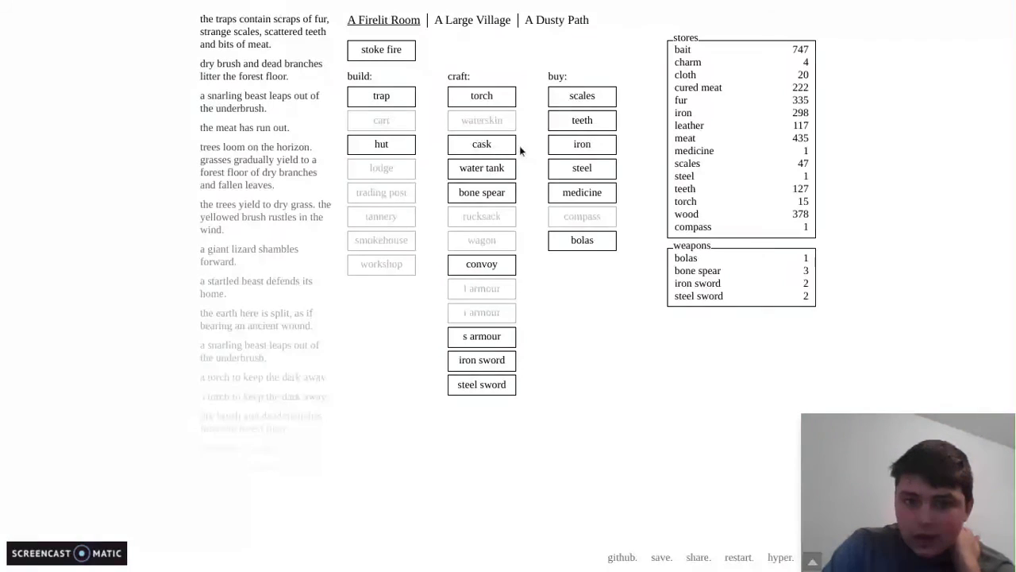
{"action": "left_click", "coordinate": [481, 143]}
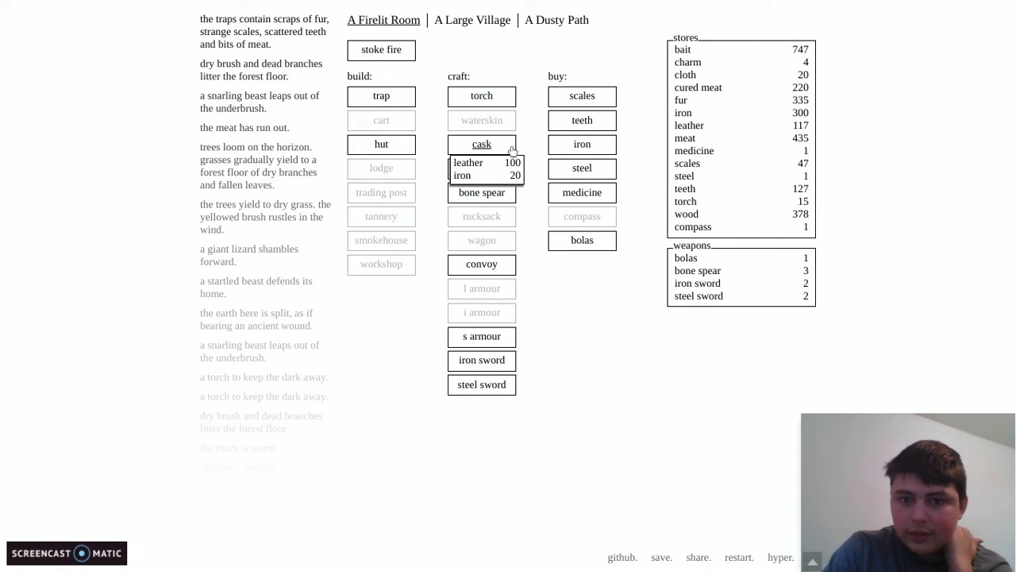
{"action": "left_click", "coordinate": [481, 143]}
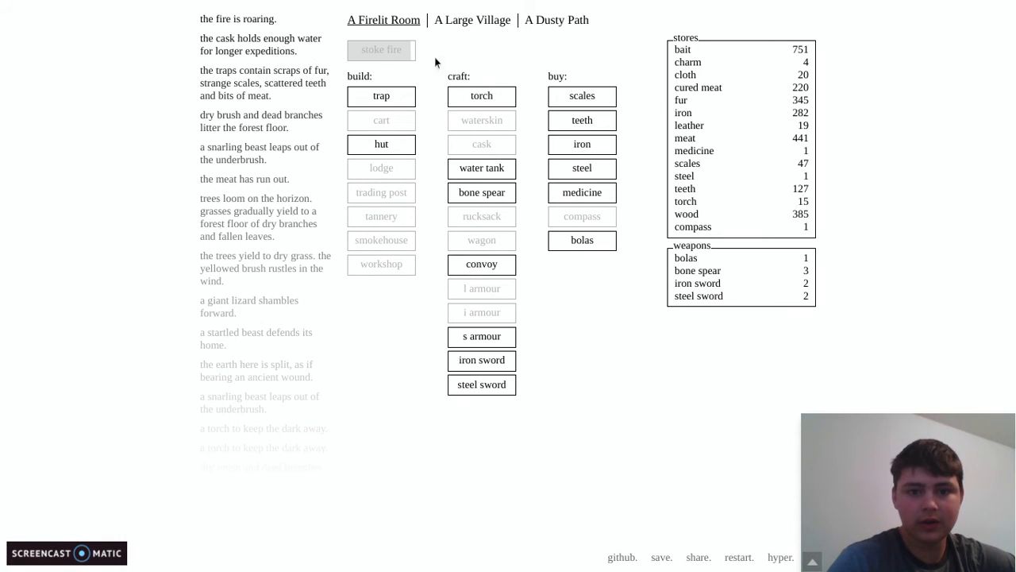
{"action": "left_click", "coordinate": [381, 97]}
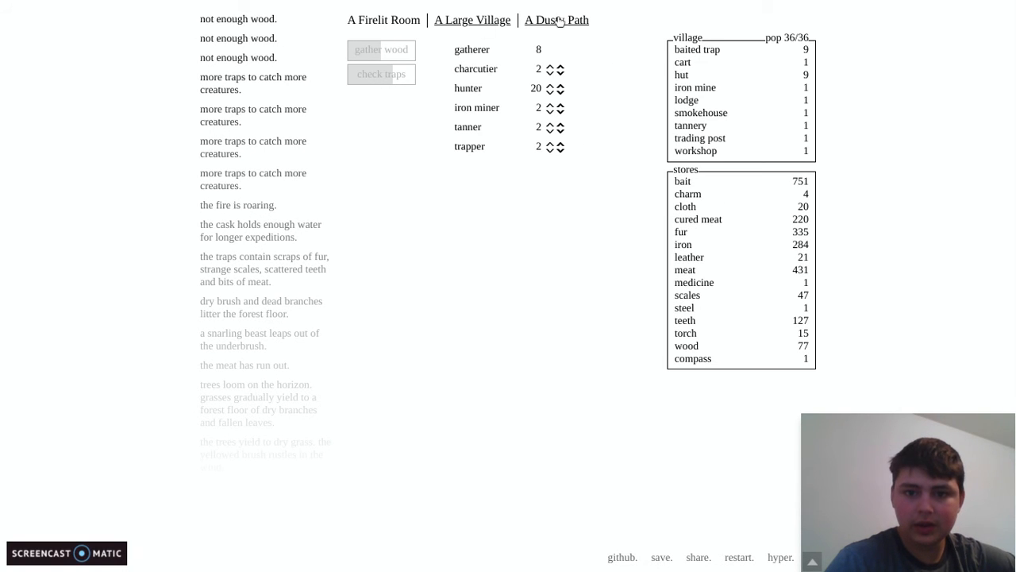
{"action": "left_click", "coordinate": [556, 19]}
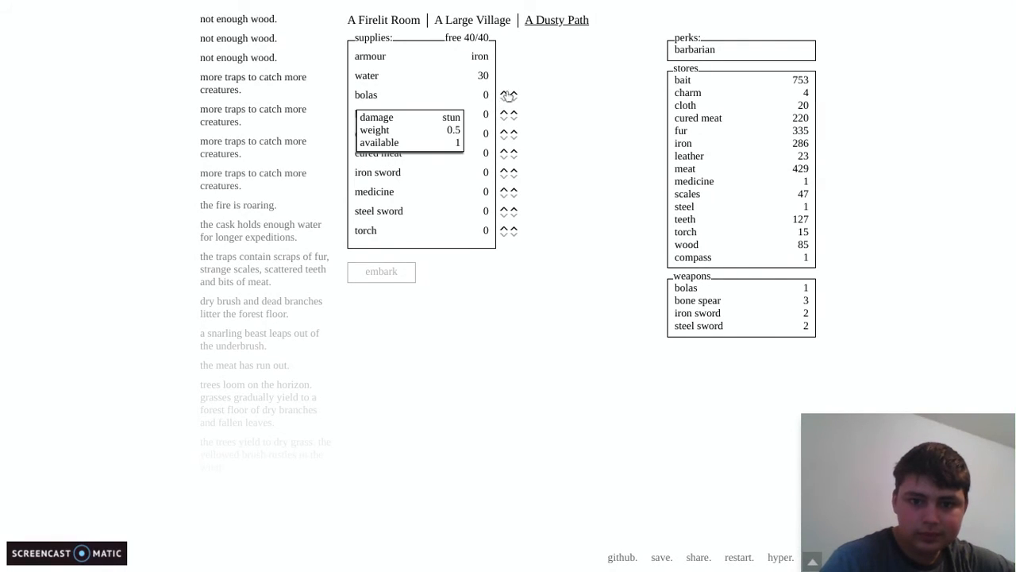
- Pack bolas, a steel sword and torches, then embark toward the damp cave
{"action": "left_click", "coordinate": [505, 96]}
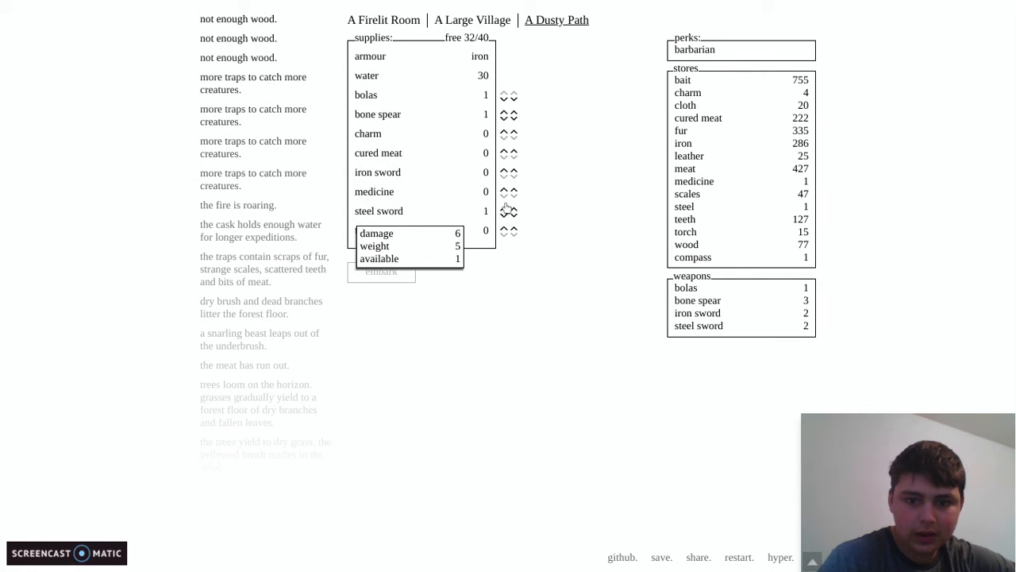
{"action": "left_click", "coordinate": [505, 209]}
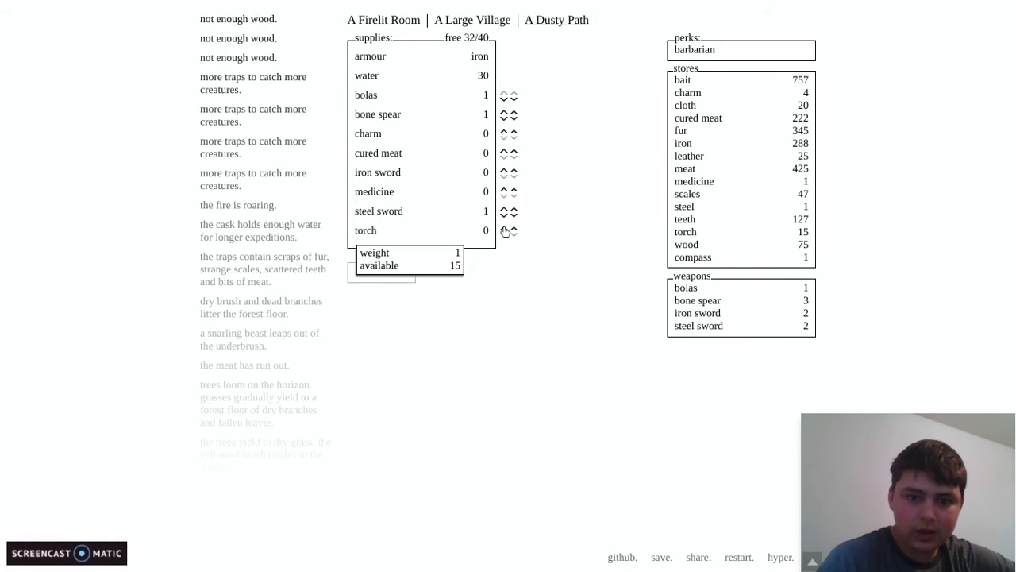
{"action": "left_click", "coordinate": [504, 227]}
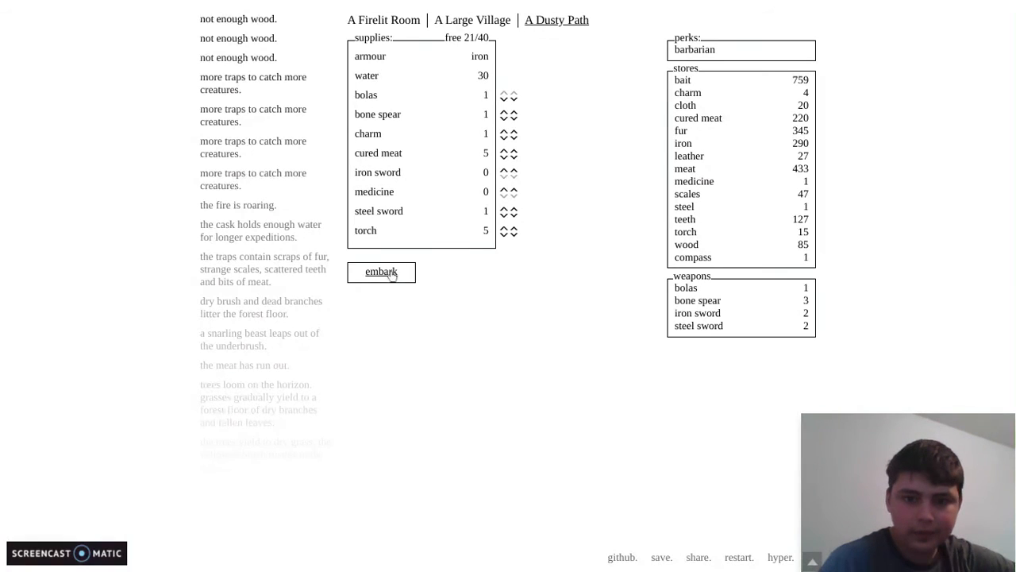
{"action": "left_click", "coordinate": [381, 272]}
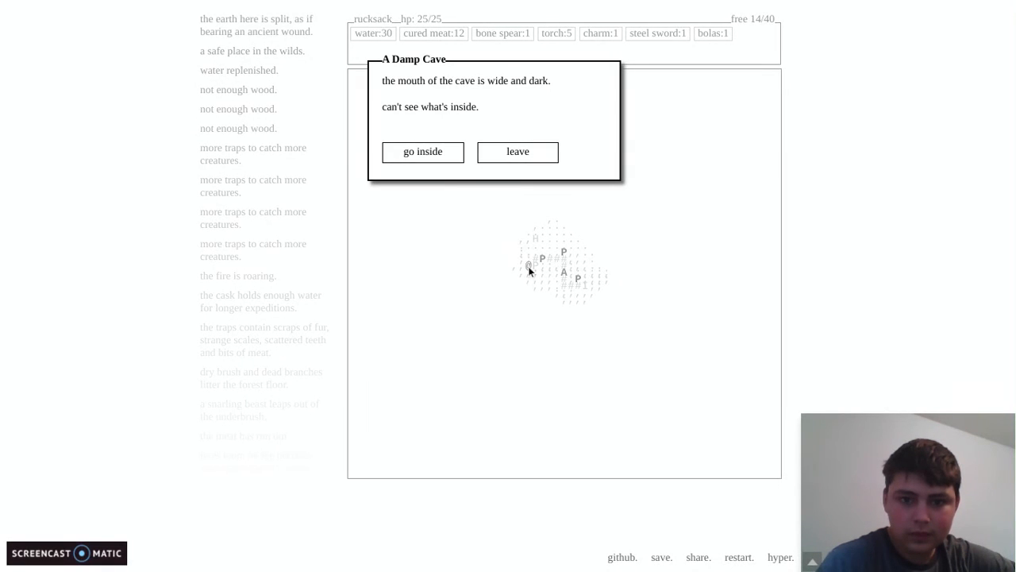
- Go inside the damp cave and take the old camp's cured meat and two torches
{"action": "left_click", "coordinate": [423, 153]}
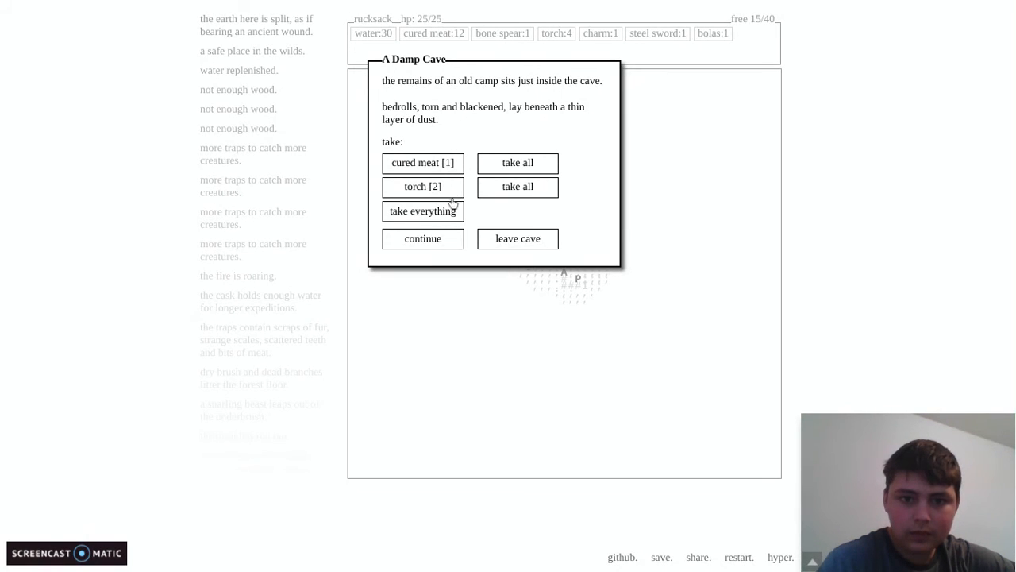
{"action": "left_click", "coordinate": [423, 209]}
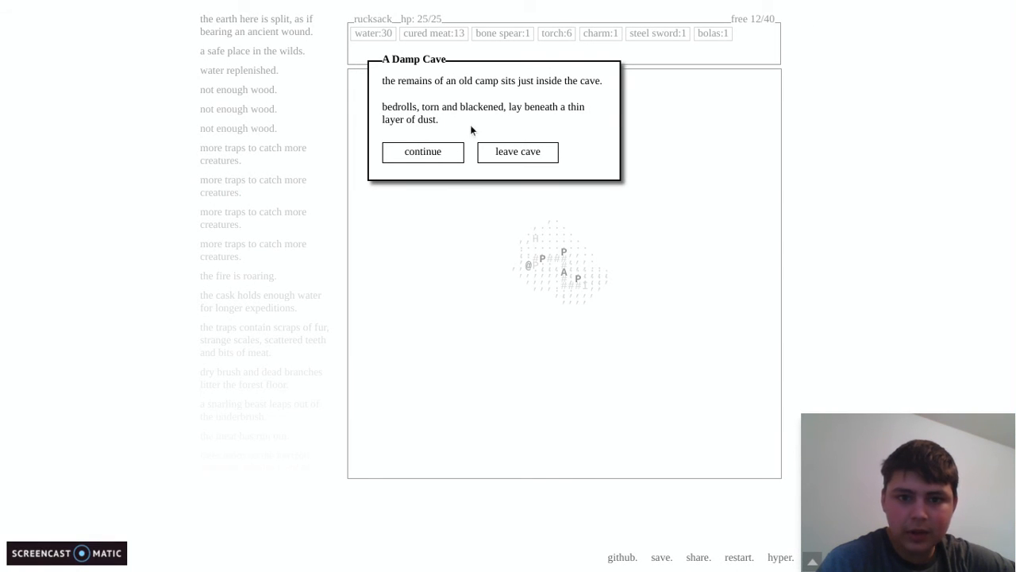
{"action": "mouse_move", "coordinate": [527, 140]}
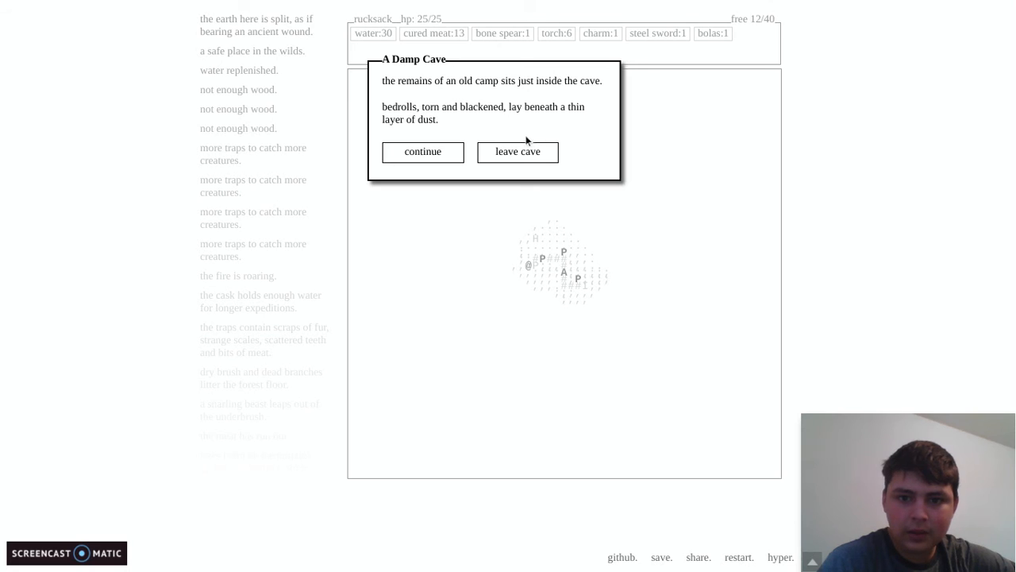
- Kill two cave lizards deeper in, collect their scales and reach the old case
{"action": "left_click", "coordinate": [423, 152]}
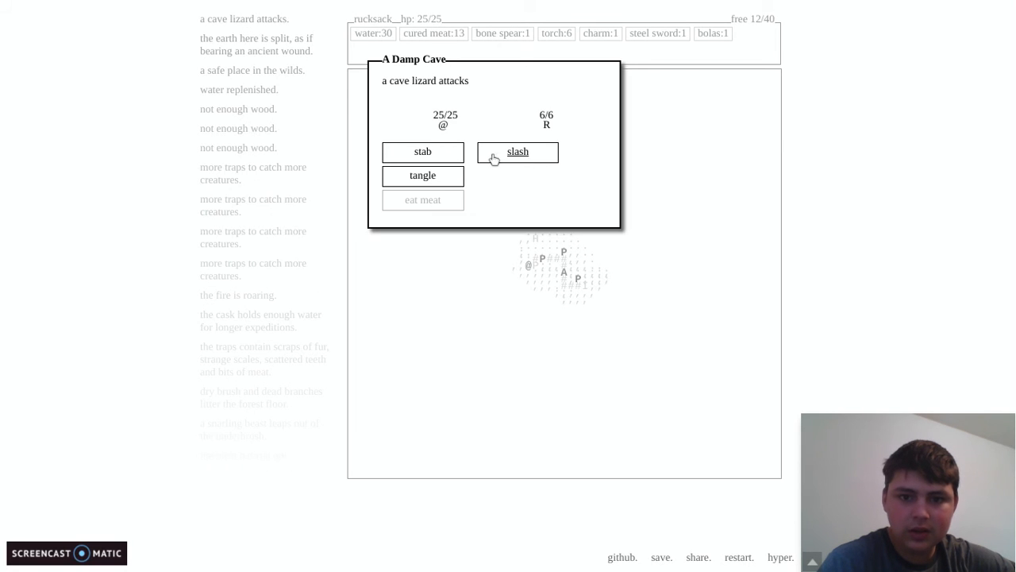
{"action": "left_click", "coordinate": [518, 152]}
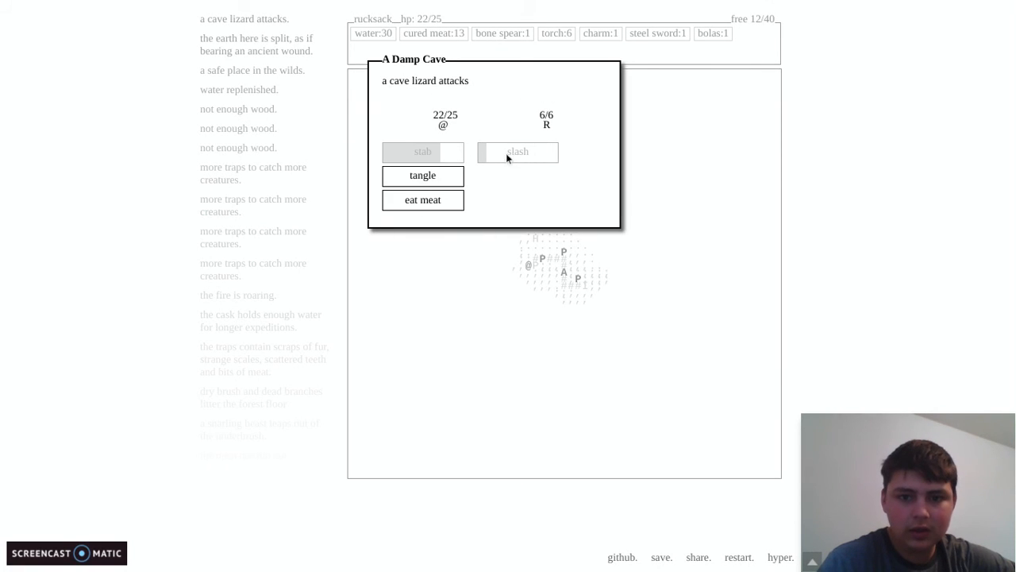
{"action": "left_click", "coordinate": [517, 153]}
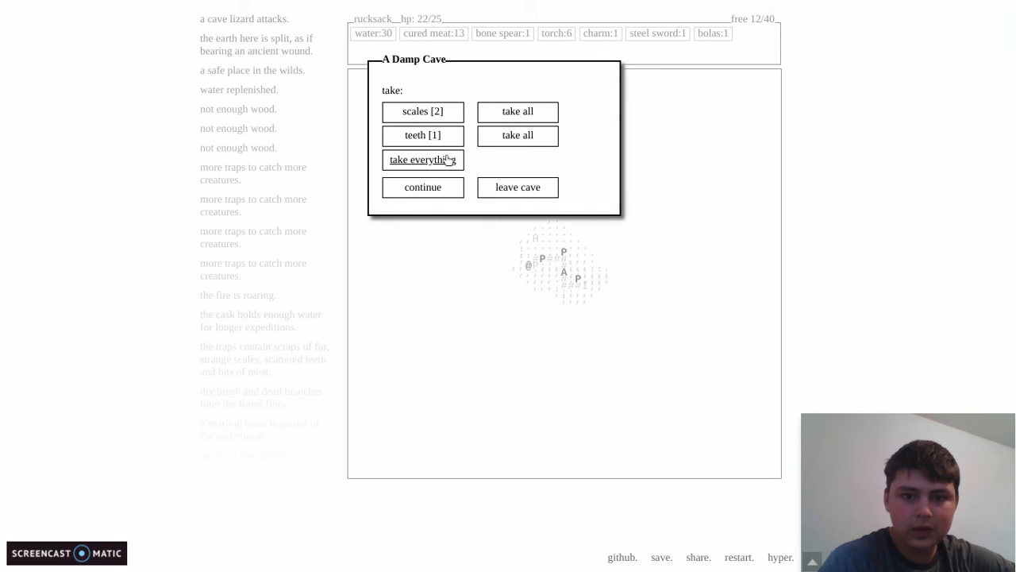
{"action": "left_click", "coordinate": [422, 111]}
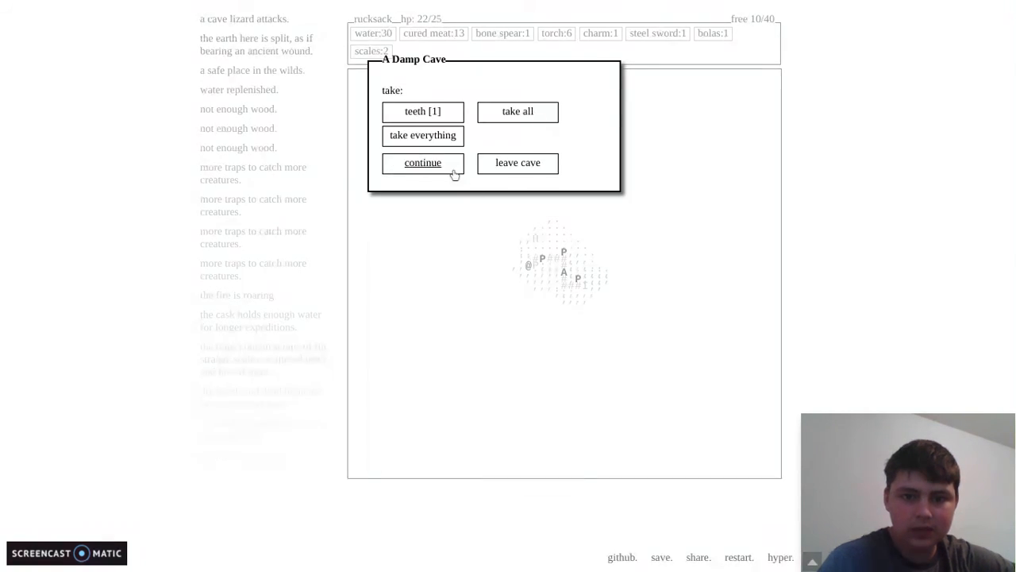
{"action": "left_click", "coordinate": [422, 162]}
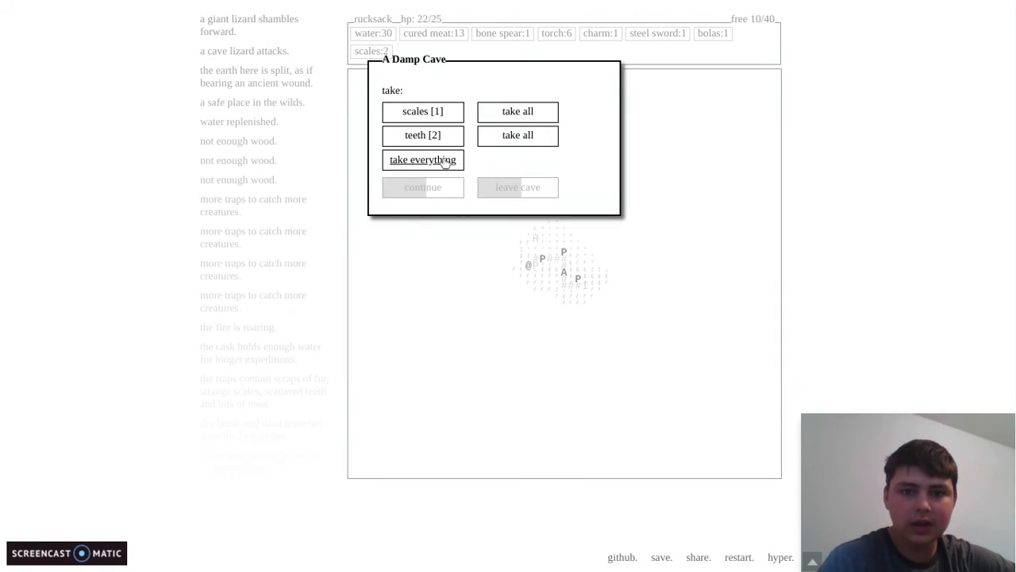
{"action": "left_click", "coordinate": [422, 111]}
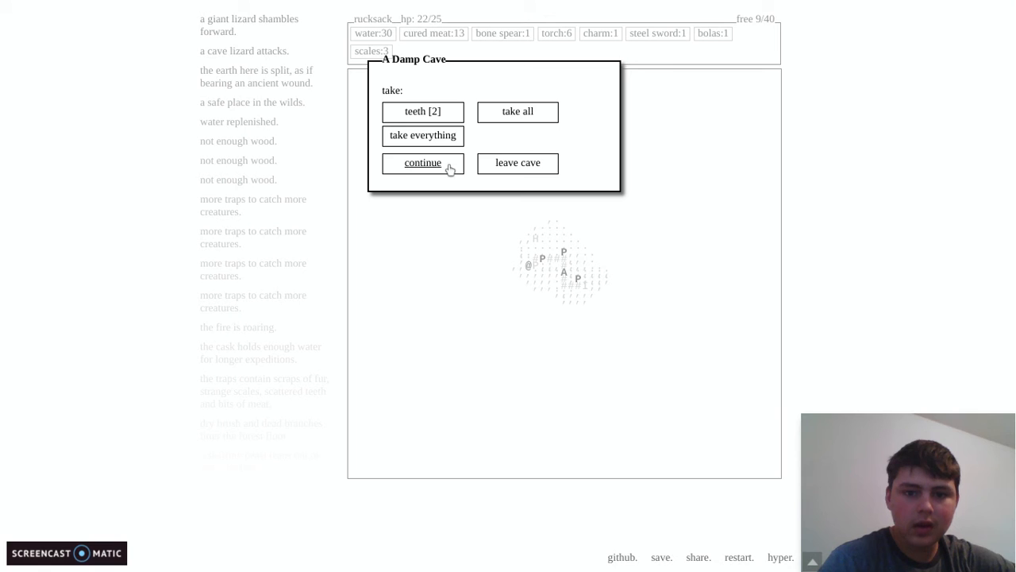
{"action": "left_click", "coordinate": [422, 162]}
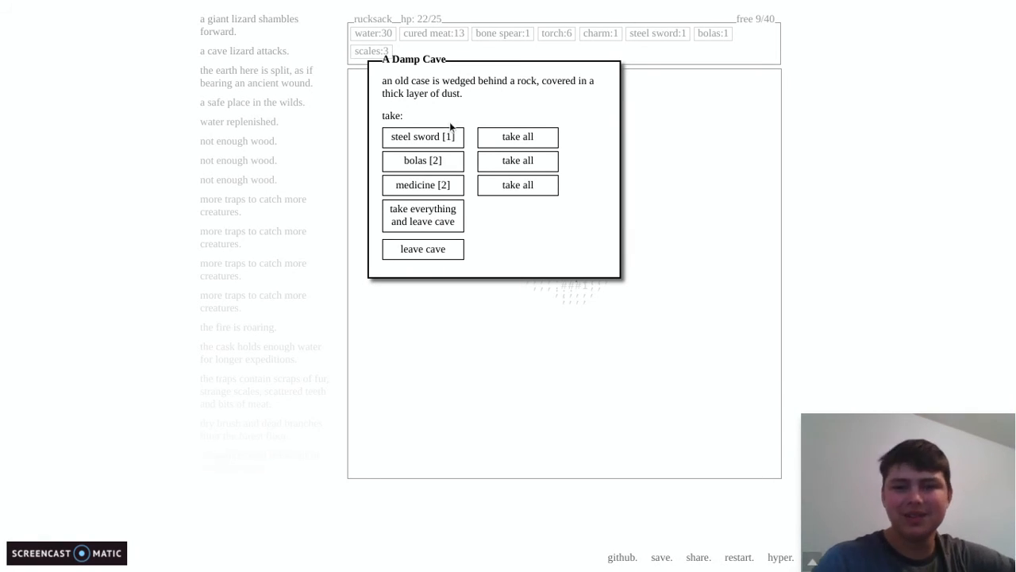
- Take the old case's steel sword, bolas and medicine and leave the cave for home
{"action": "left_click", "coordinate": [422, 137]}
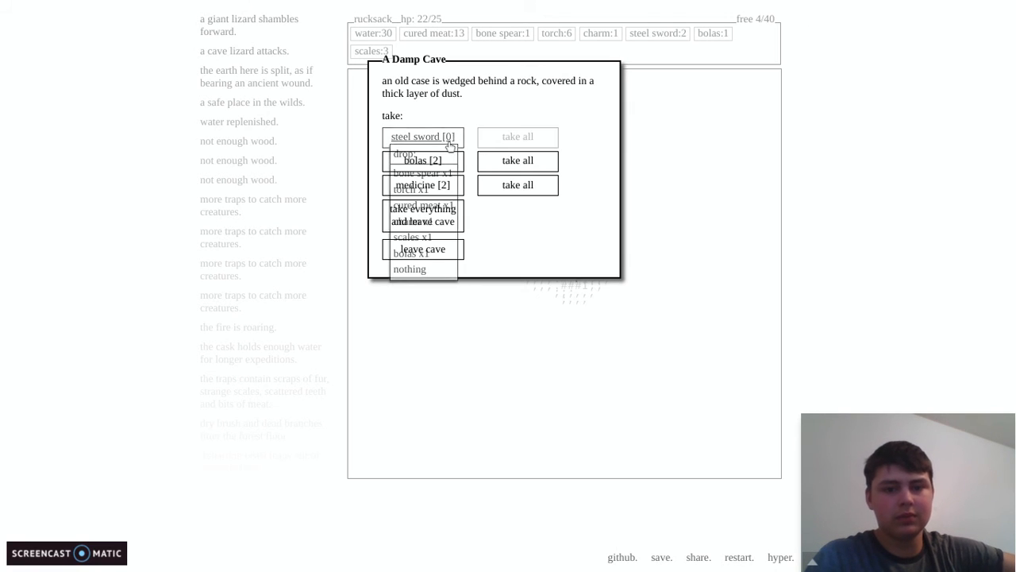
{"action": "left_click", "coordinate": [422, 136]}
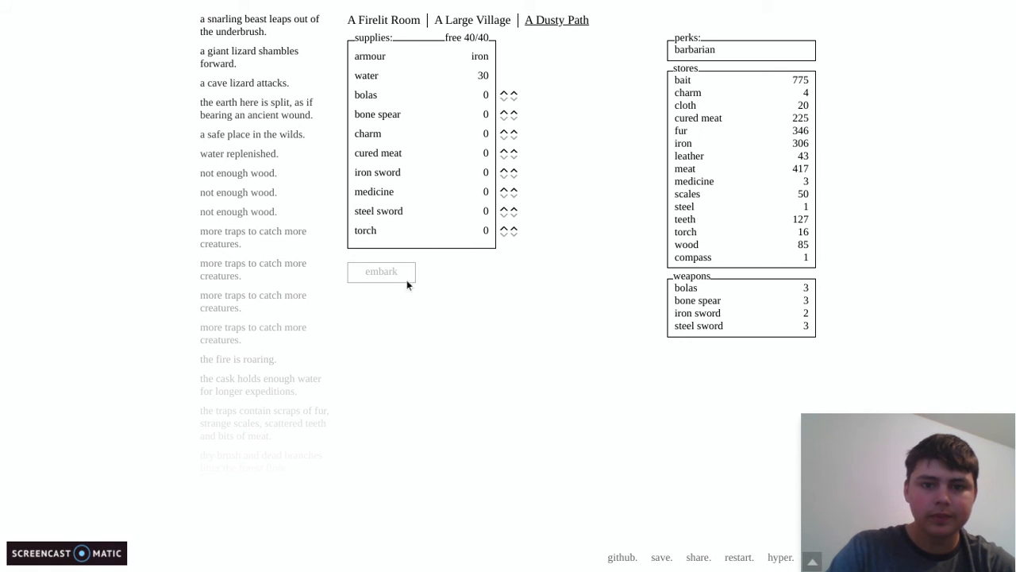
- Trade scales and teeth for medicine at the trading post
{"action": "left_click", "coordinate": [473, 19]}
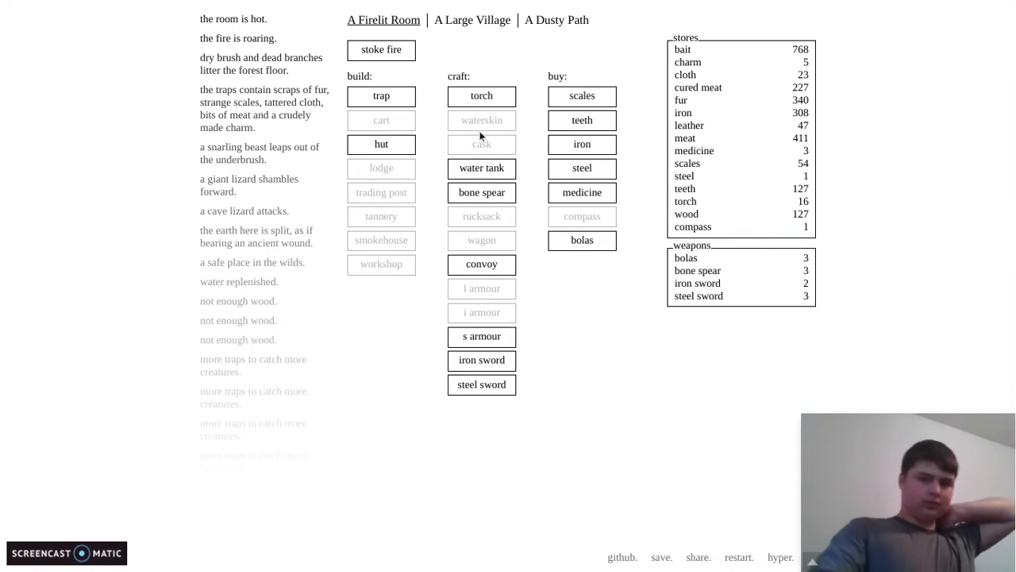
{"action": "mouse_move", "coordinate": [481, 192]}
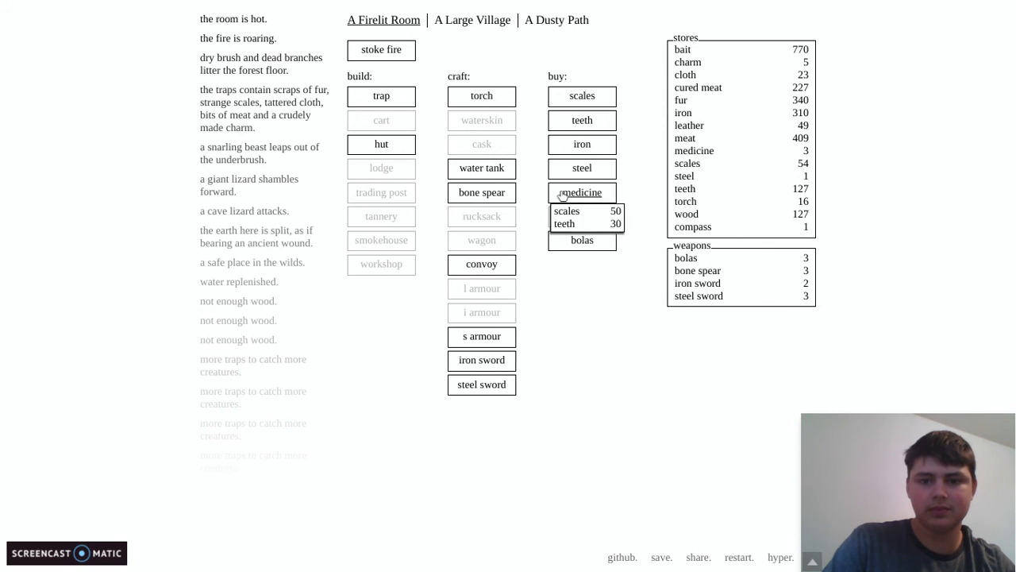
{"action": "left_click", "coordinate": [472, 19]}
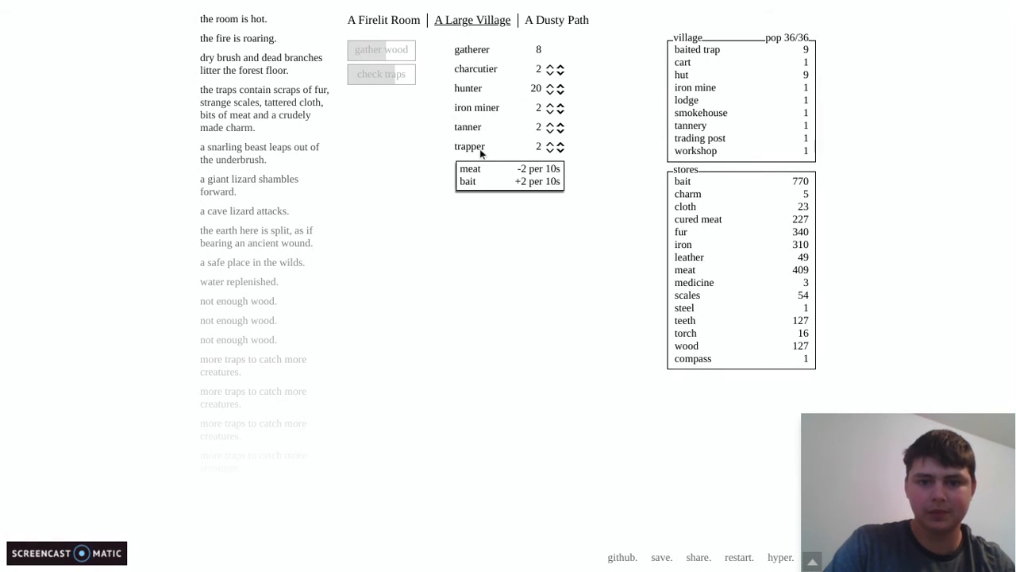
{"action": "left_click", "coordinate": [384, 19]}
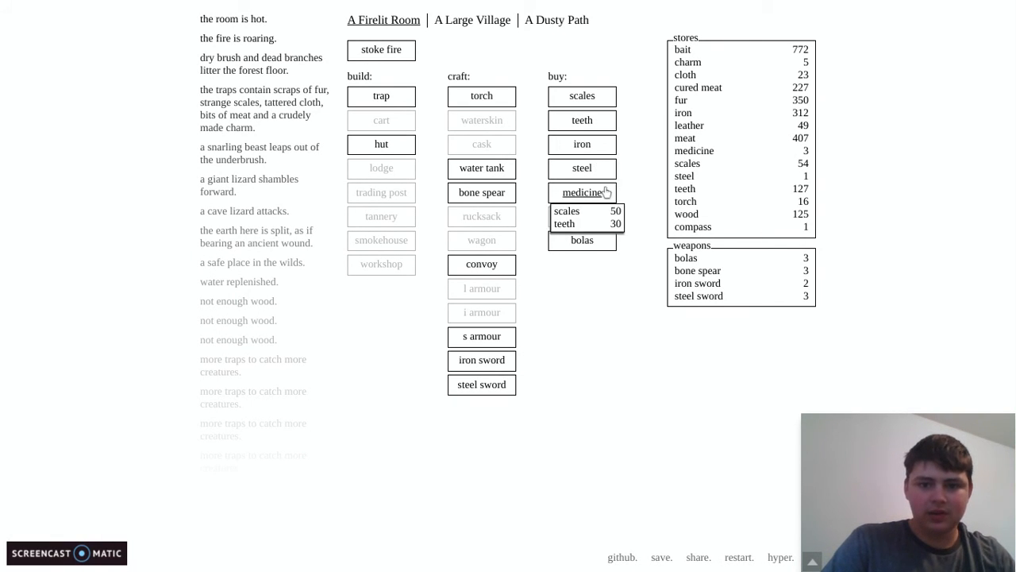
{"action": "left_click", "coordinate": [581, 192]}
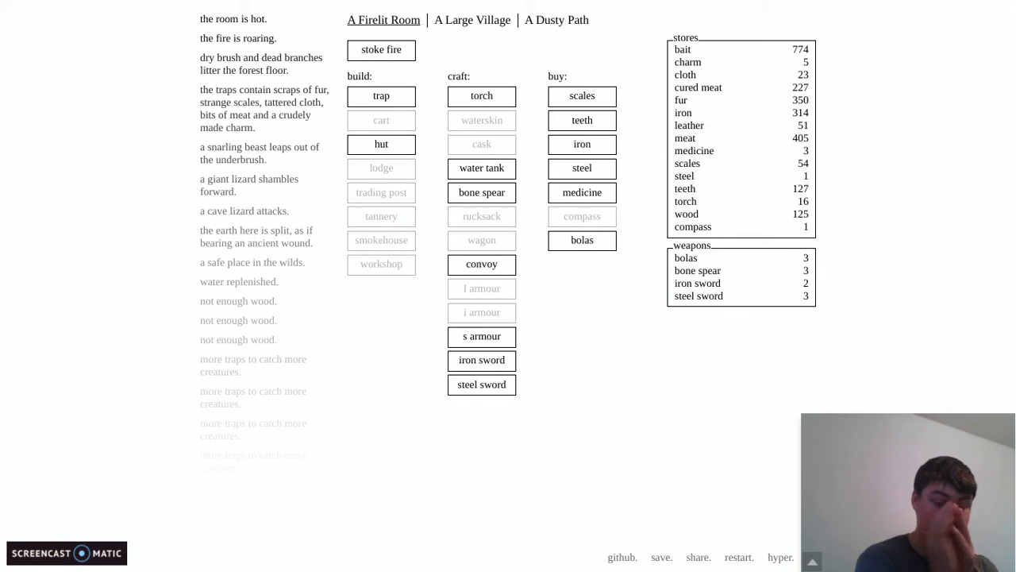
- Stoke the fire, review the village workers and bring up the Dusty Path supplies
{"action": "left_click", "coordinate": [381, 49]}
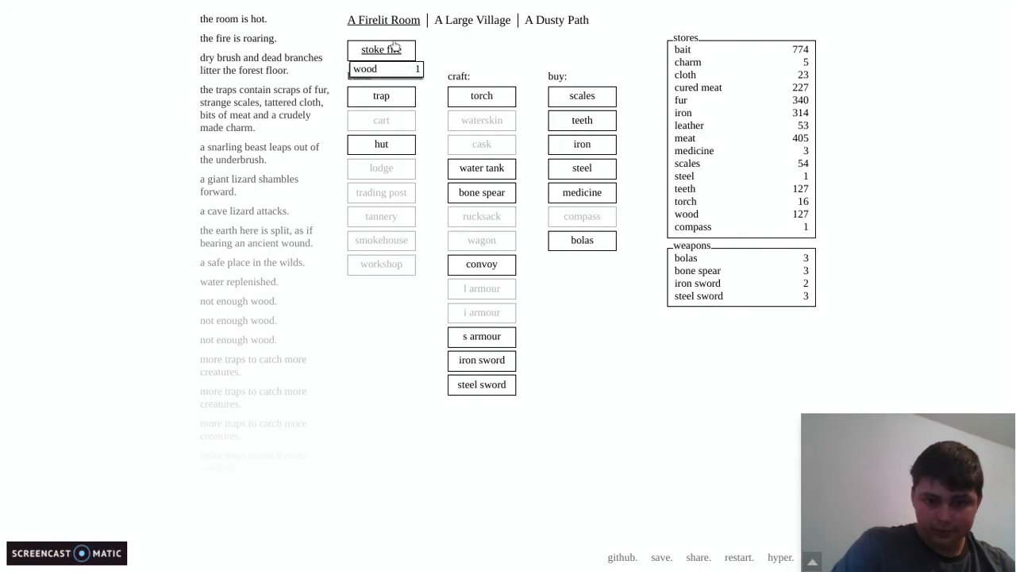
{"action": "left_click", "coordinate": [472, 19]}
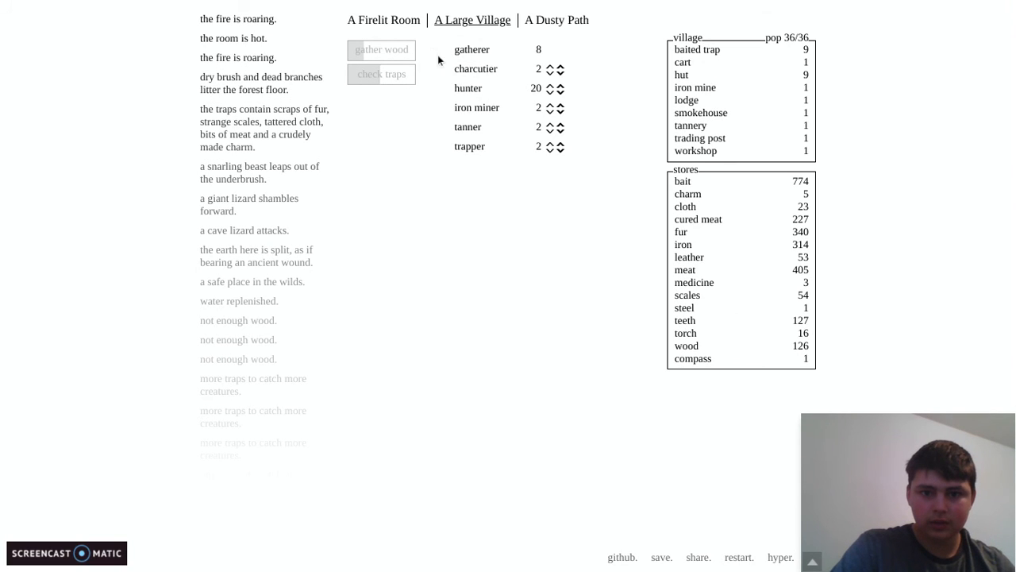
{"action": "left_click", "coordinate": [556, 19]}
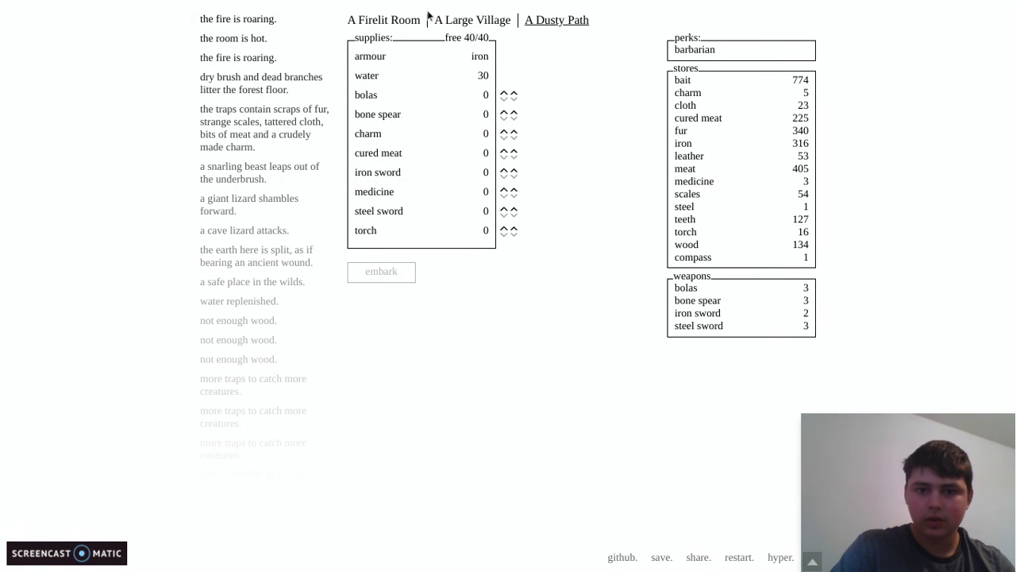
{"action": "left_click", "coordinate": [473, 19]}
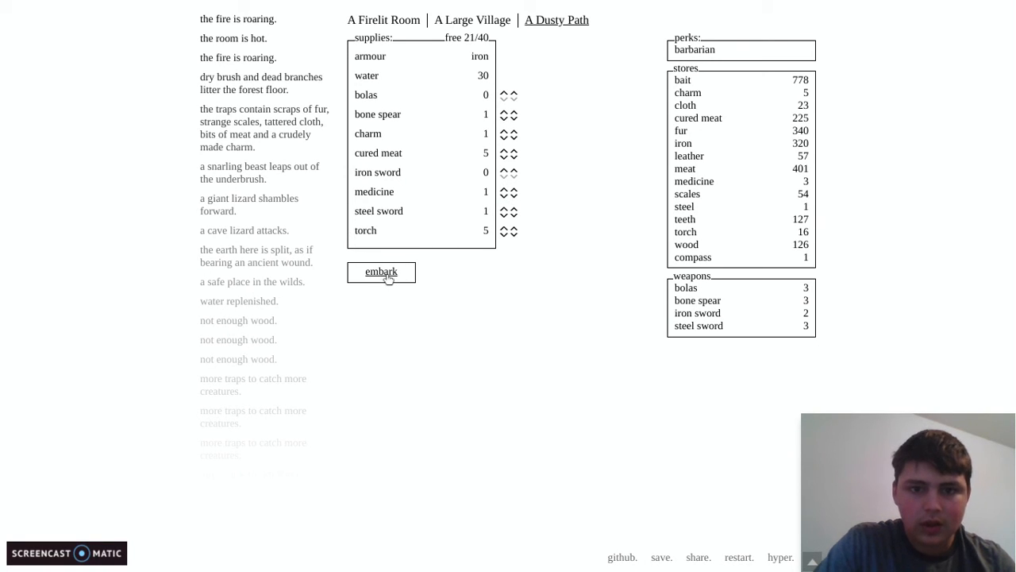
- Embark on the expedition with the packed supplies onto the plains
{"action": "left_click", "coordinate": [381, 271]}
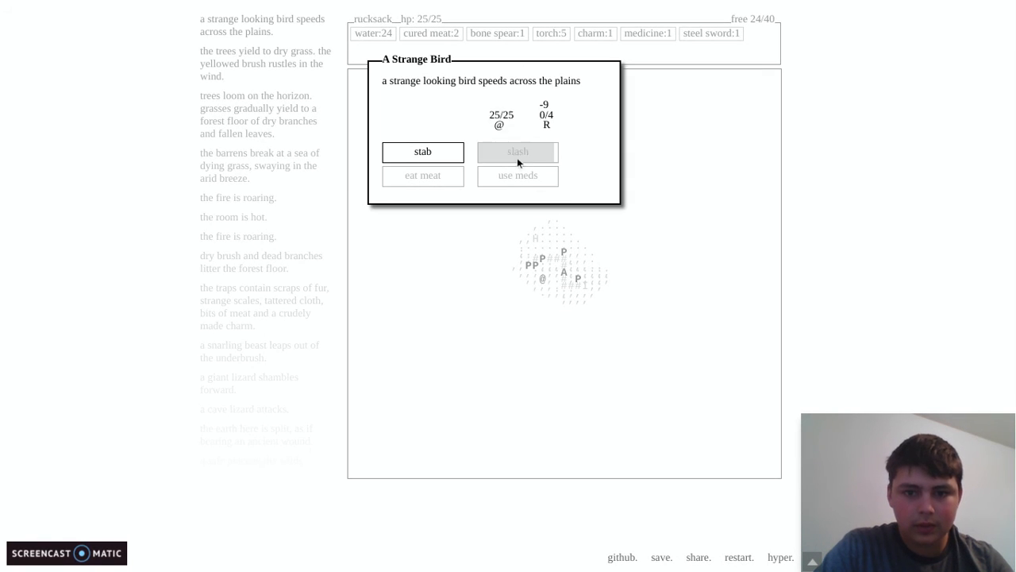
- Stab the strange bird, loot its scales and leave the encounter
{"action": "left_click", "coordinate": [422, 152]}
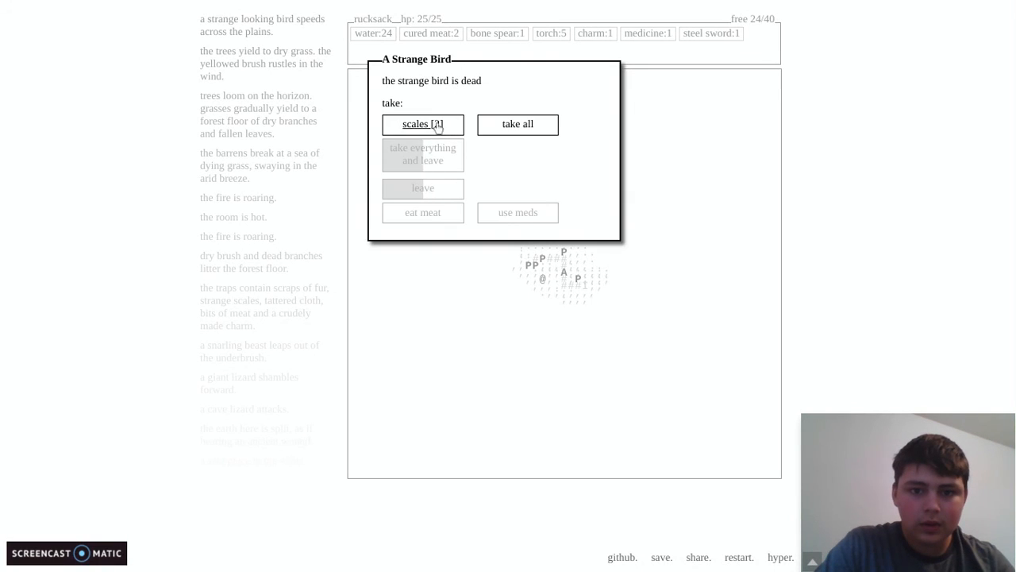
{"action": "left_click", "coordinate": [422, 124]}
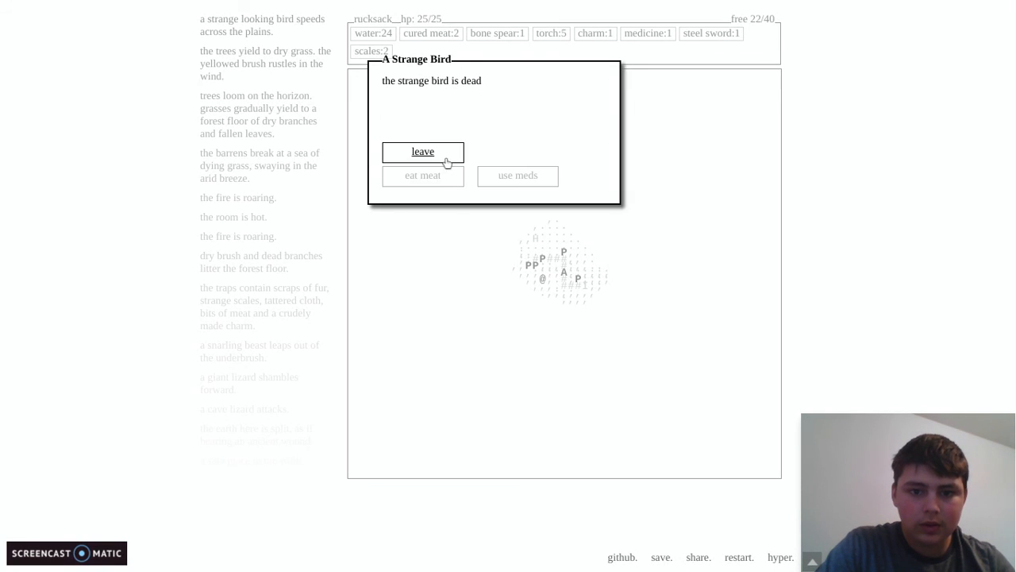
{"action": "left_click", "coordinate": [422, 151]}
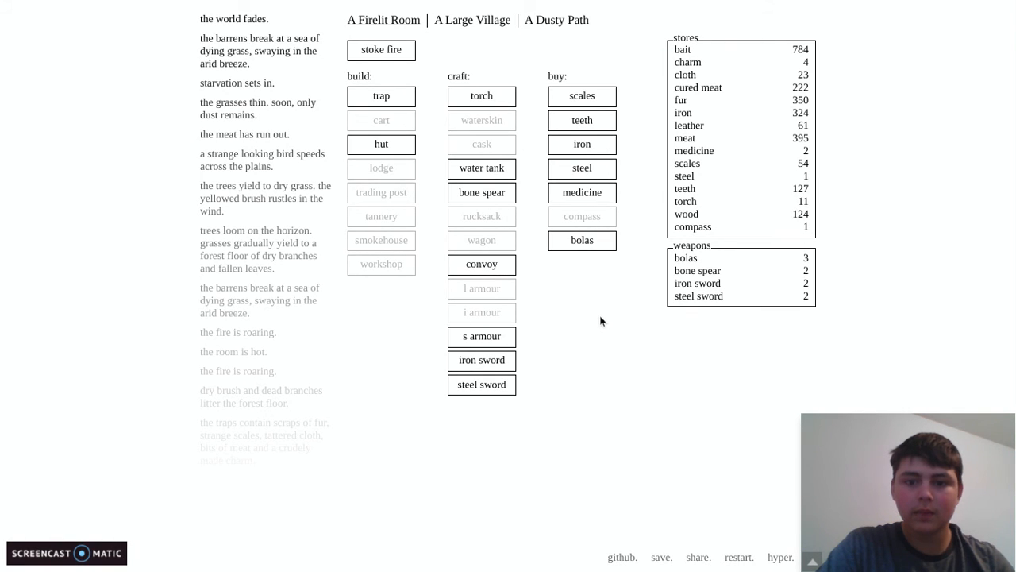
- Dismiss the browser page menu and switch to the A Large Village view
{"action": "right_click", "coordinate": [601, 318]}
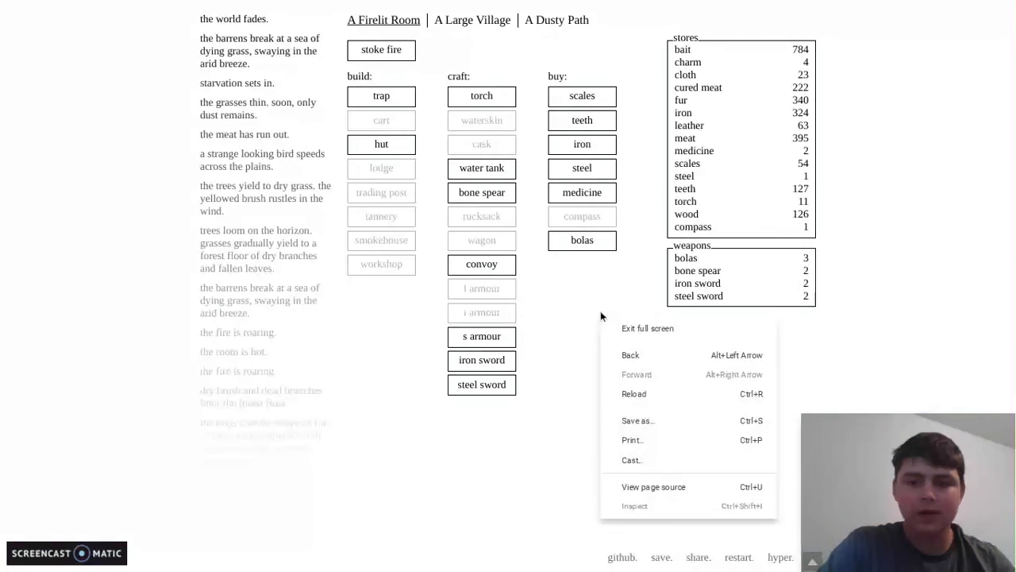
{"action": "left_click", "coordinate": [516, 44]}
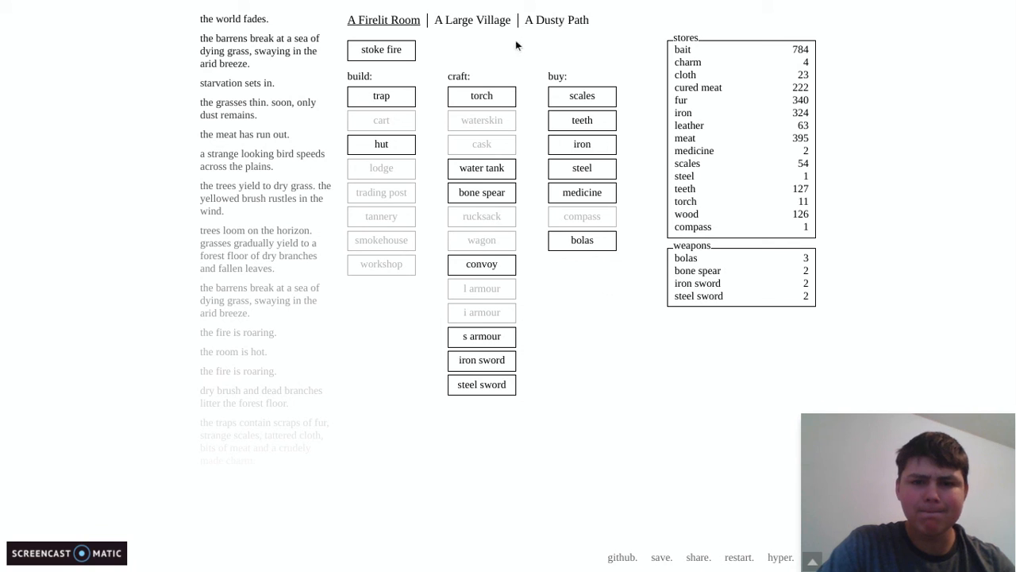
{"action": "left_click", "coordinate": [556, 19]}
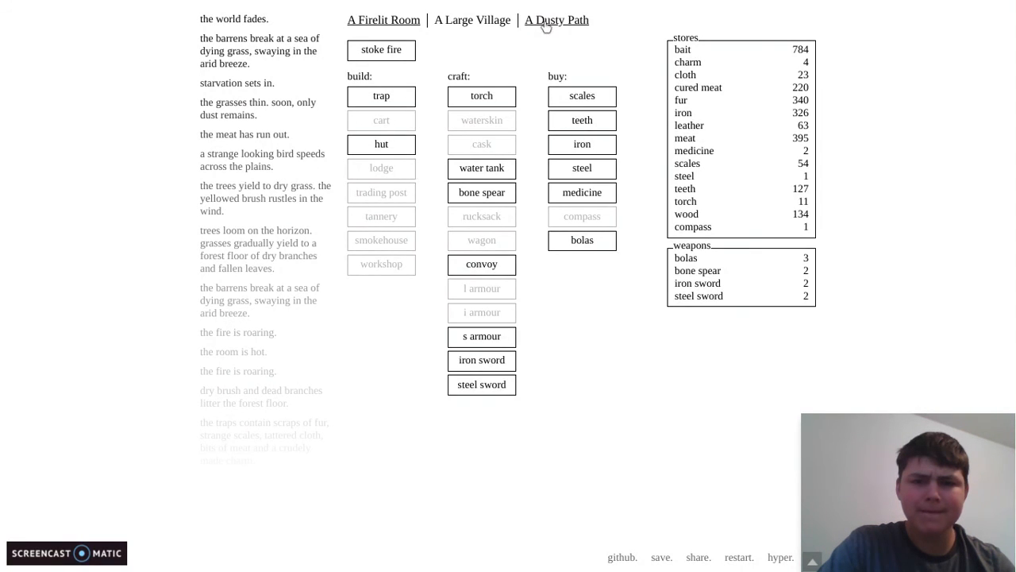
{"action": "left_click", "coordinate": [472, 19]}
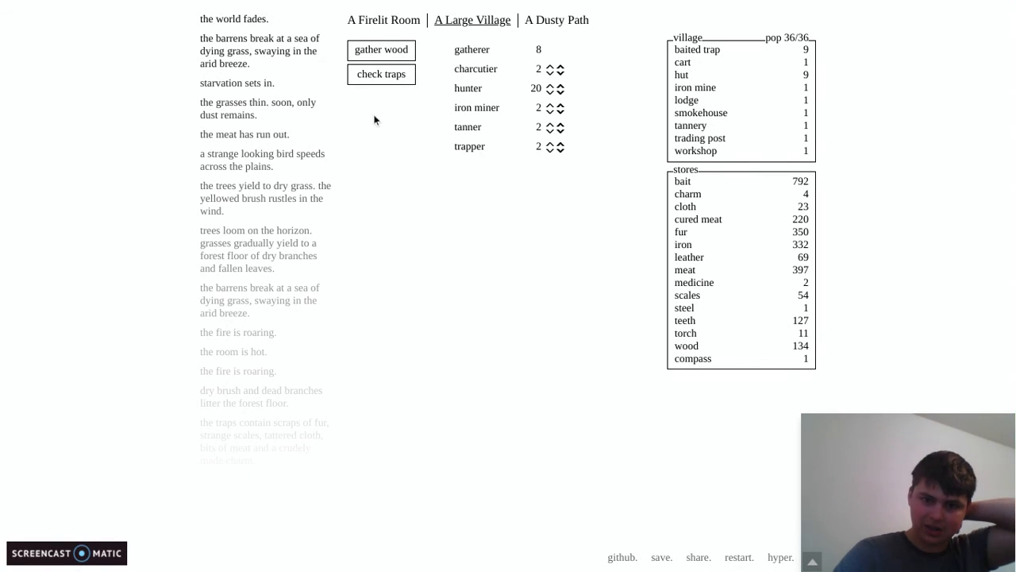
- Gather wood in the village, then stoke the fire back in the firelit room
{"action": "left_click", "coordinate": [381, 75]}
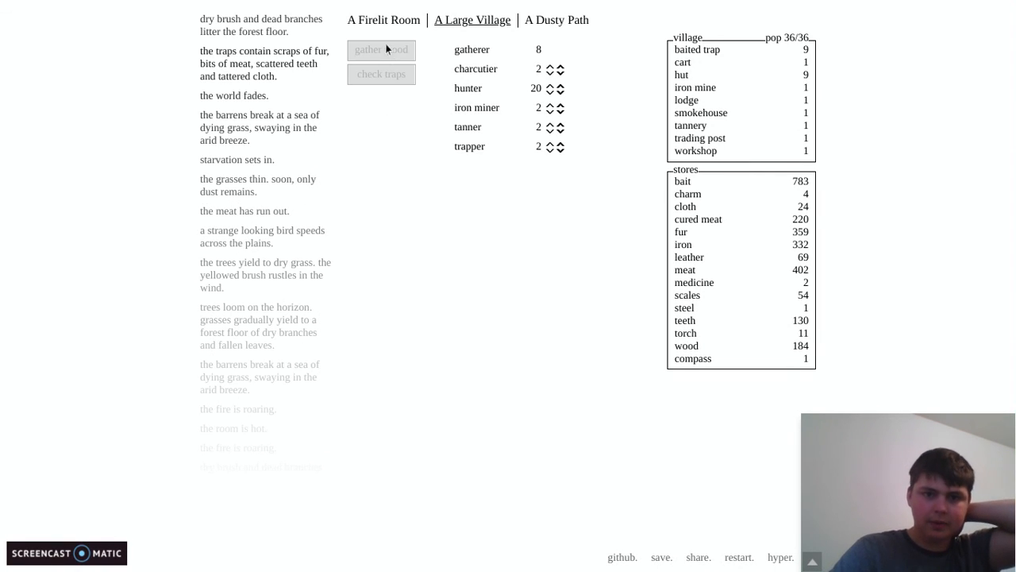
{"action": "left_click", "coordinate": [384, 19]}
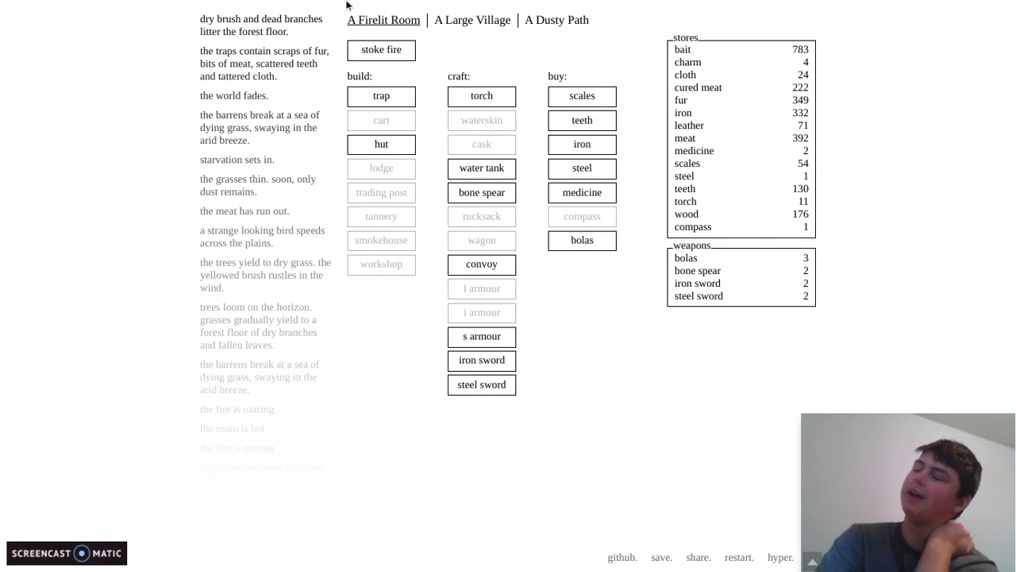
{"action": "mouse_move", "coordinate": [381, 97]}
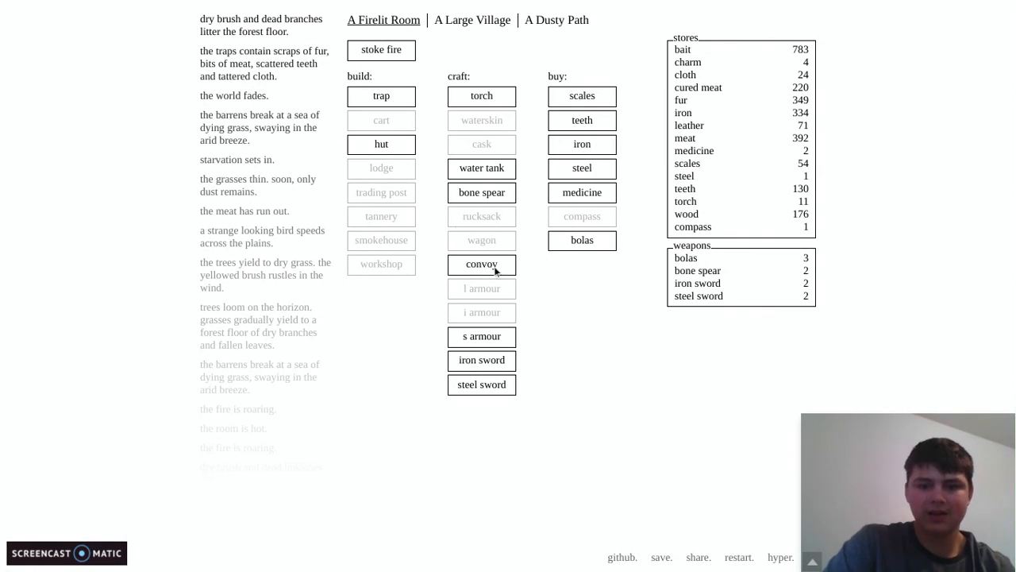
{"action": "left_click", "coordinate": [556, 19]}
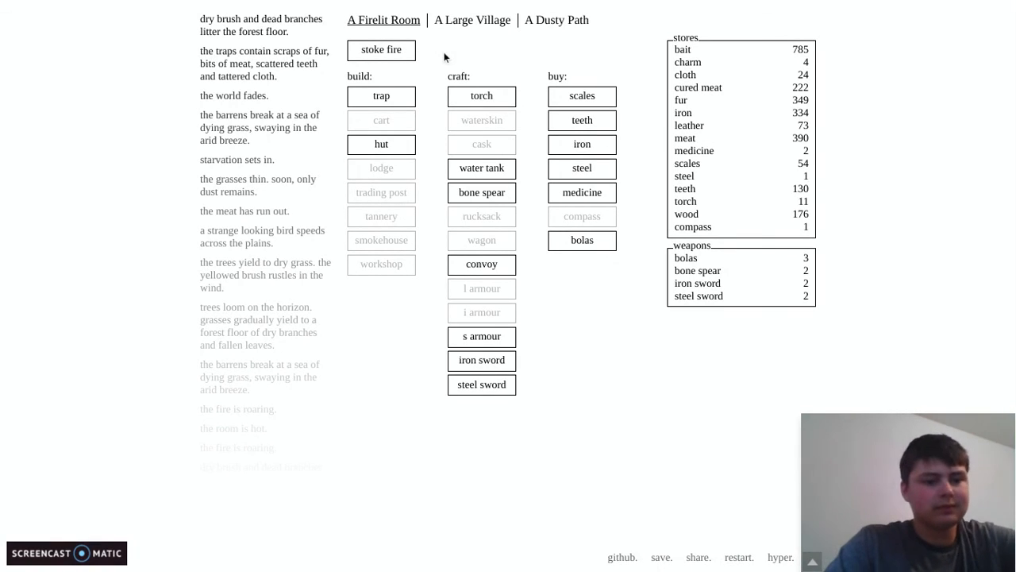
{"action": "left_click", "coordinate": [660, 556]}
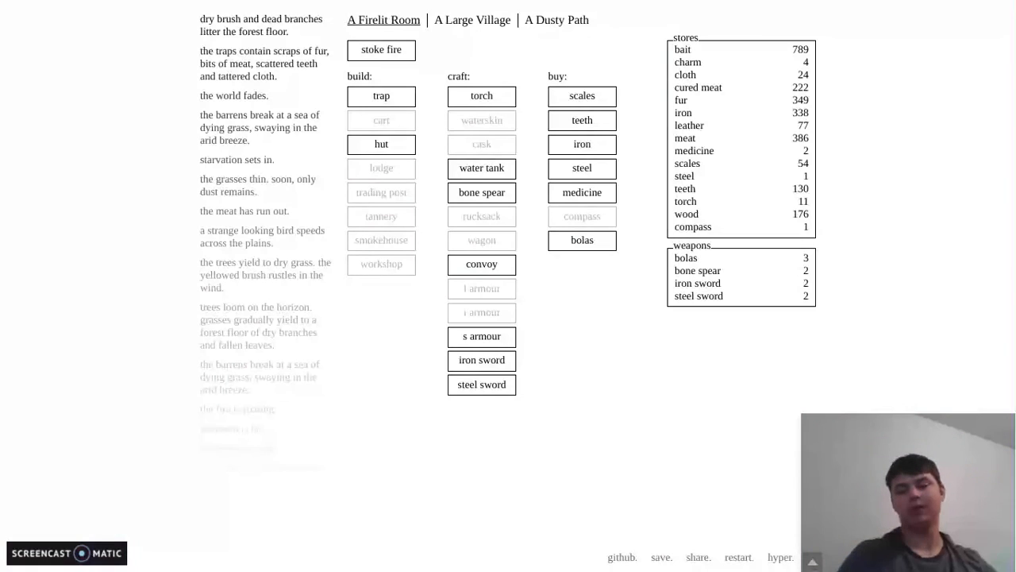
{"action": "left_click", "coordinate": [381, 49]}
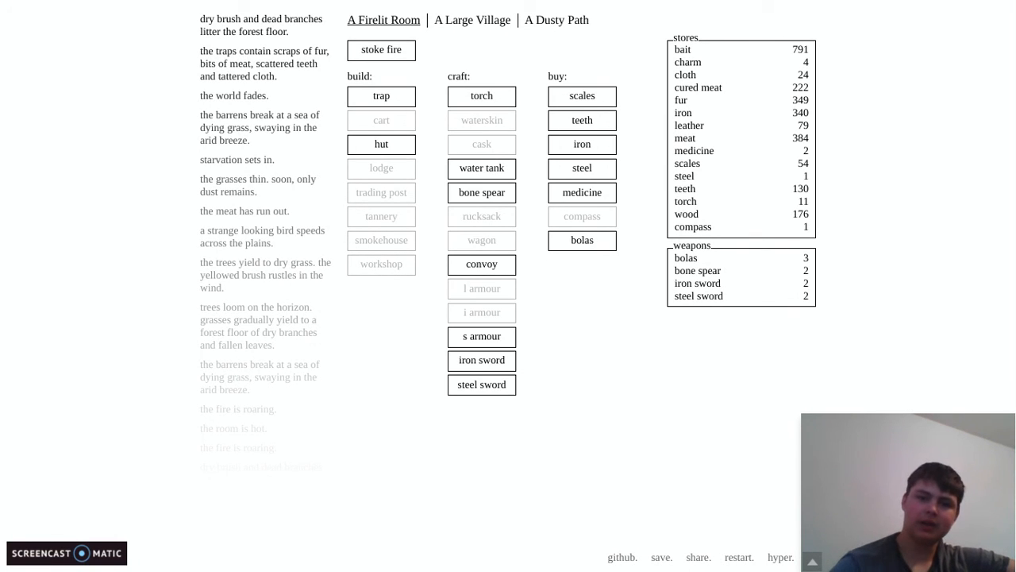
- Visit the large village again and return to stoke the fire once more
{"action": "left_click", "coordinate": [471, 19]}
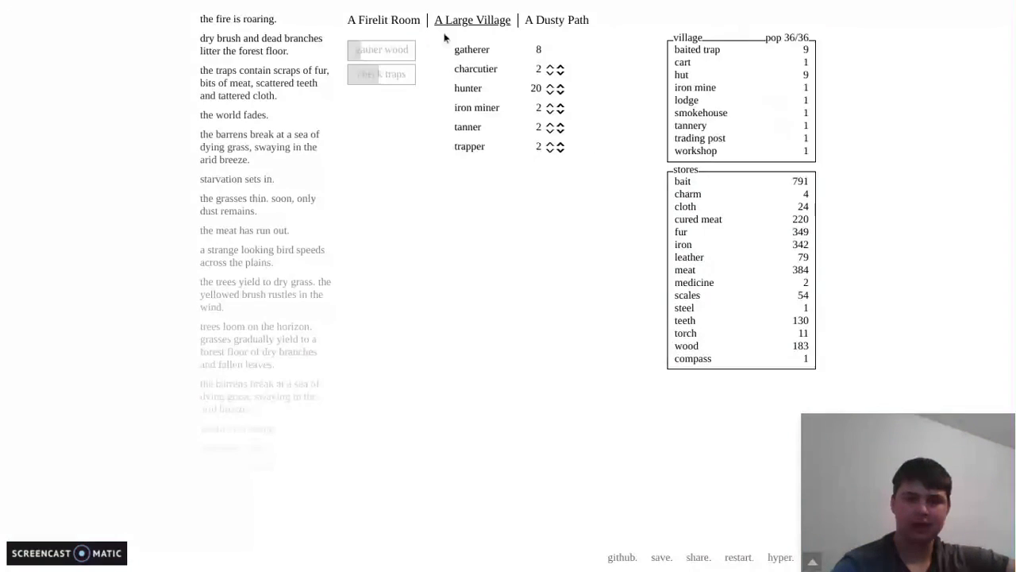
{"action": "left_click", "coordinate": [384, 19]}
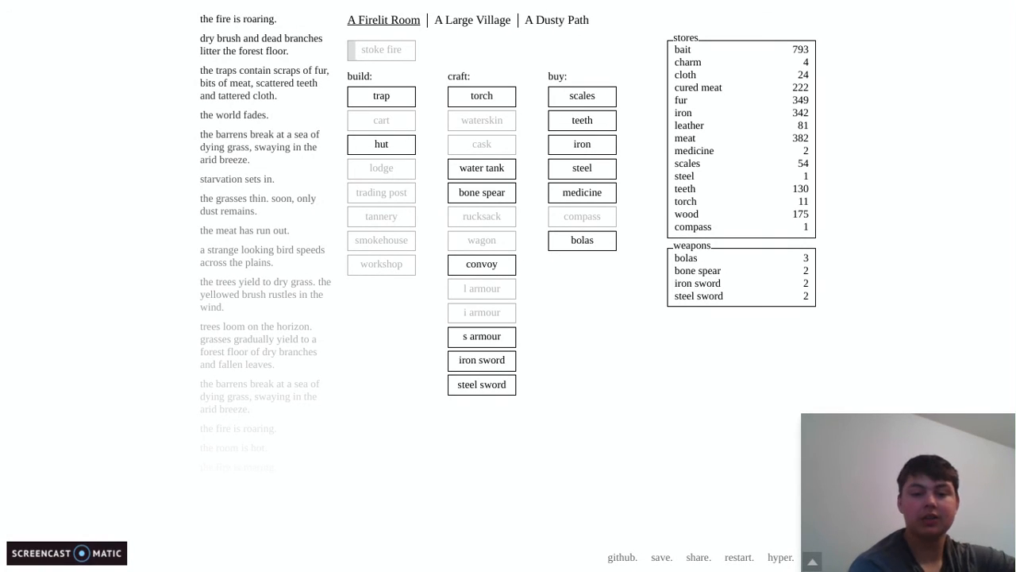
{"action": "left_click", "coordinate": [381, 49]}
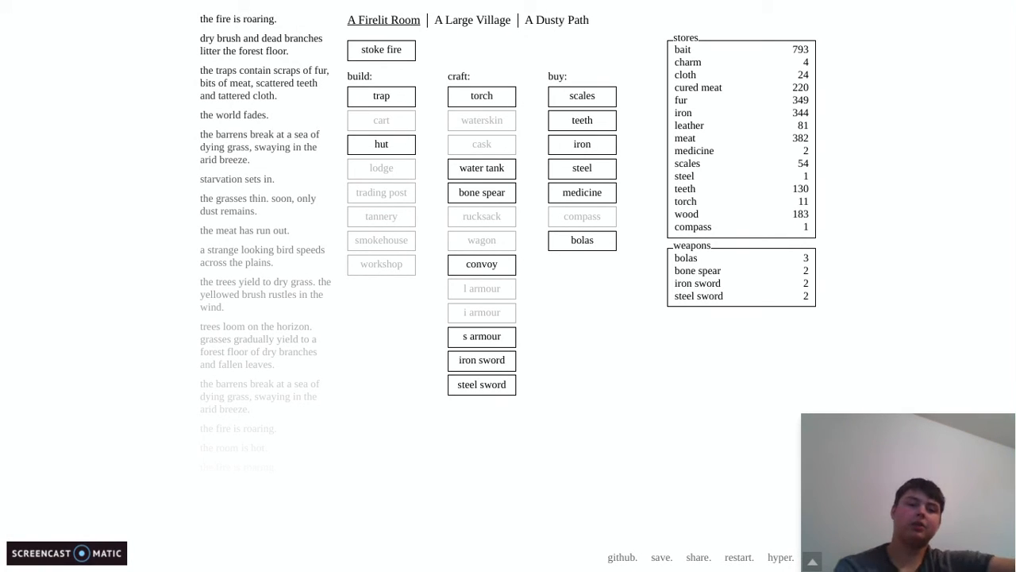